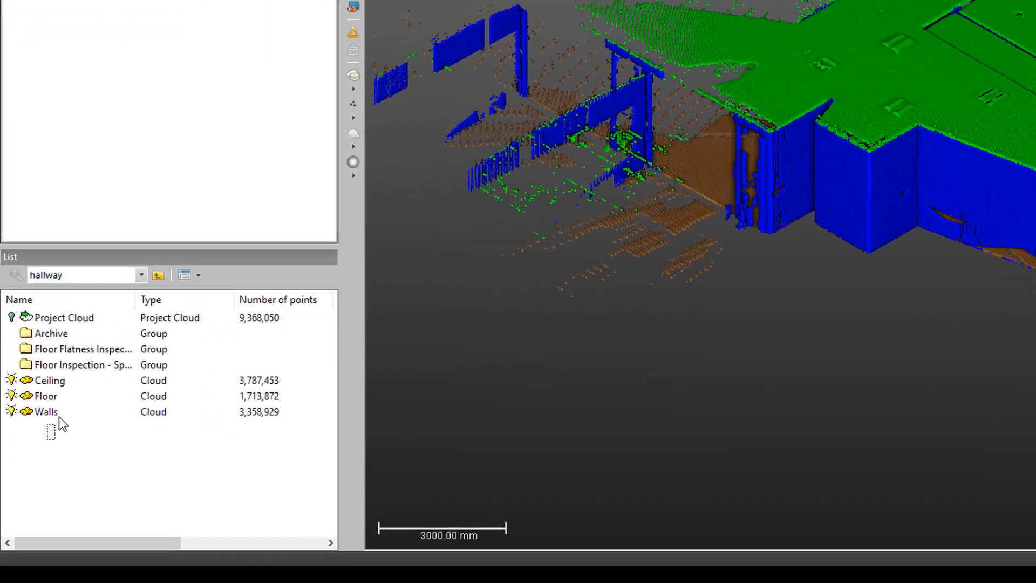
# Step: Select the Ceiling, Floor and Walls clouds and show only the Walls cloud with station markers
pyautogui.click(45, 411)
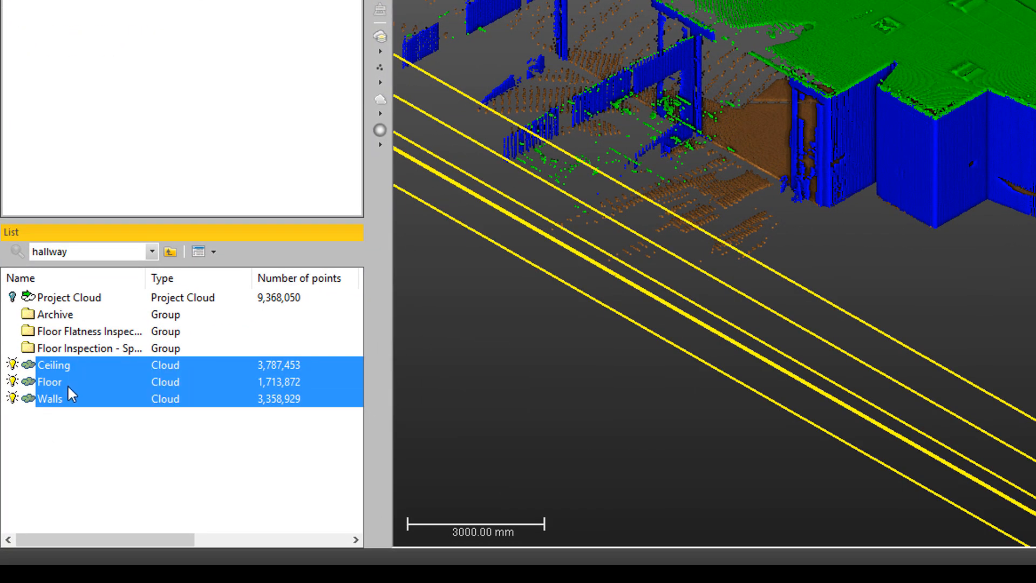
pyautogui.click(49, 398)
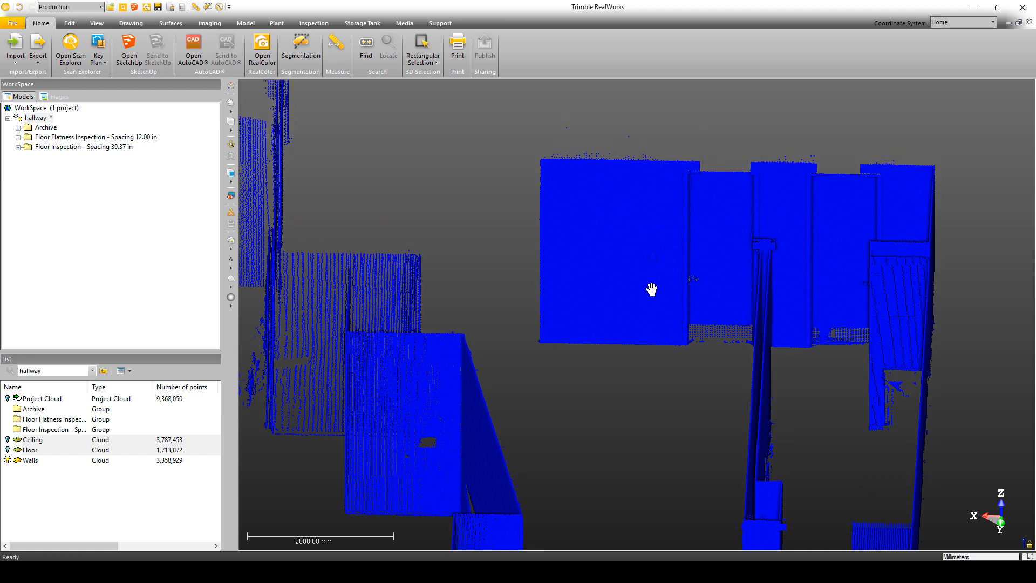
pyautogui.moveTo(651, 289)
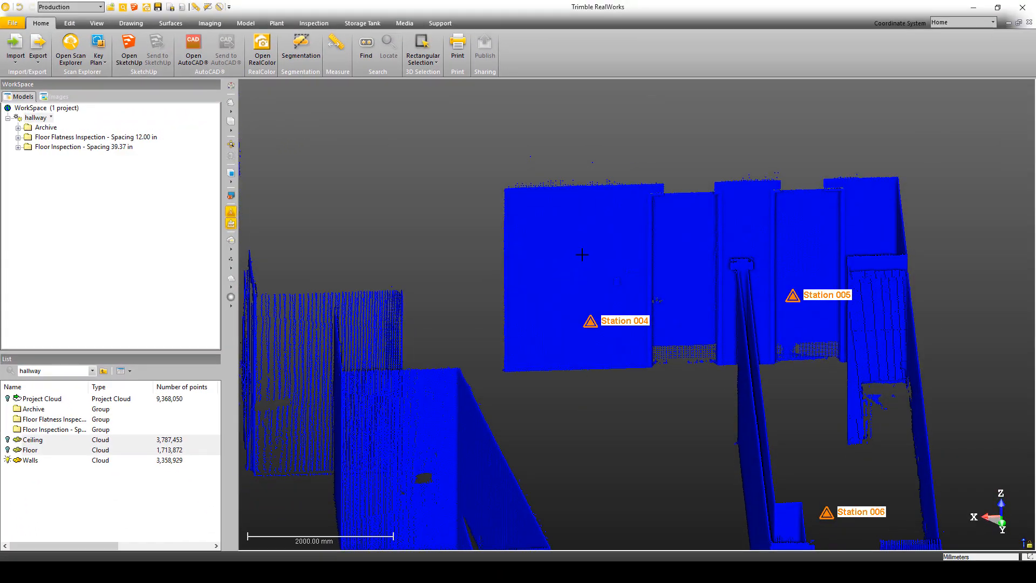
pyautogui.moveTo(580, 256)
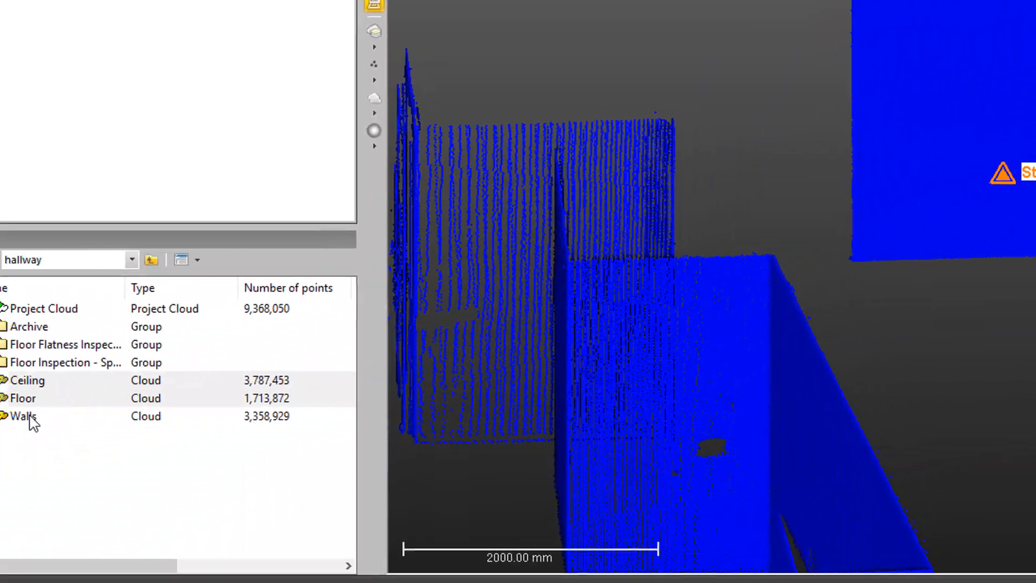
# Step: Start Scan-Based Sampling on the Walls cloud and hide every station from the preview
pyautogui.click(22, 415)
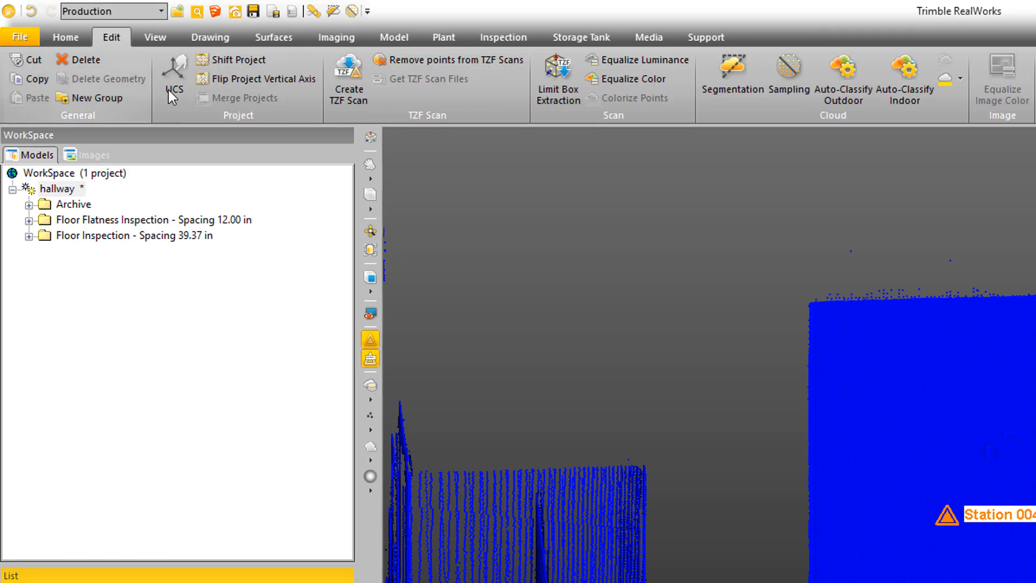
pyautogui.moveTo(795, 79)
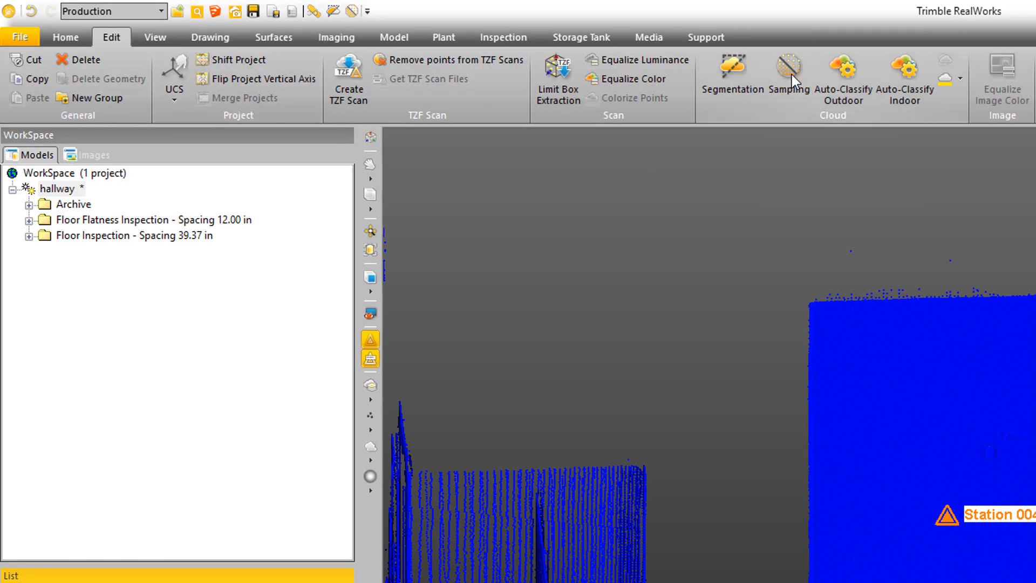
pyautogui.click(788, 72)
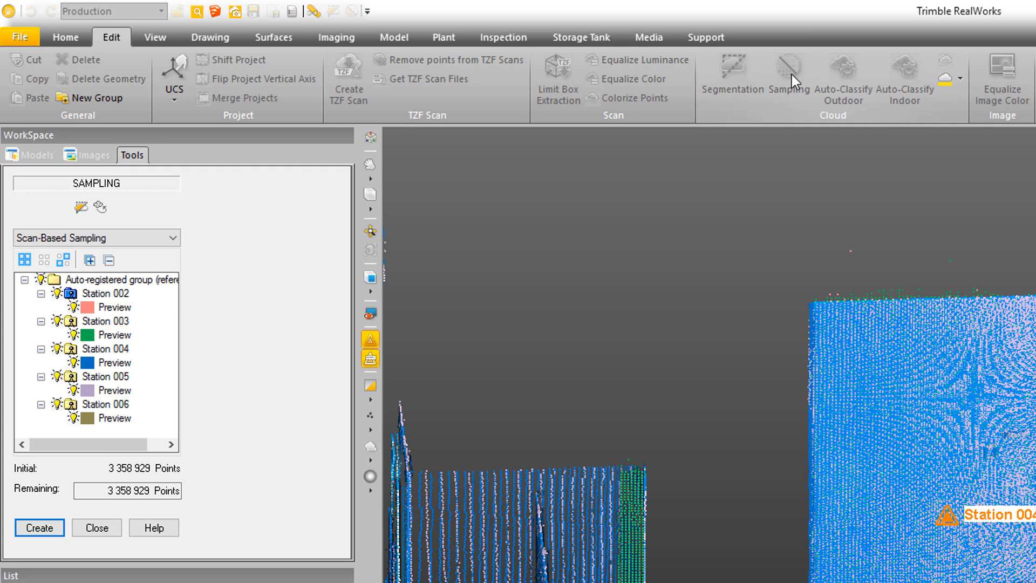
pyautogui.moveTo(60, 257)
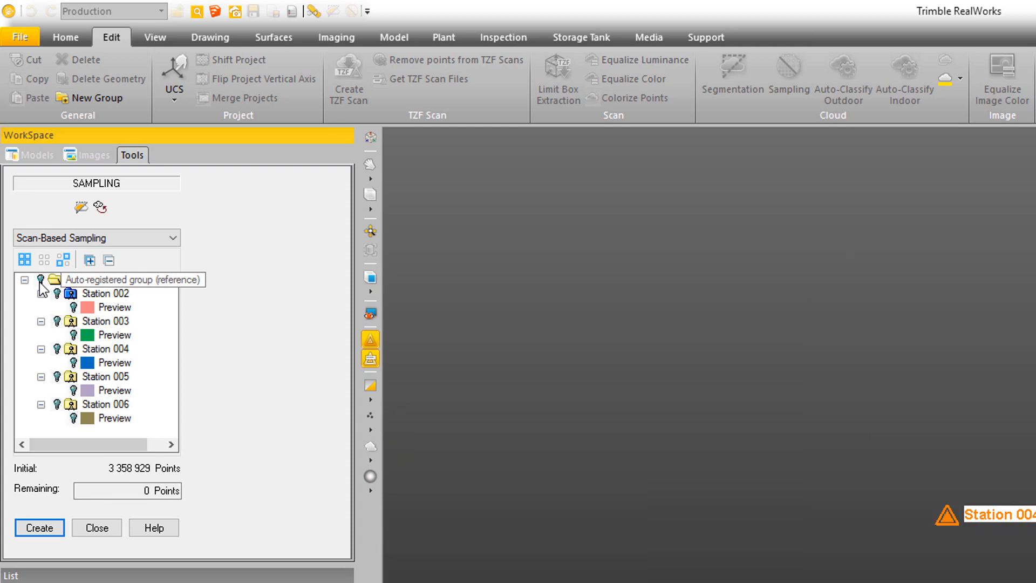
pyautogui.click(119, 278)
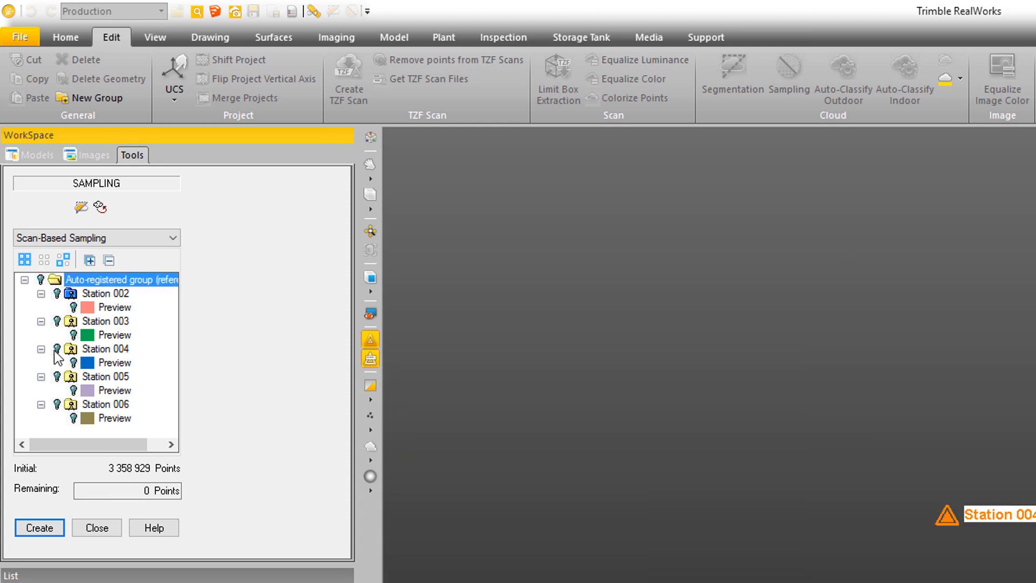
# Step: Create a By Scan cloud from Station 004 only, then hide the station markers
pyautogui.click(103, 349)
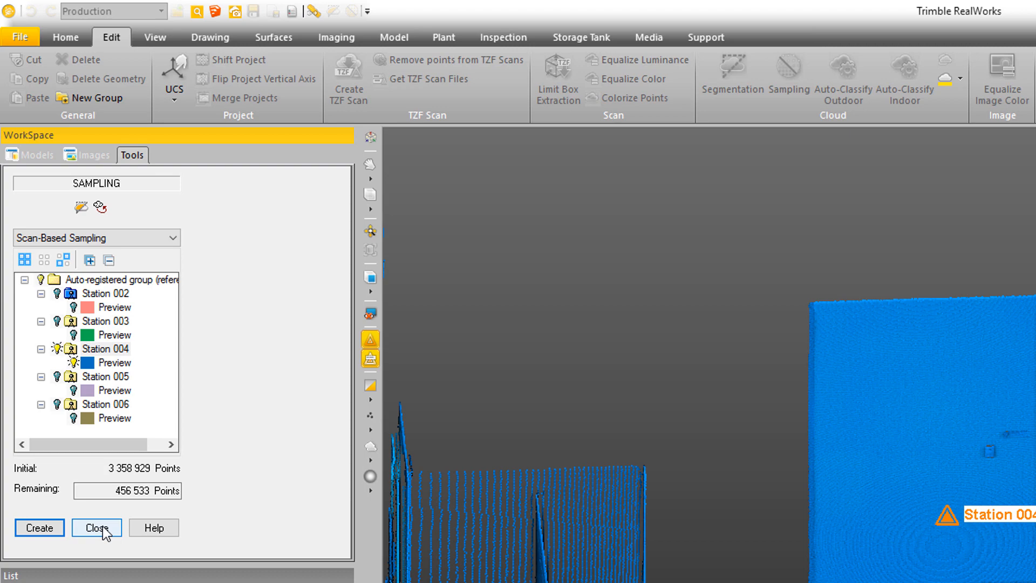
pyautogui.click(96, 527)
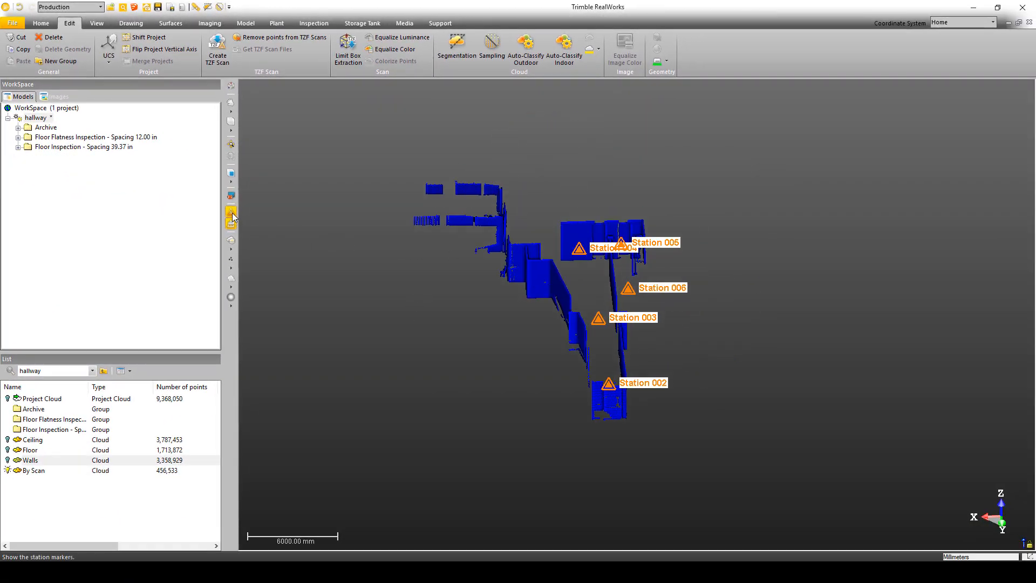
pyautogui.click(231, 217)
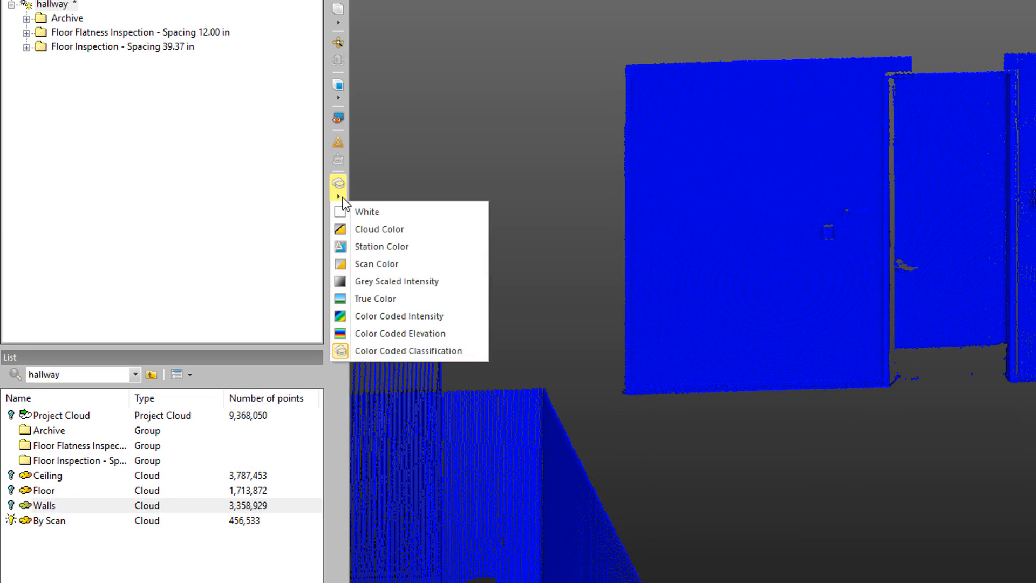
pyautogui.moveTo(399, 316)
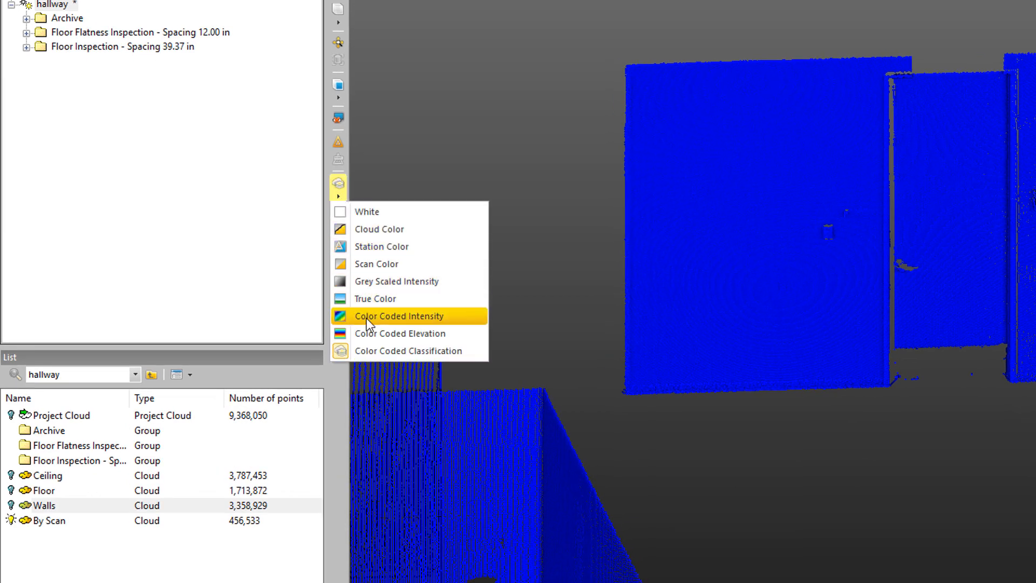
# Step: Render the points with Color Coded Intensity instead of solid blue
pyautogui.click(398, 315)
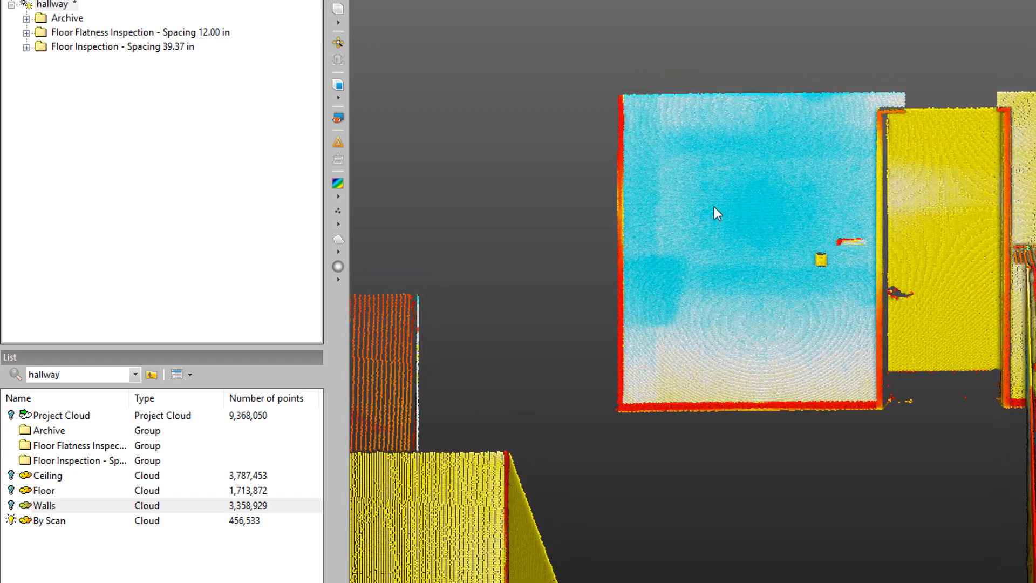
pyautogui.moveTo(805, 204)
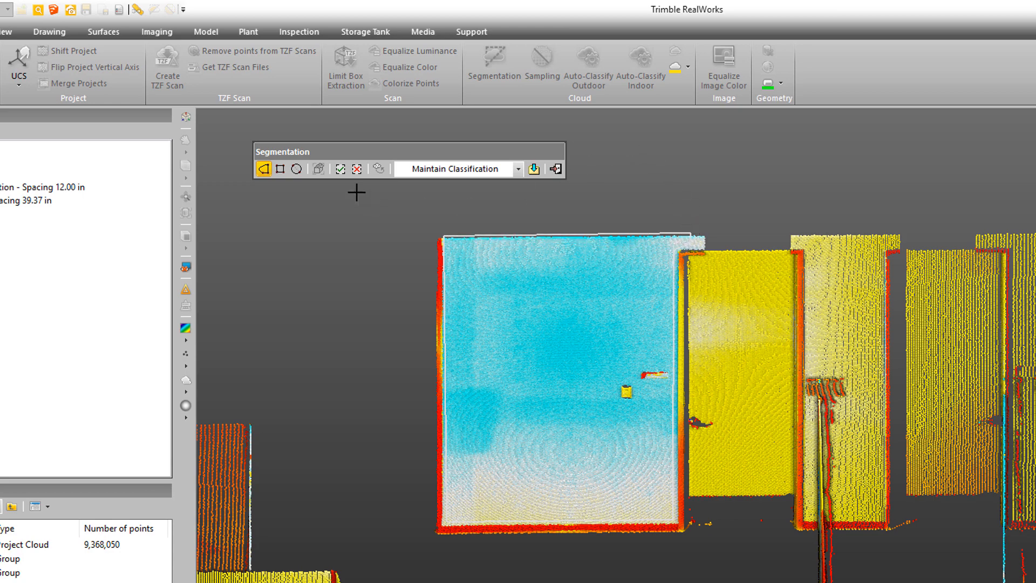
pyautogui.moveTo(340, 169)
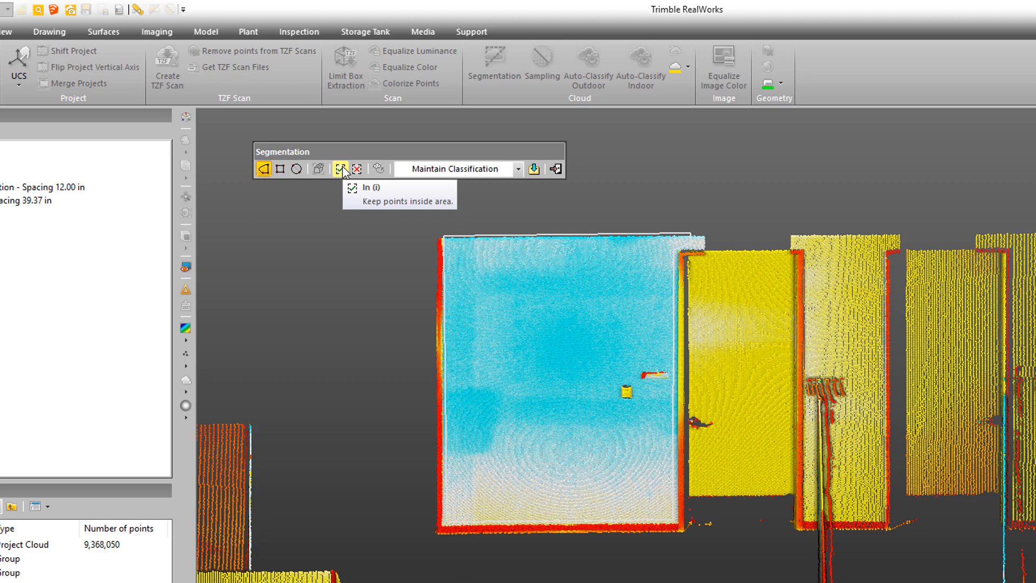
# Step: Segment the wall panel, remove its small fixtures and create it as a new cloud OBJECT163
pyautogui.click(340, 168)
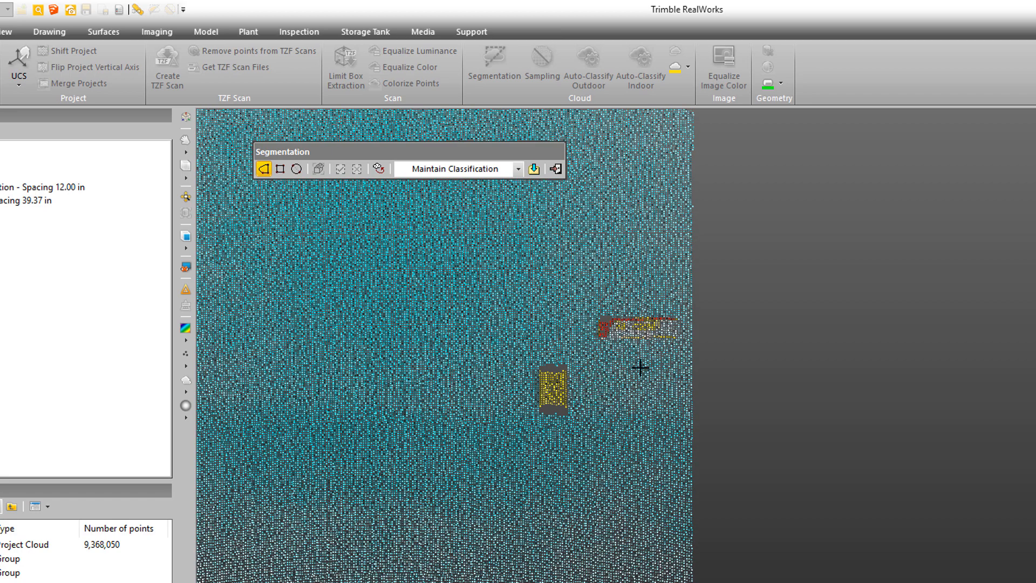
pyautogui.moveTo(641, 331)
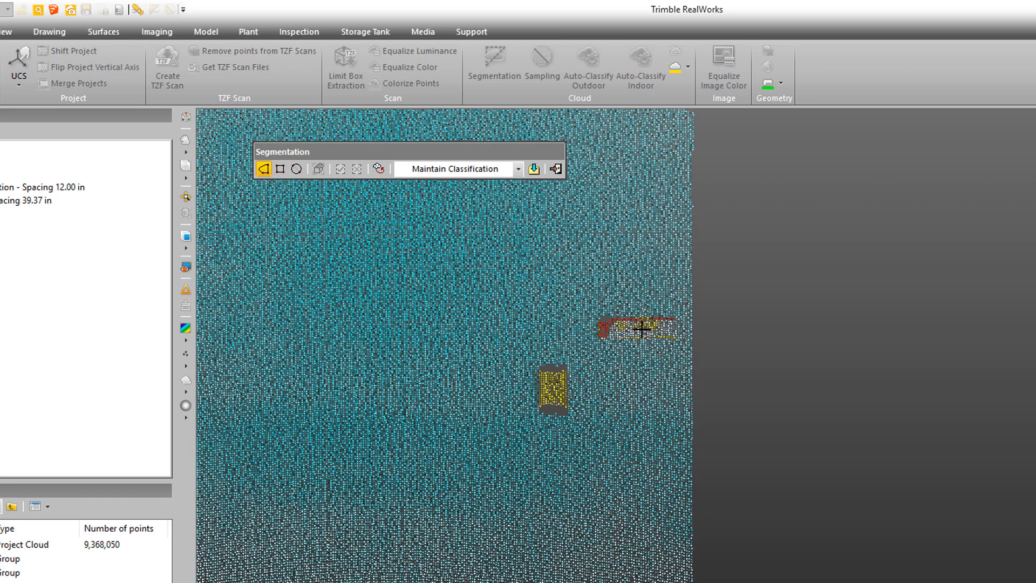
pyautogui.moveTo(526, 361)
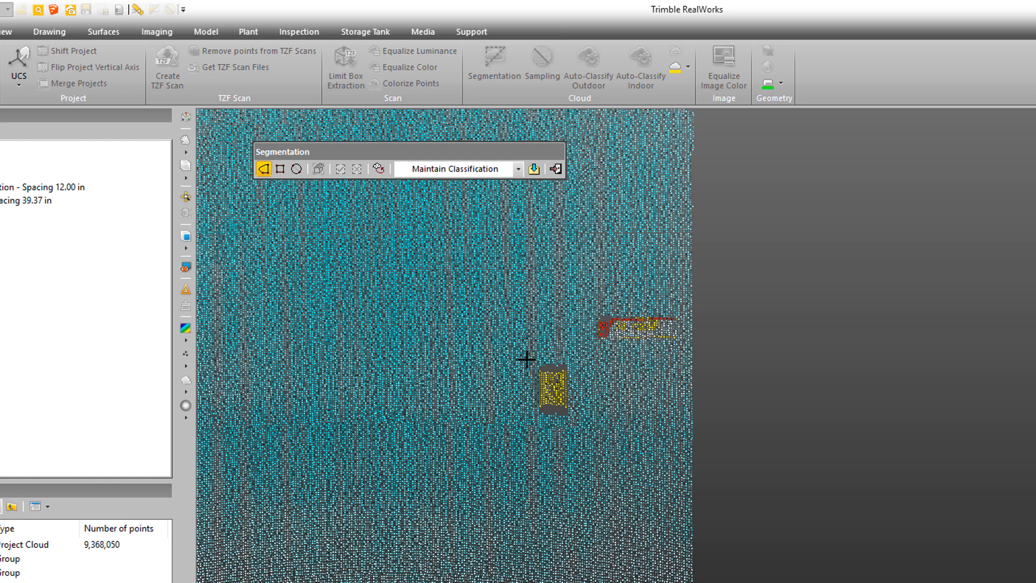
pyautogui.click(280, 168)
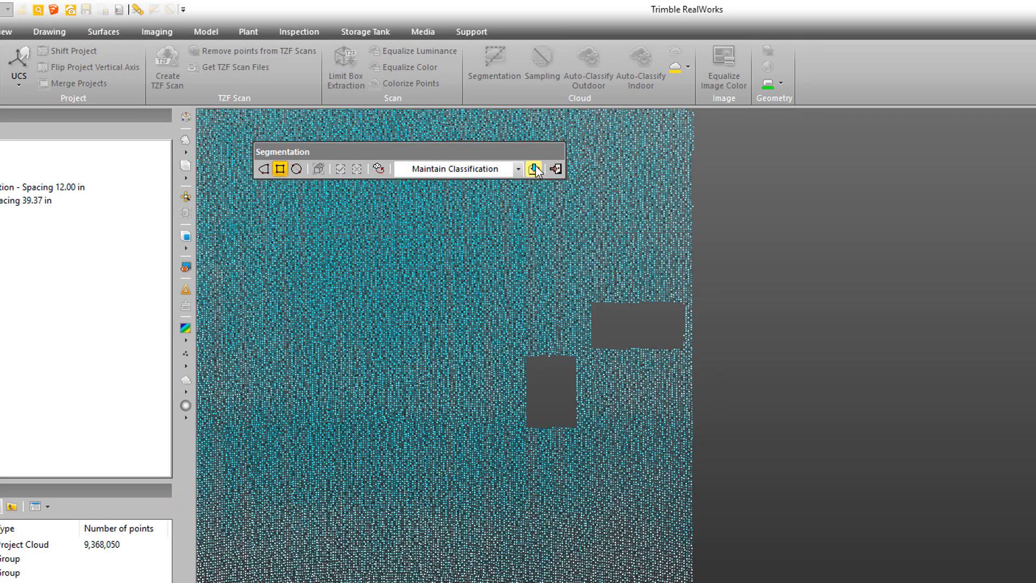
pyautogui.moveTo(536, 153)
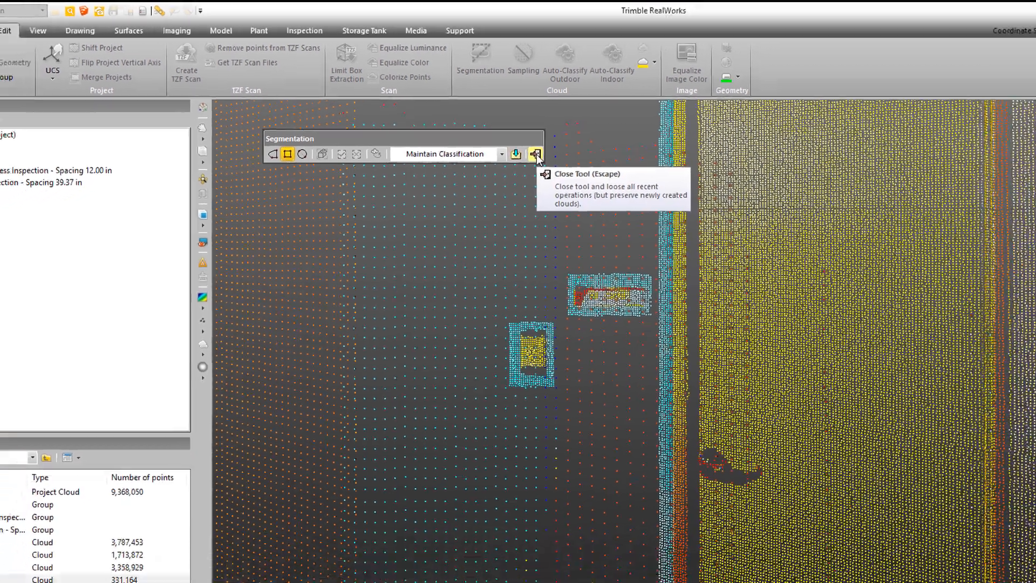
pyautogui.click(536, 153)
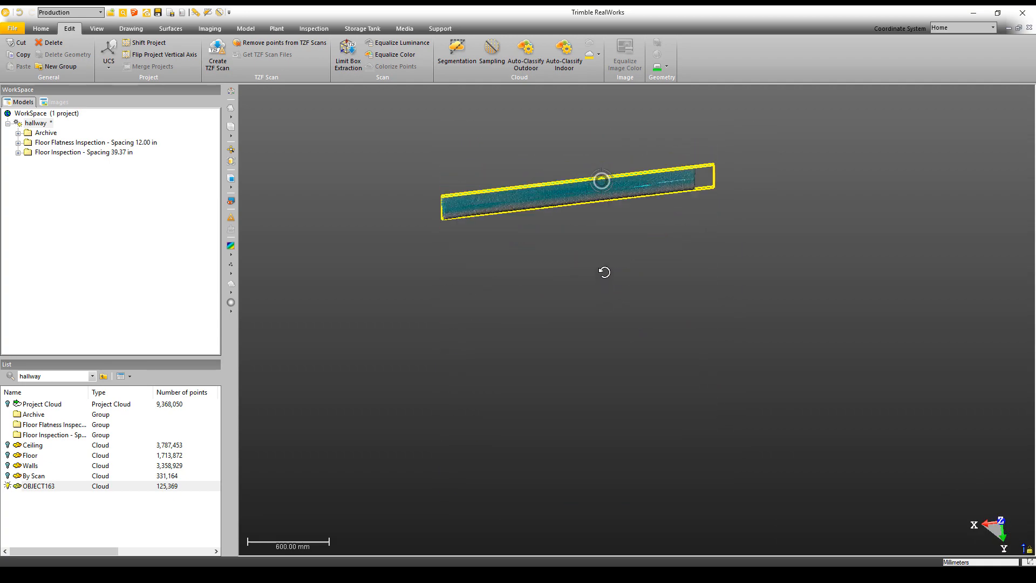
# Step: Rename the segmented cloud OBJECT163 to 'wall insp'
pyautogui.click(39, 485)
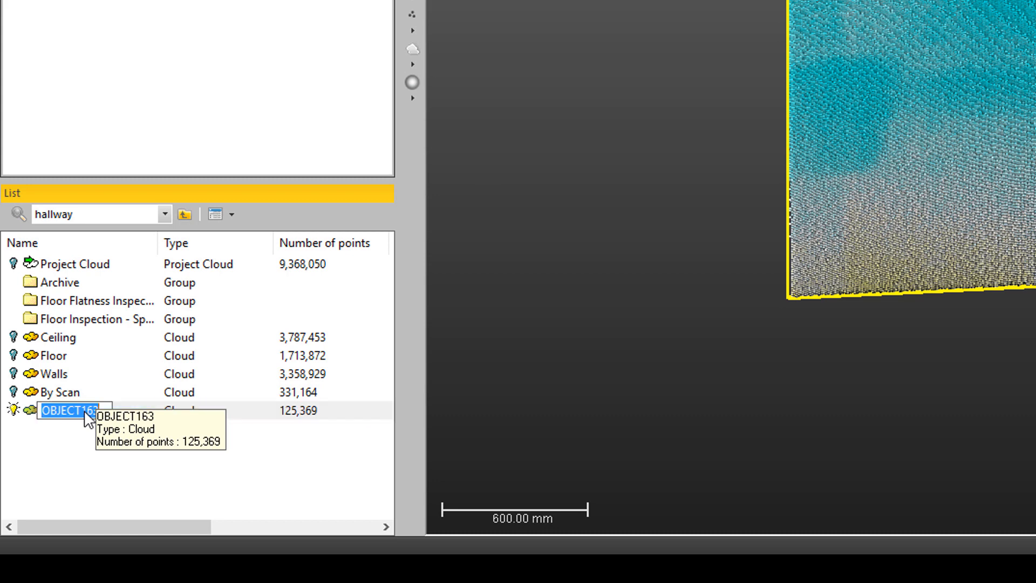
pyautogui.write('wall')
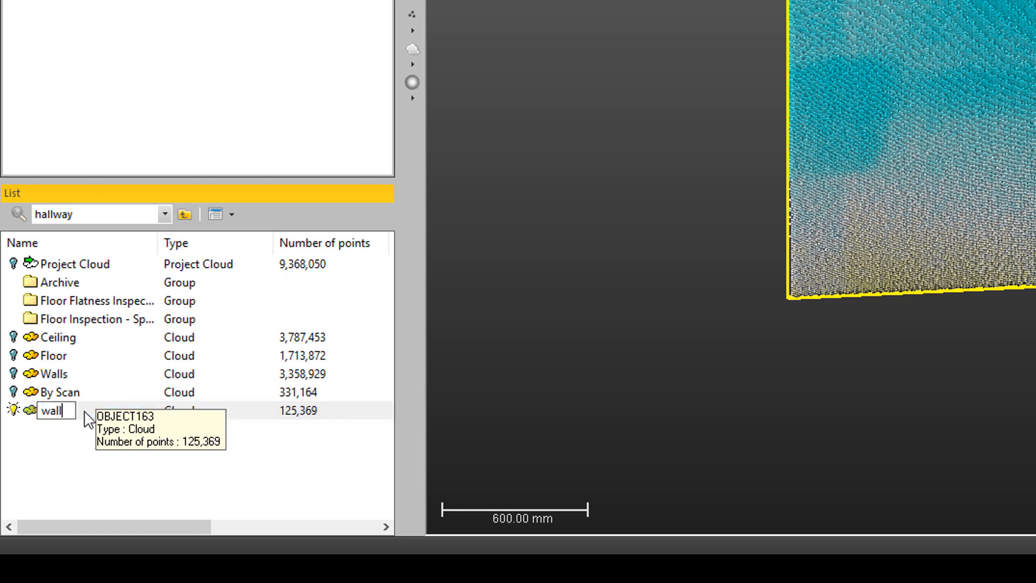
pyautogui.write('insp')
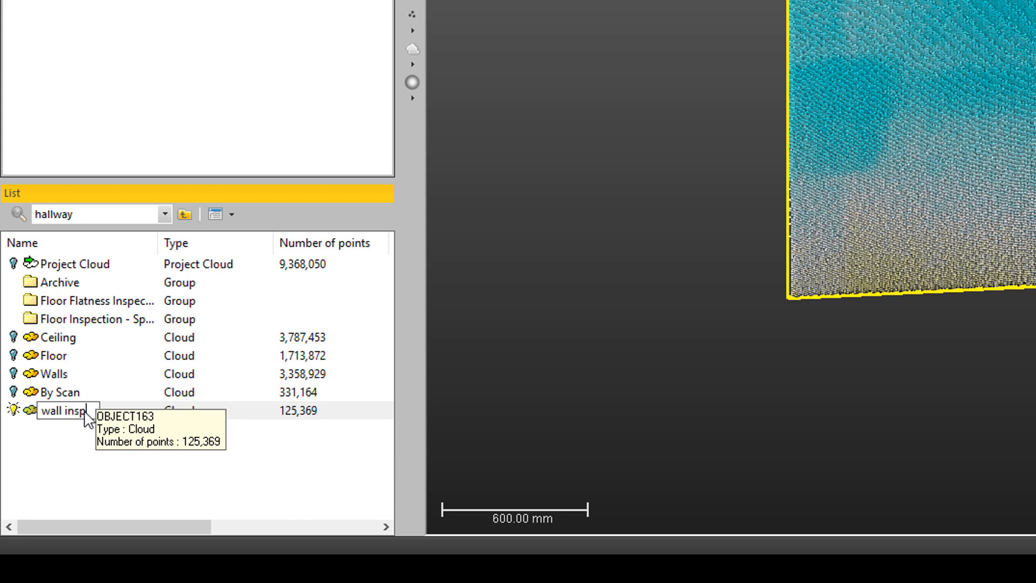
pyautogui.click(63, 410)
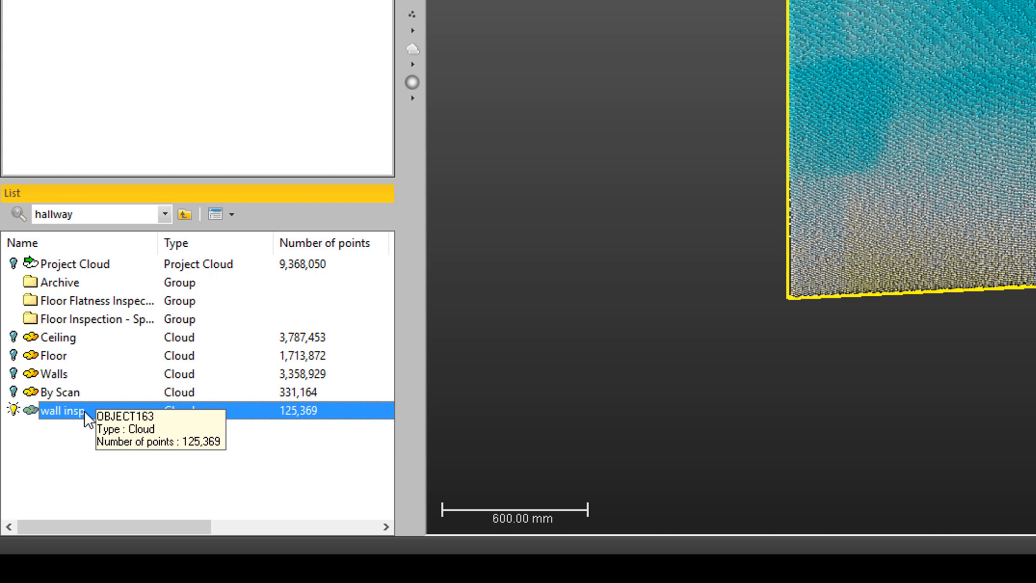
# Step: Duplicate it as 'Copy of wall insp' and select the copy
pyautogui.rightClick(63, 410)
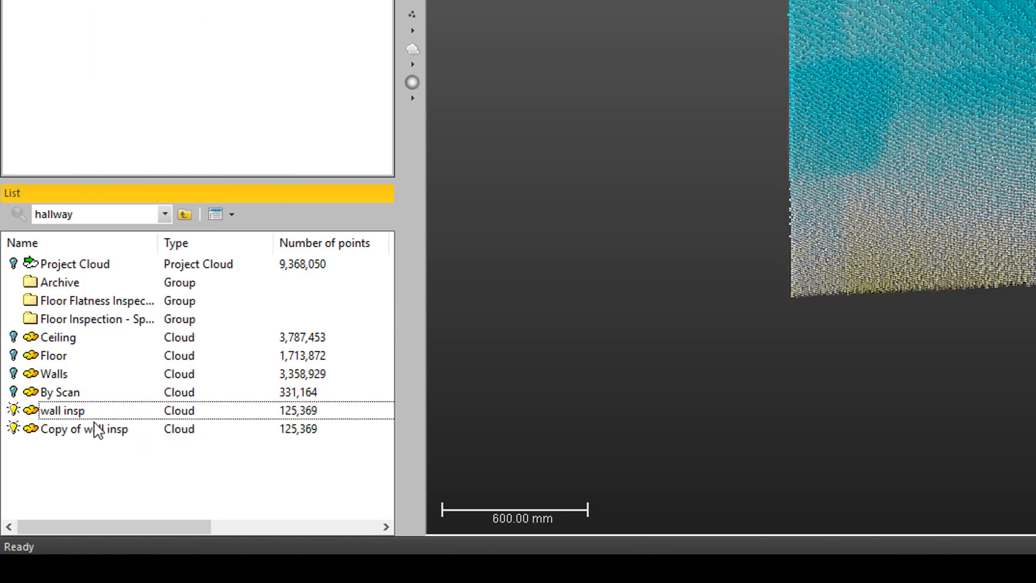
pyautogui.click(83, 429)
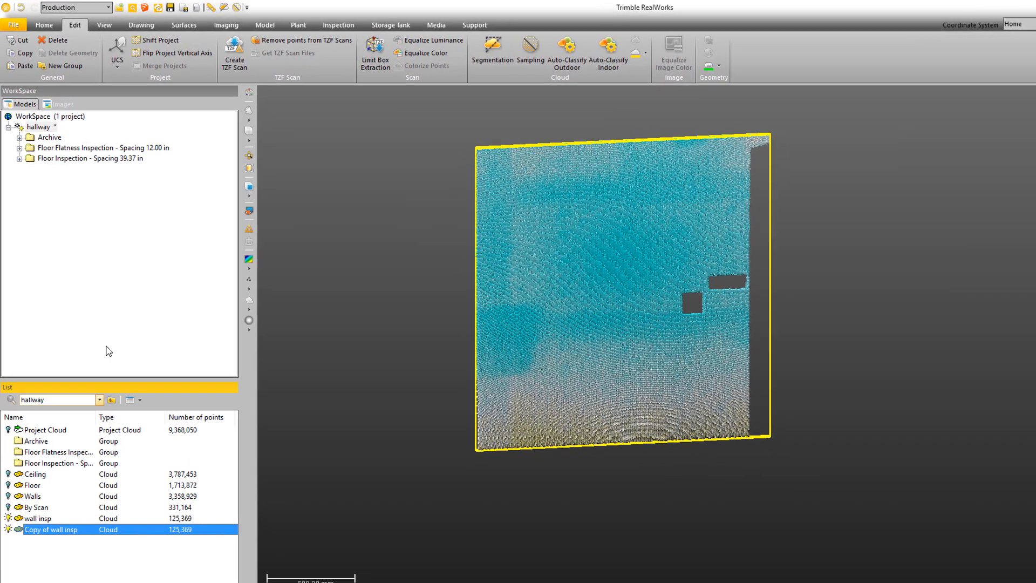
# Step: Launch the Cloud Based Modeler on the copied wall cloud
pyautogui.click(331, 31)
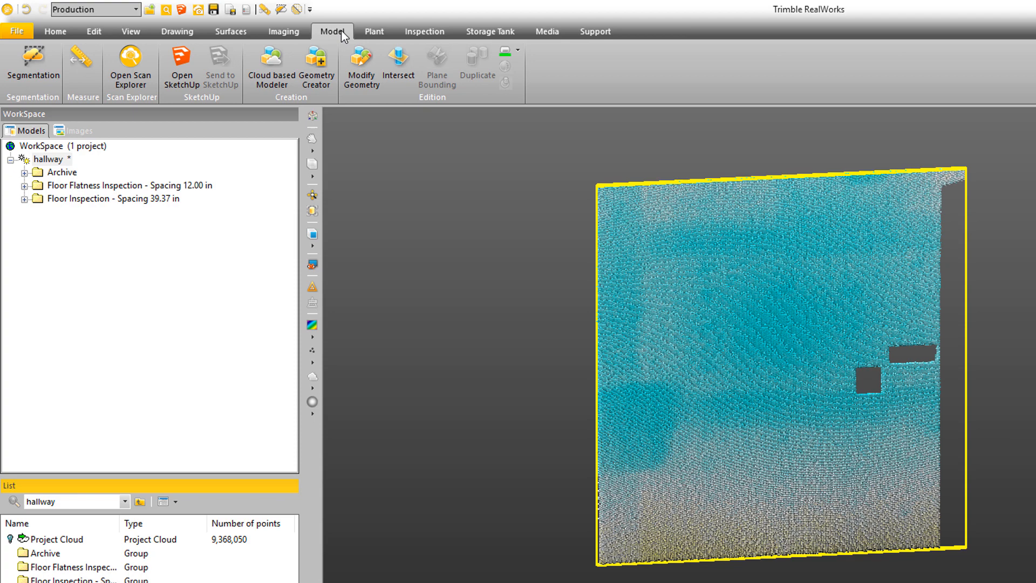
pyautogui.moveTo(269, 63)
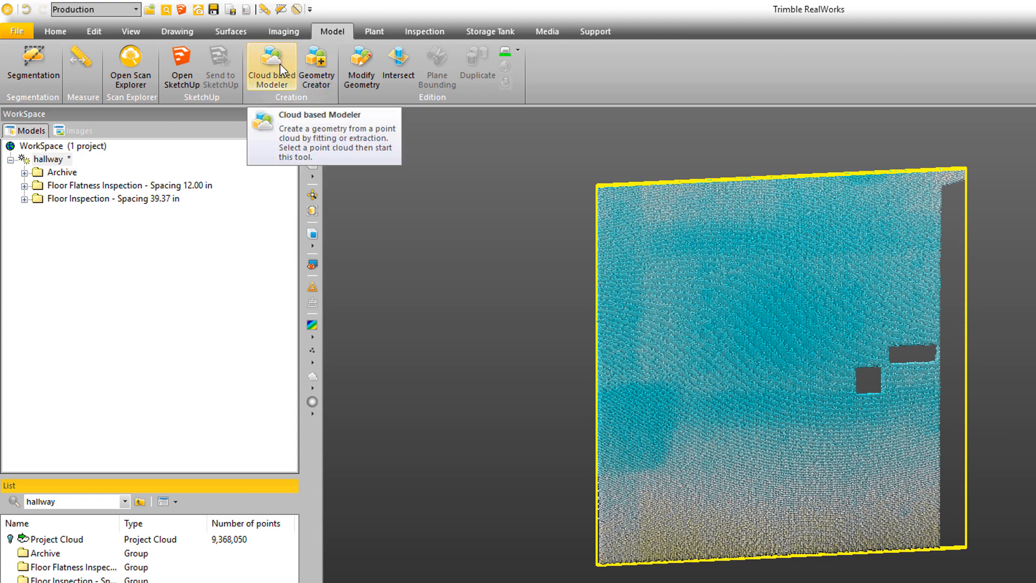
pyautogui.click(269, 62)
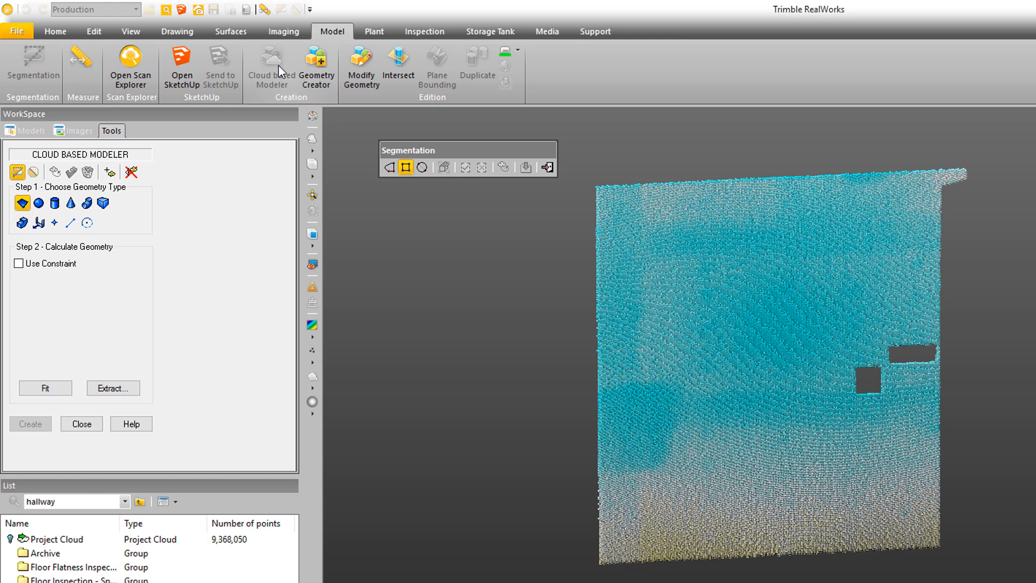
pyautogui.moveTo(139, 16)
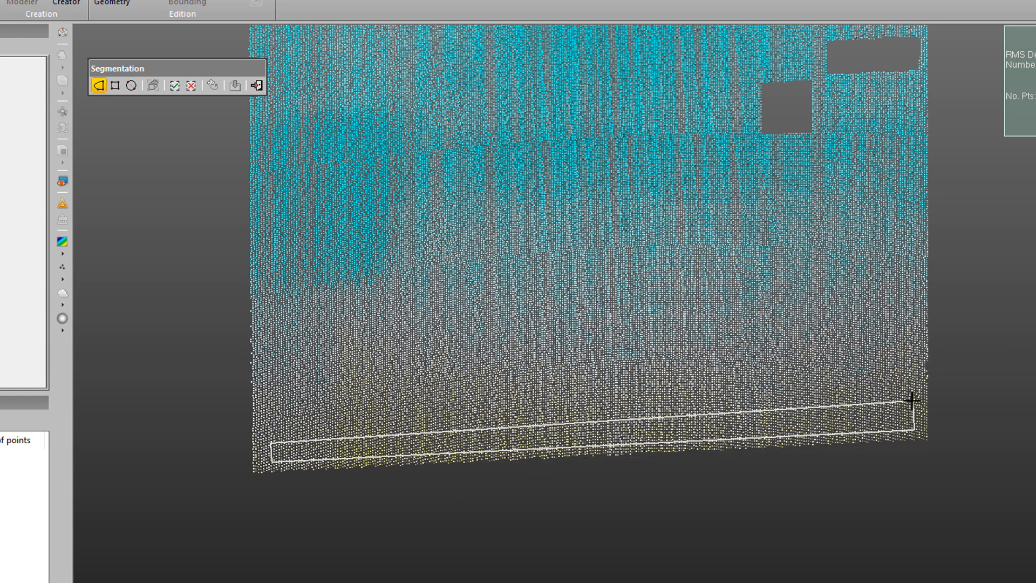
pyautogui.moveTo(240, 114)
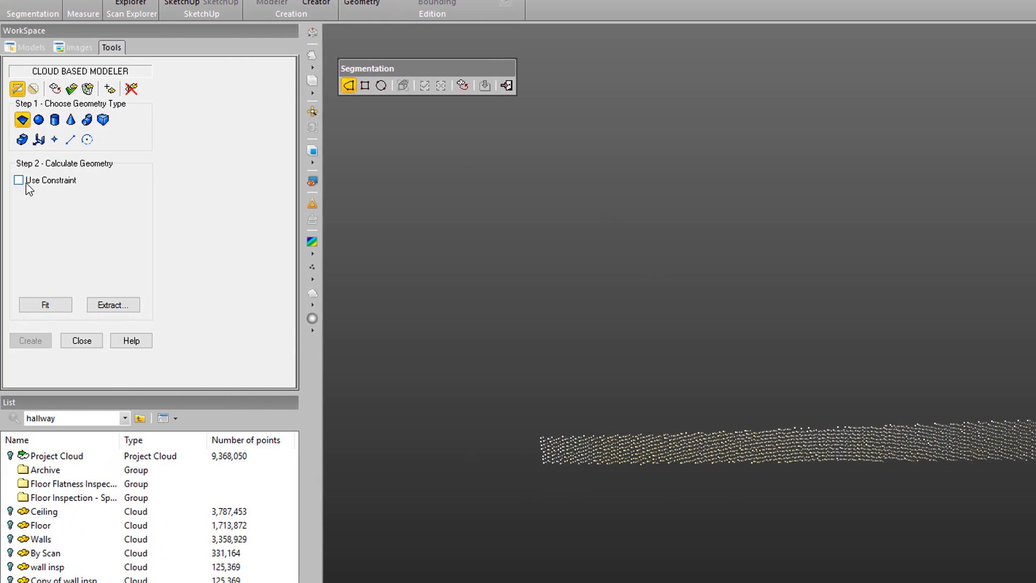
# Step: Constrain the plane fit to be parallel to the vertical Z direction
pyautogui.click(18, 180)
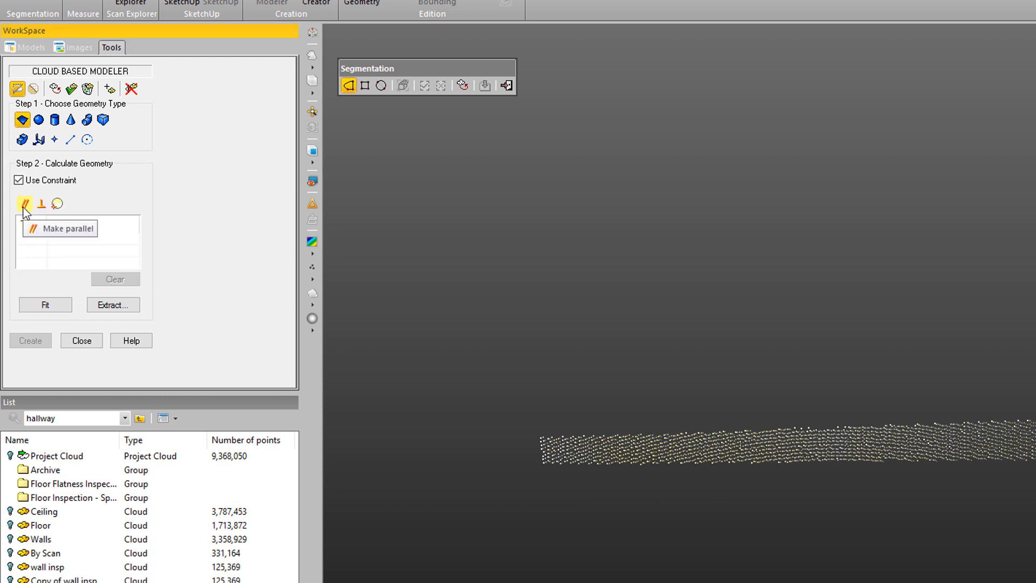
pyautogui.click(25, 203)
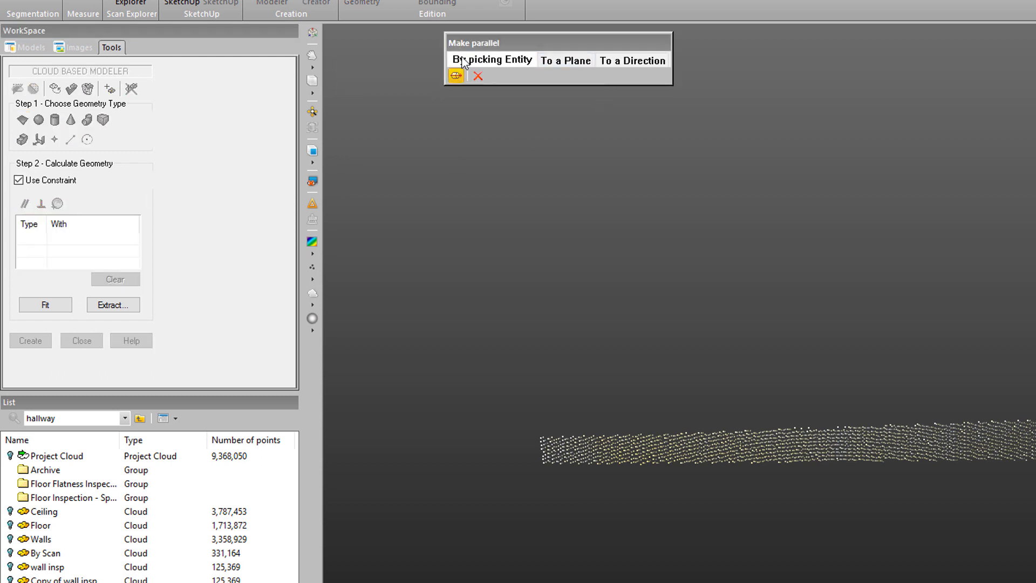
pyautogui.click(631, 61)
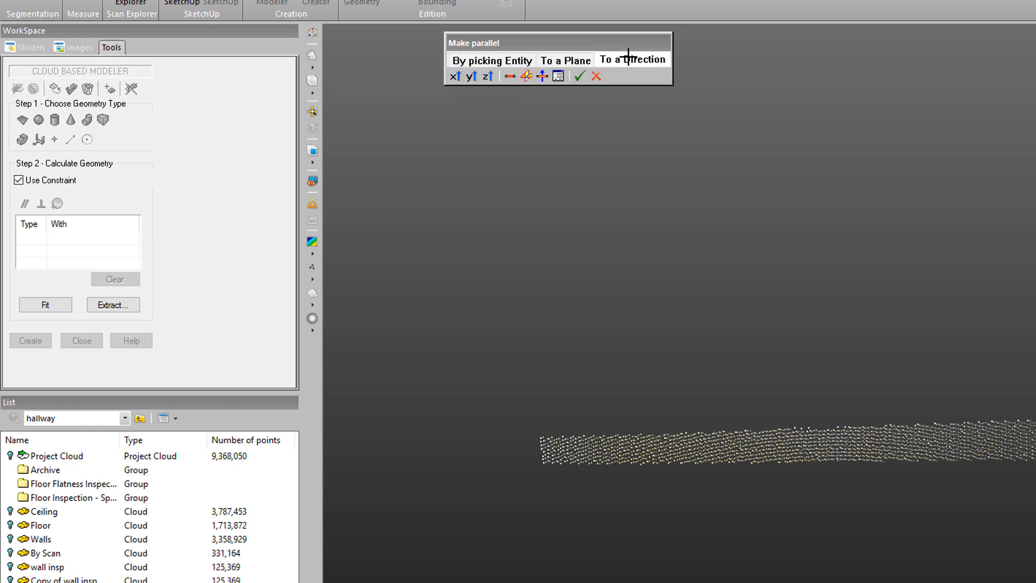
pyautogui.click(487, 76)
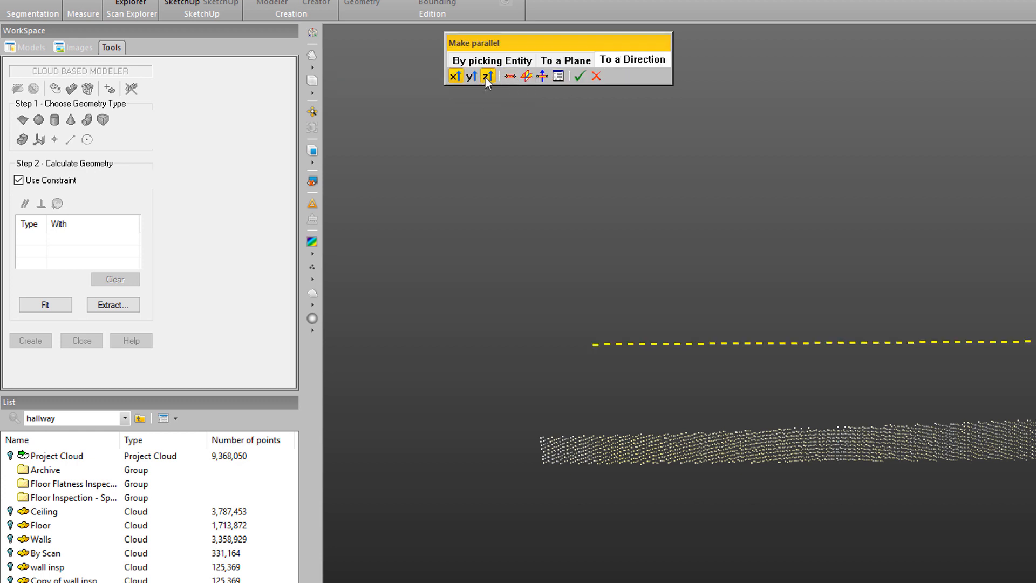
pyautogui.click(488, 76)
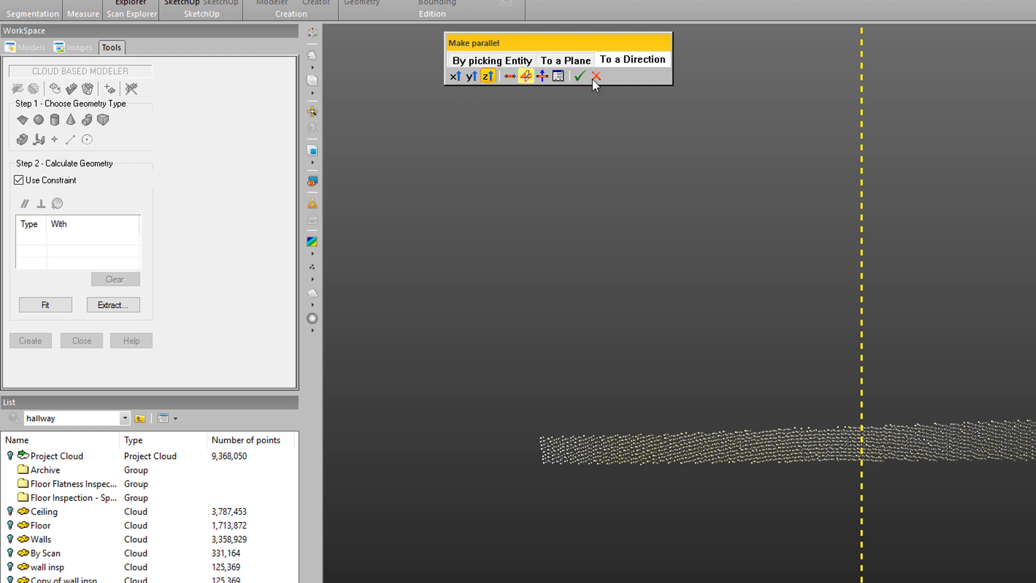
pyautogui.click(580, 76)
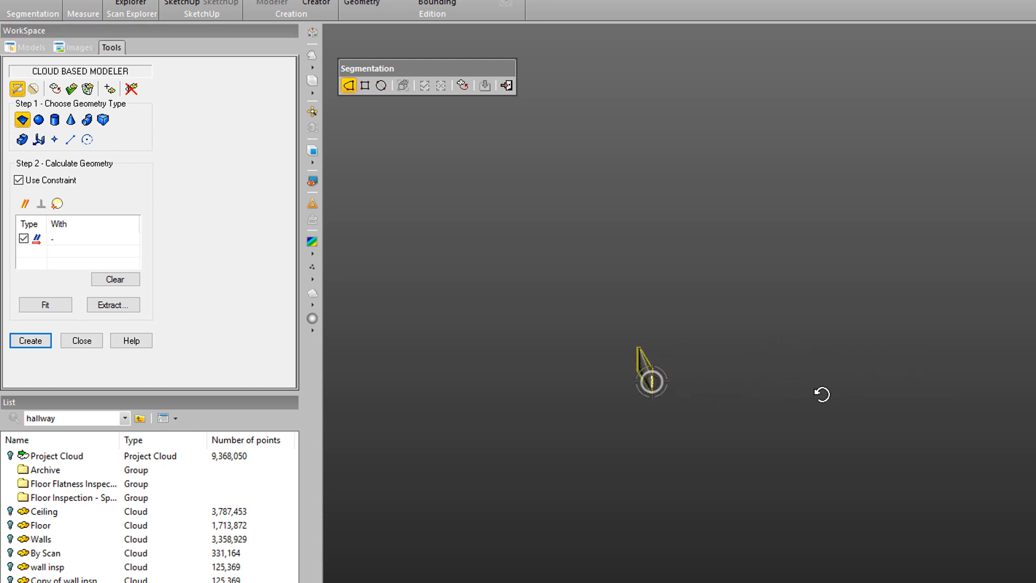
# Step: Create the fitted plane OBJECT165 and bound it over the whole wall panel
pyautogui.click(31, 340)
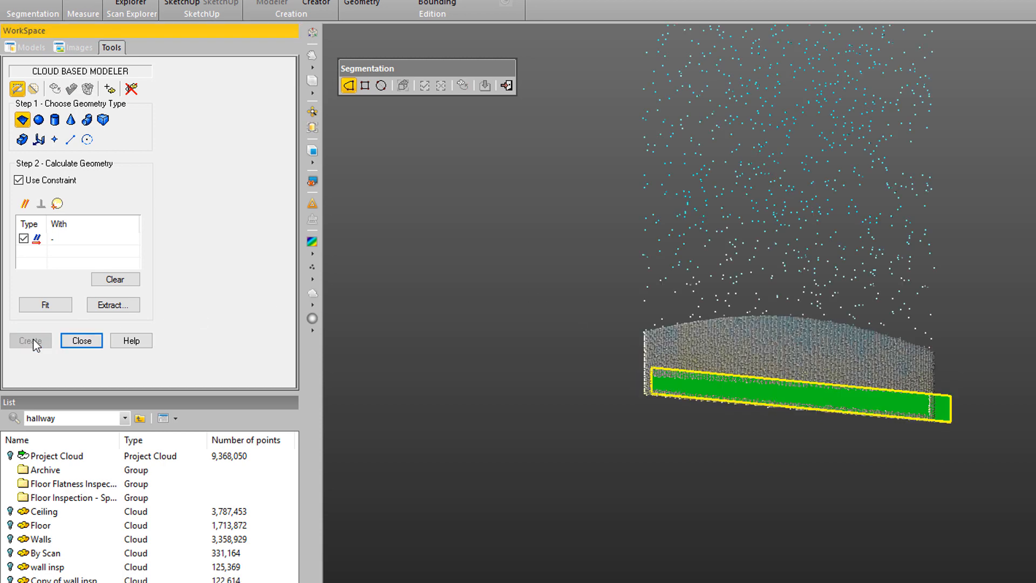
pyautogui.click(81, 340)
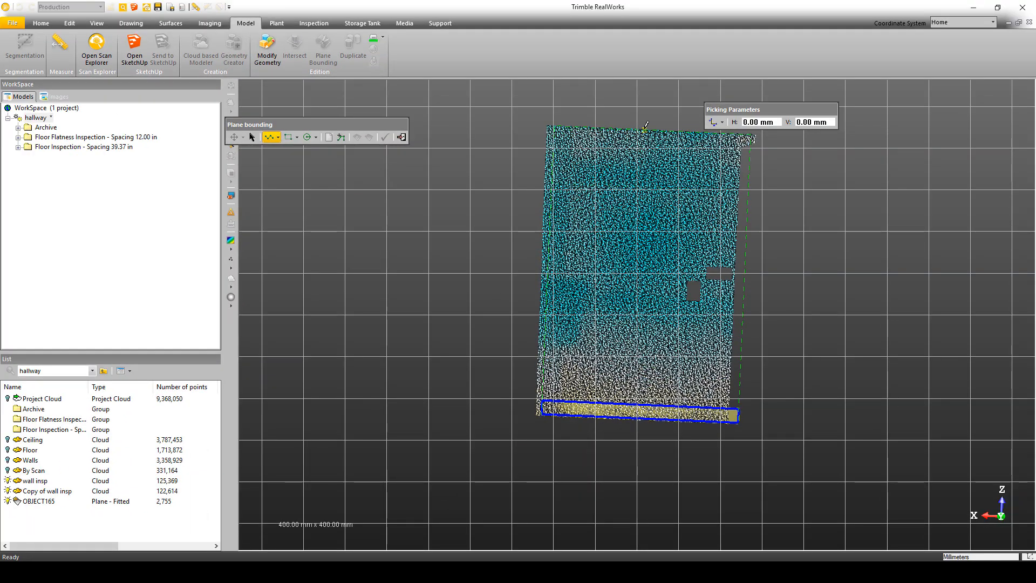
pyautogui.click(386, 137)
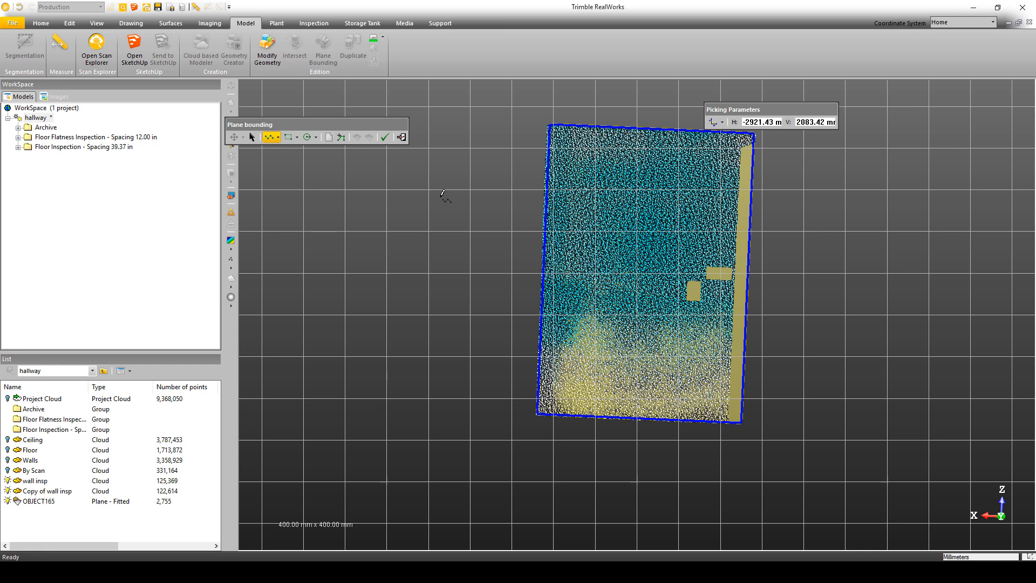
pyautogui.click(385, 137)
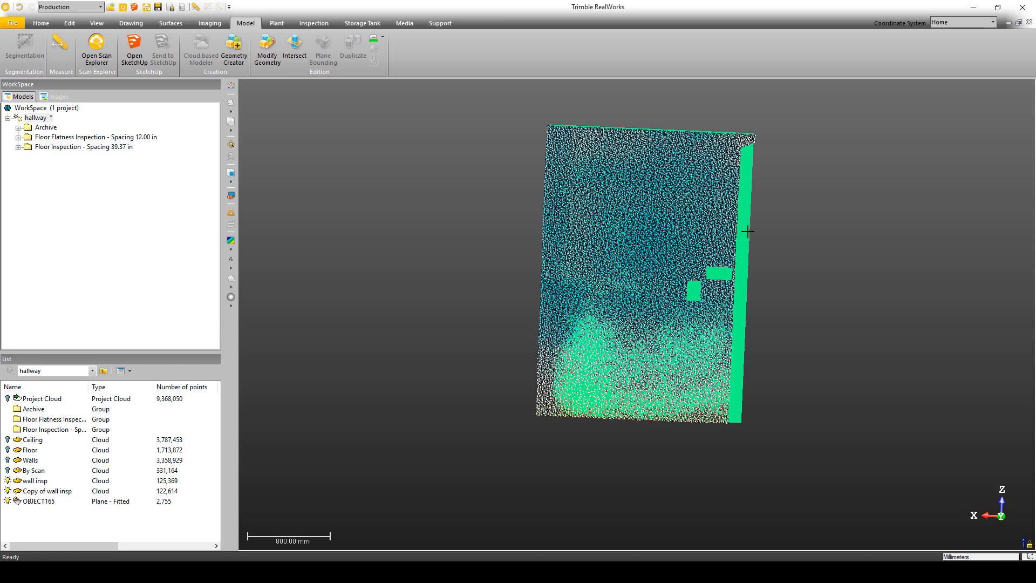
pyautogui.moveTo(668, 407)
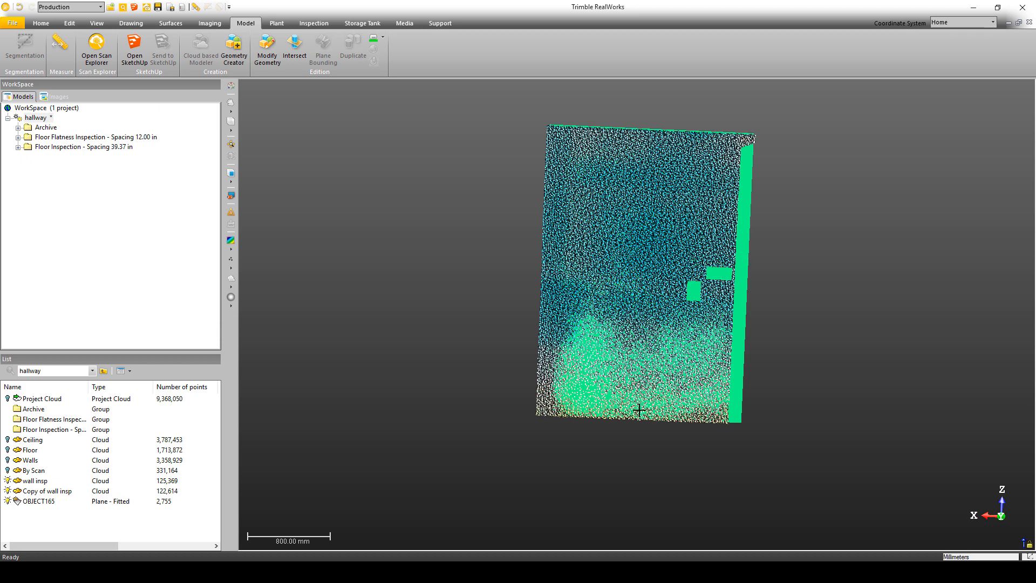
pyautogui.moveTo(663, 137)
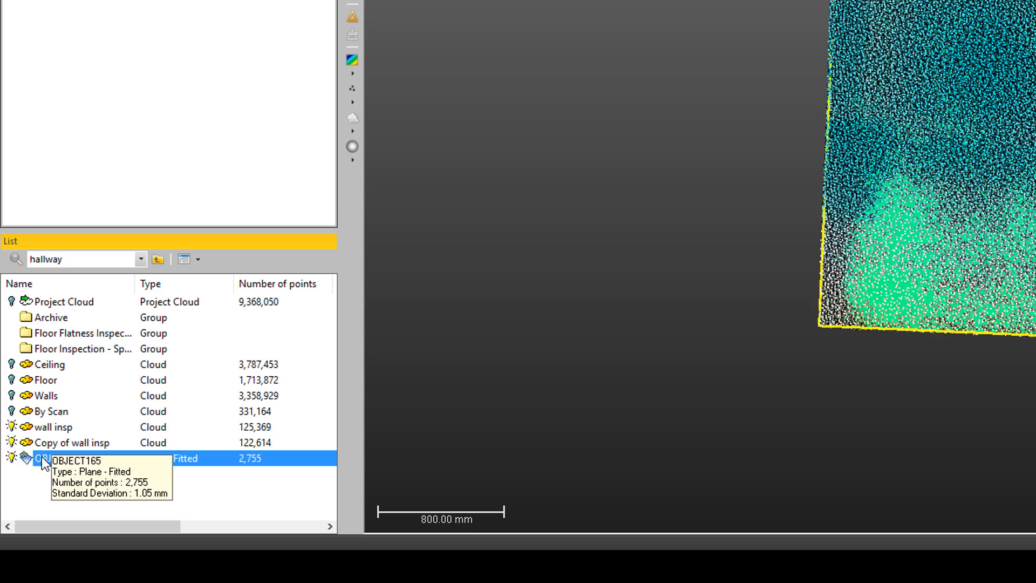
pyautogui.moveTo(52, 428)
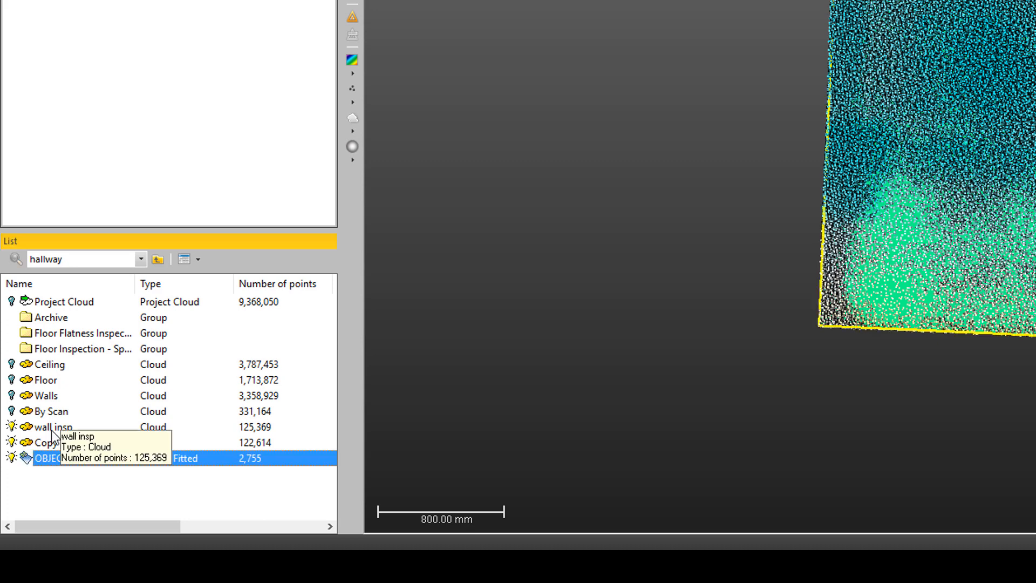
# Step: Select wall insp with the plane OBJECT165 and launch Surface to Model Inspection
pyautogui.click(54, 427)
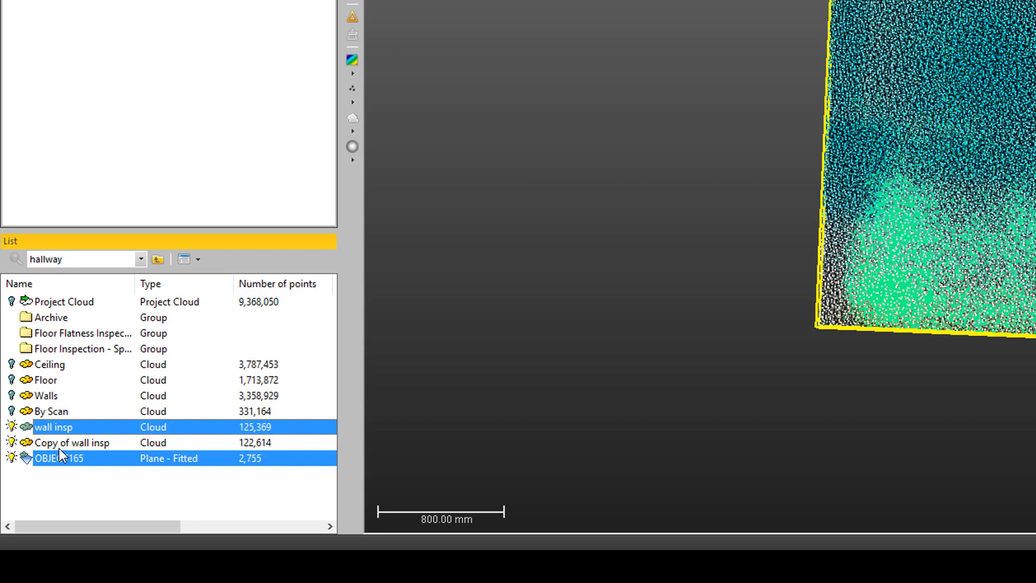
pyautogui.moveTo(106, 430)
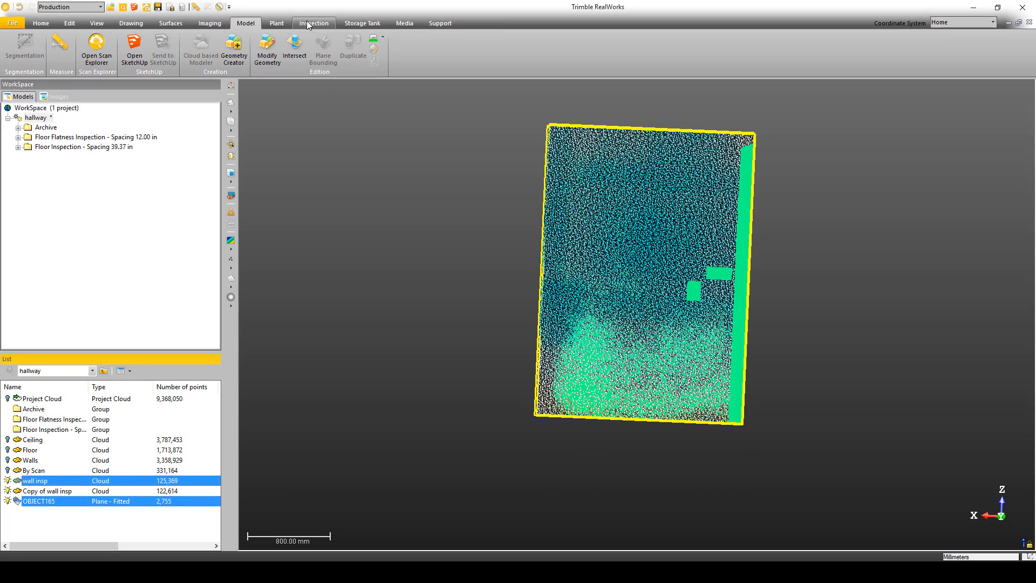
pyautogui.click(314, 23)
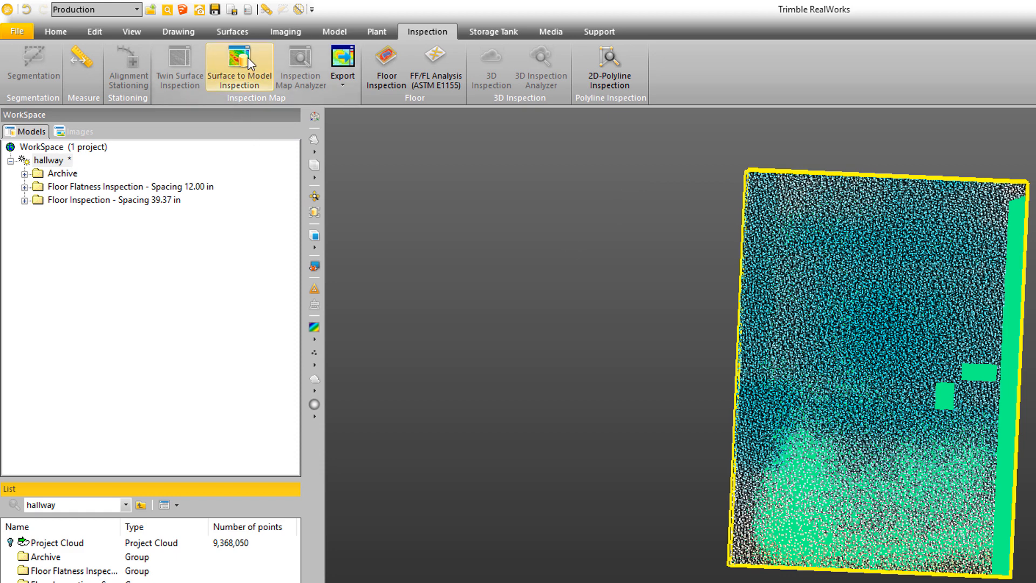
pyautogui.moveTo(248, 62)
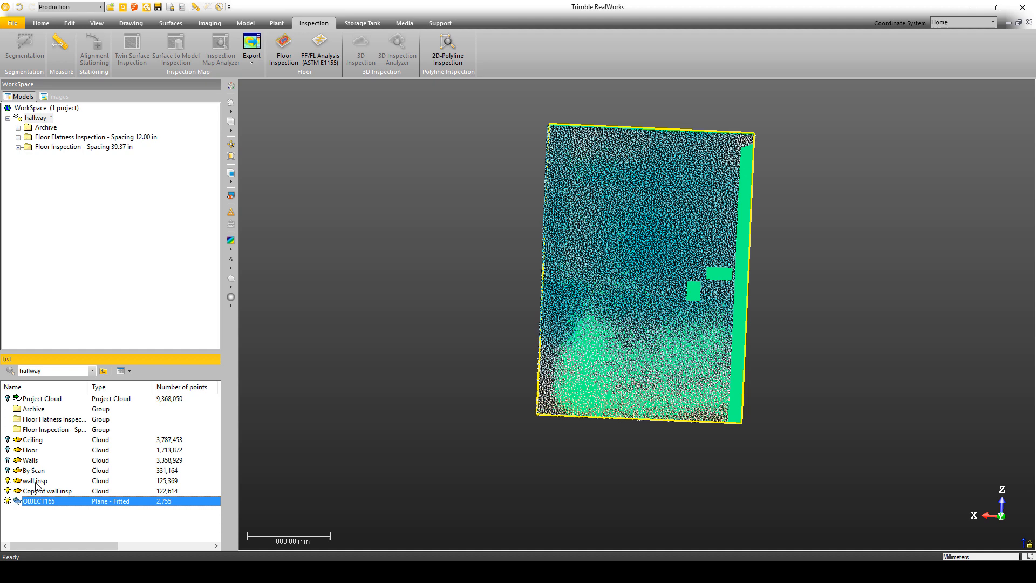
pyautogui.click(35, 480)
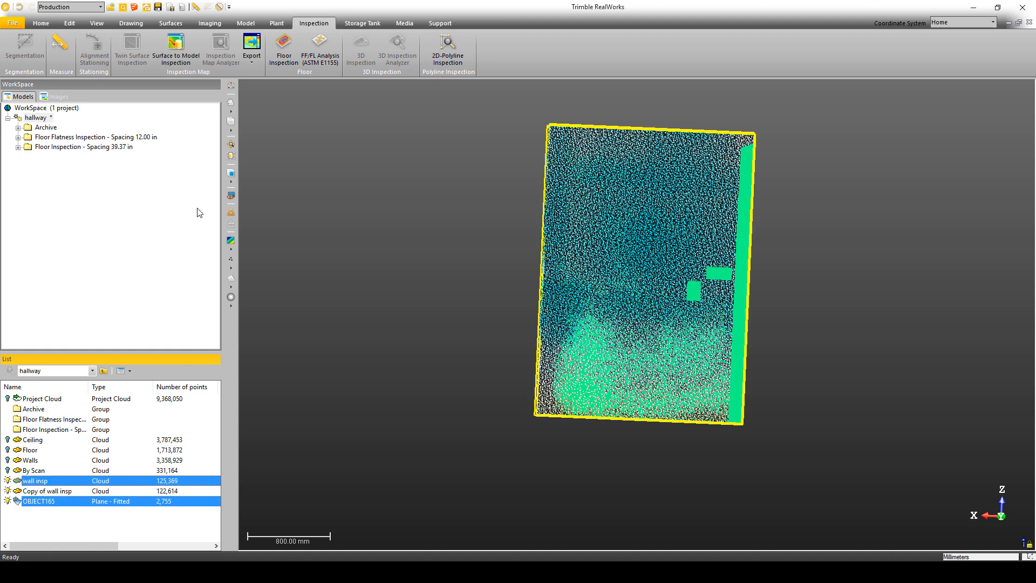
pyautogui.click(174, 49)
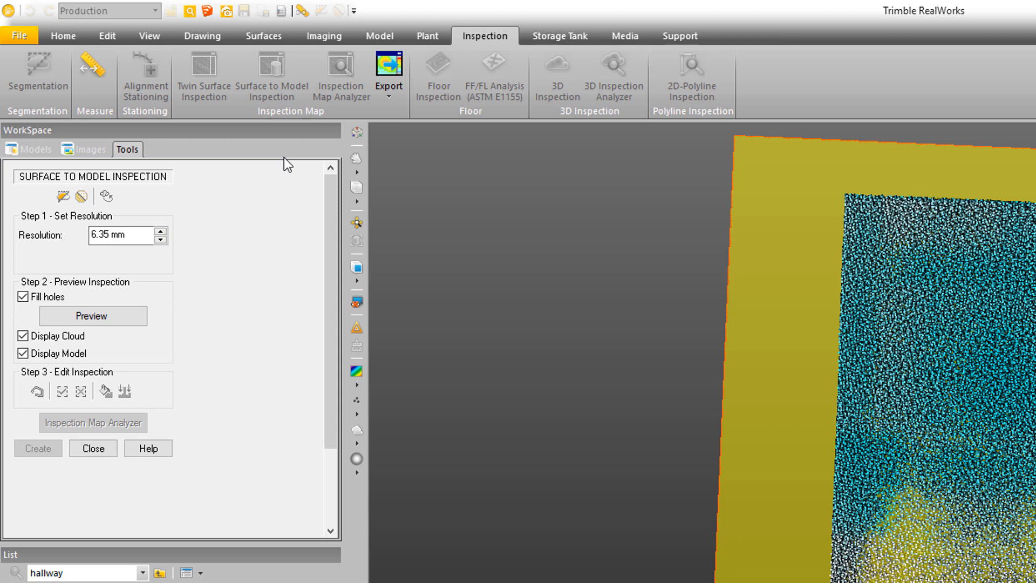
# Step: Check the 6.35 mm inspection resolution and start the Measurement tool over the map
pyautogui.click(122, 236)
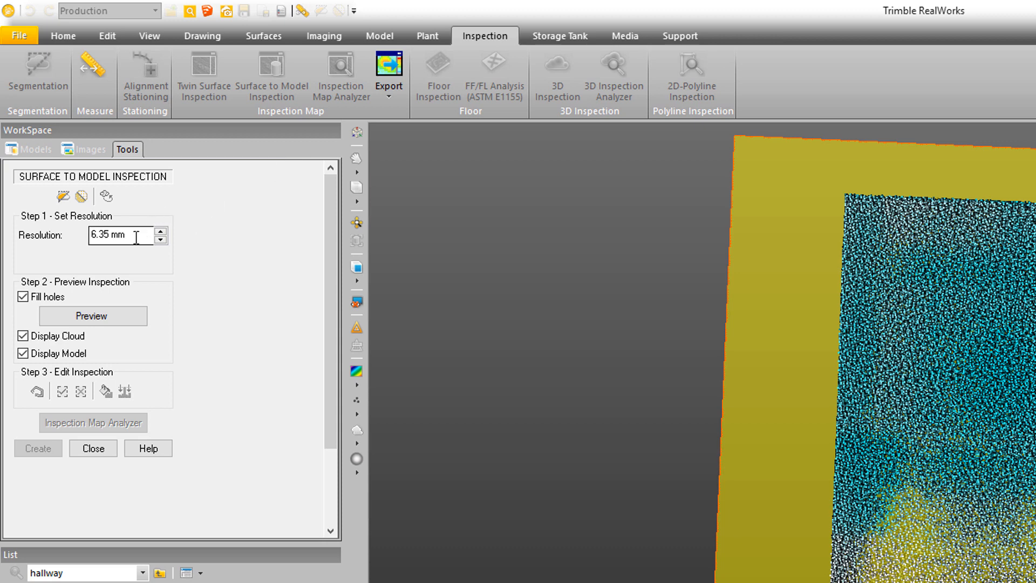
pyautogui.moveTo(97, 87)
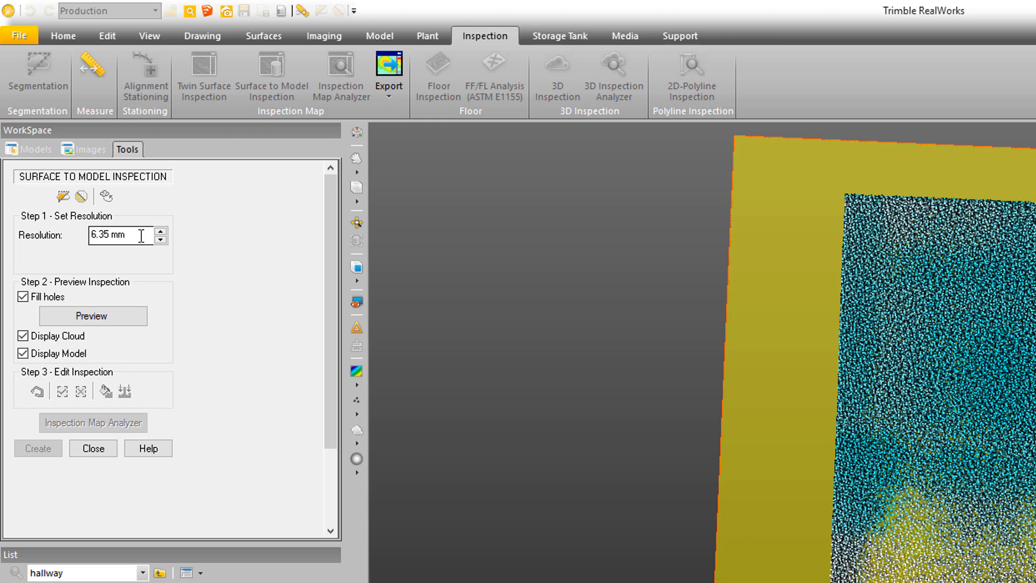
pyautogui.moveTo(134, 236)
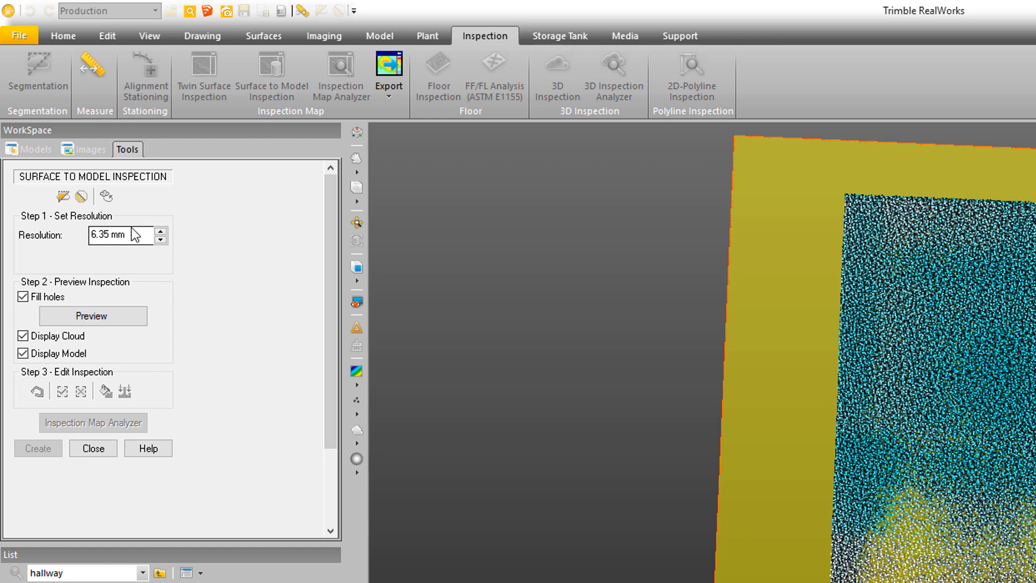
pyautogui.moveTo(93, 65)
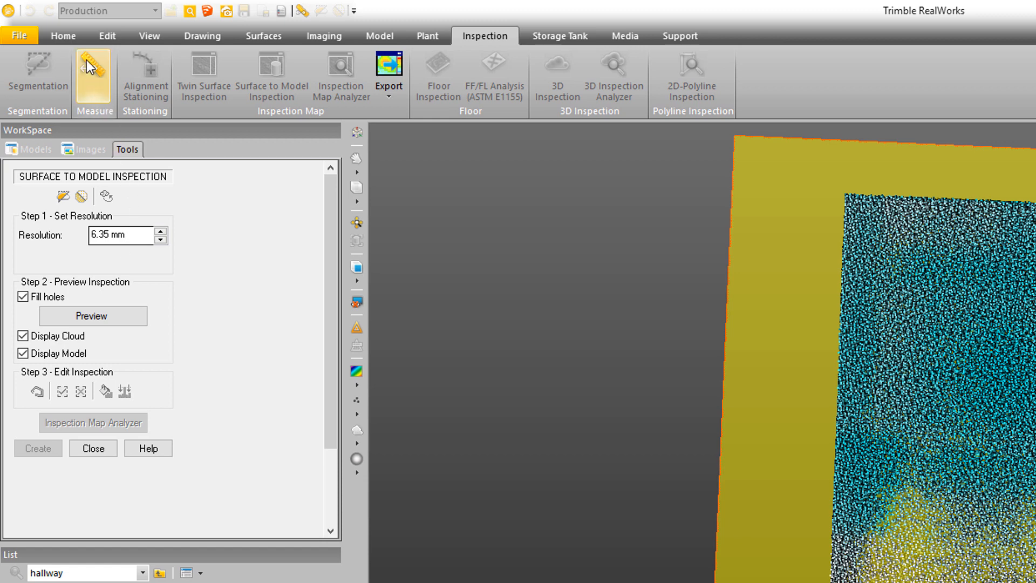
pyautogui.moveTo(93, 72)
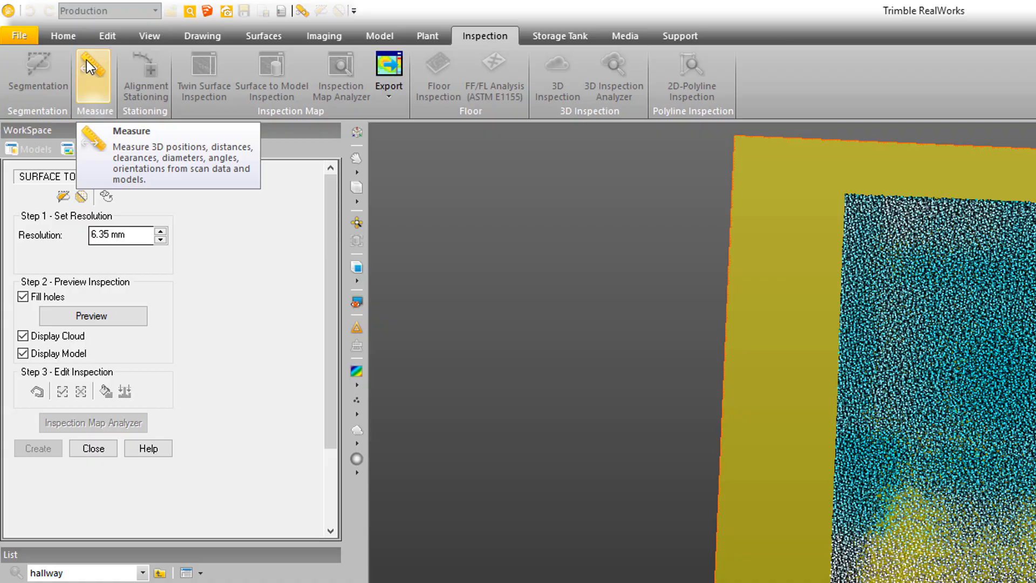
pyautogui.click(94, 72)
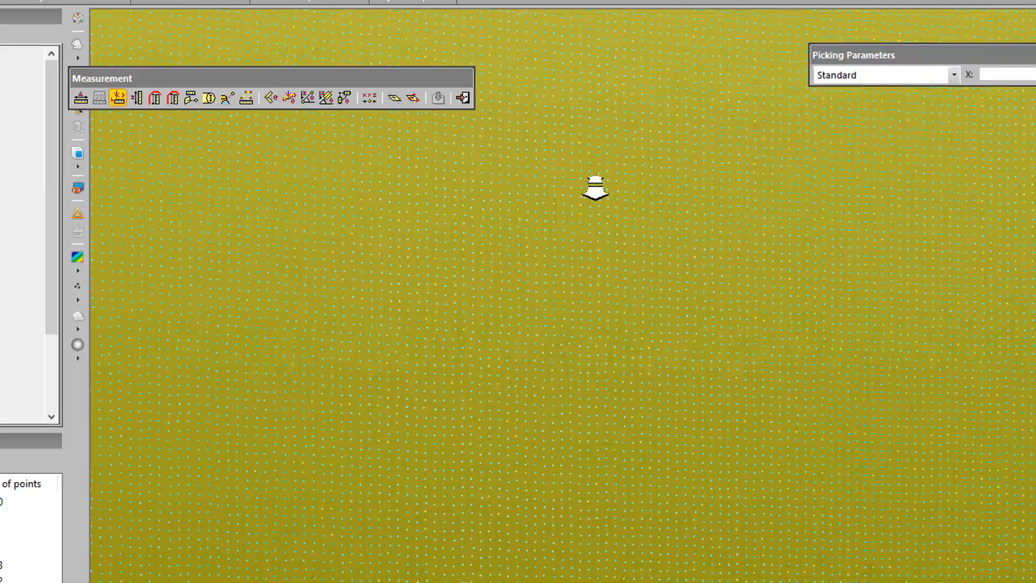
# Step: Measure a roughly 6 mm distance between neighbouring wall points, then close the Measurement tool
pyautogui.click(77, 290)
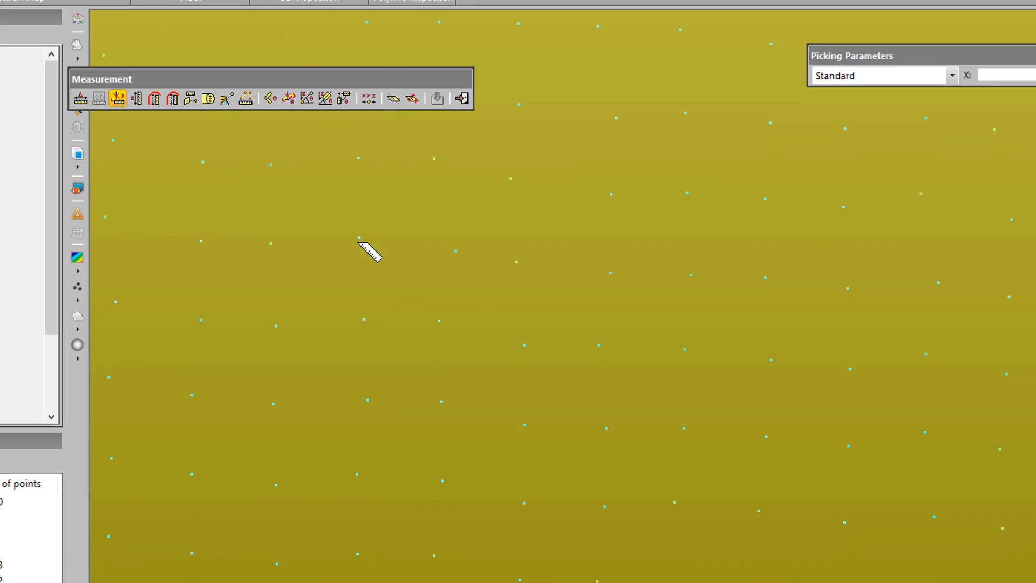
pyautogui.click(277, 279)
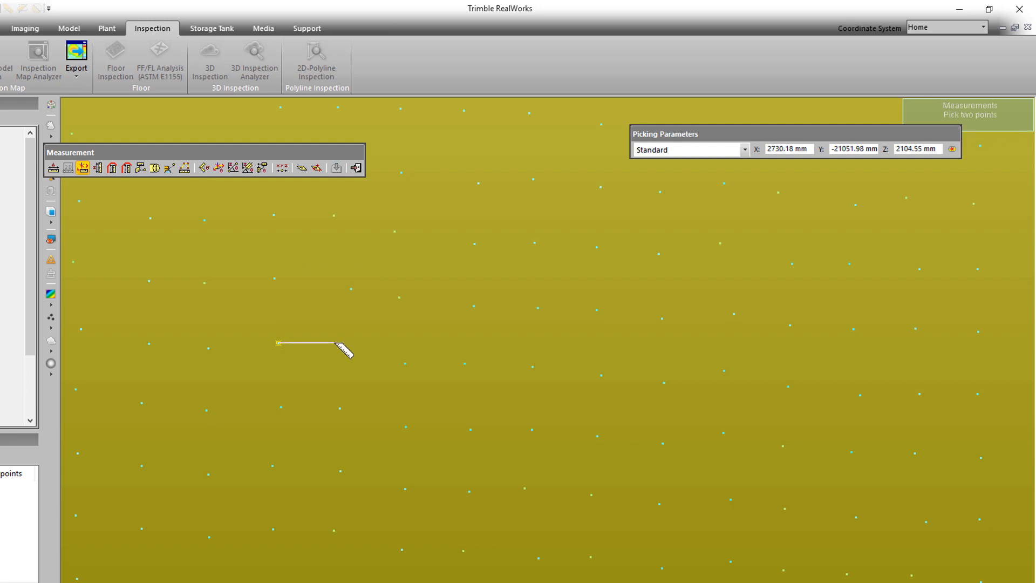
pyautogui.click(349, 346)
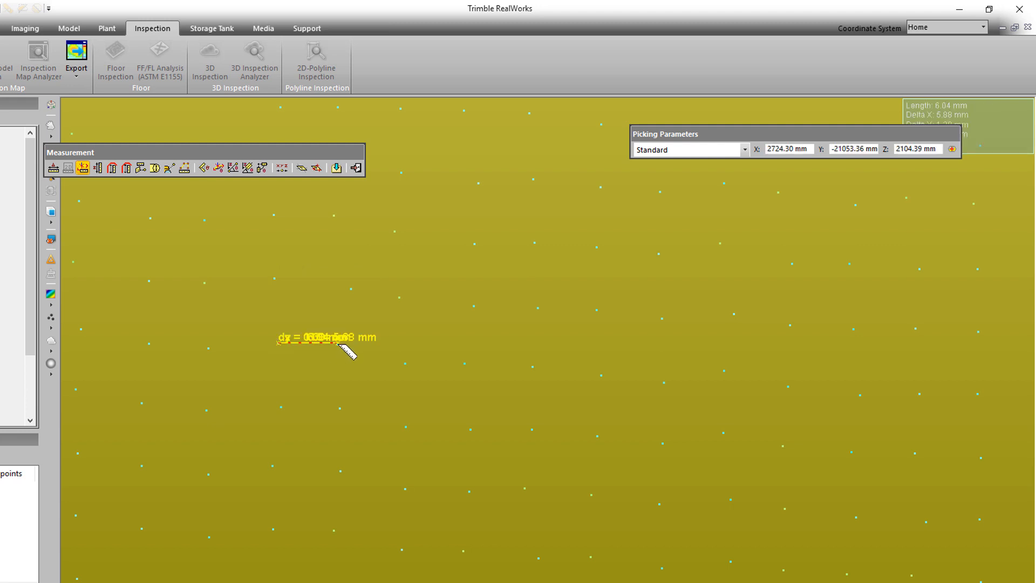
pyautogui.moveTo(361, 180)
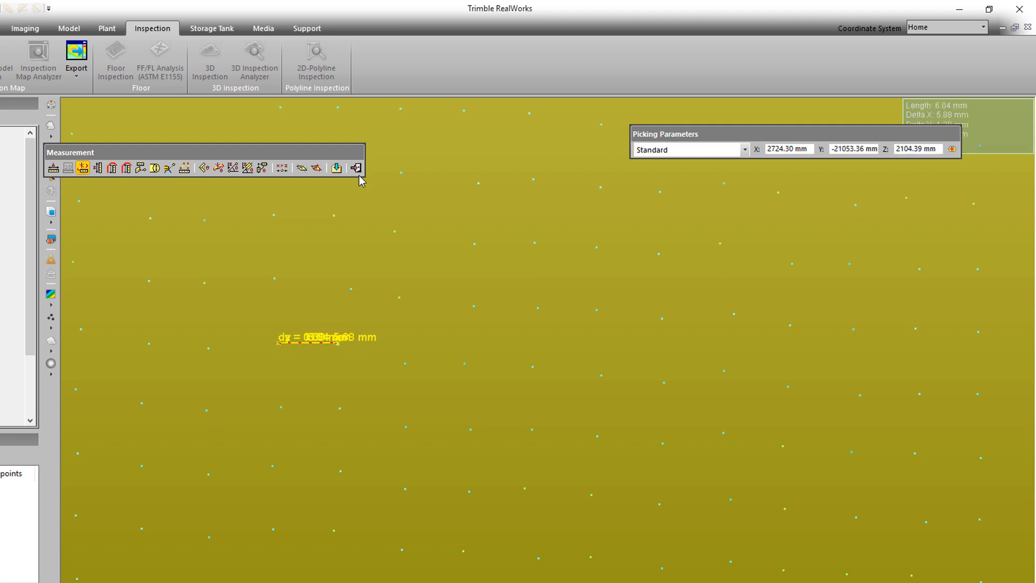
pyautogui.moveTo(355, 167)
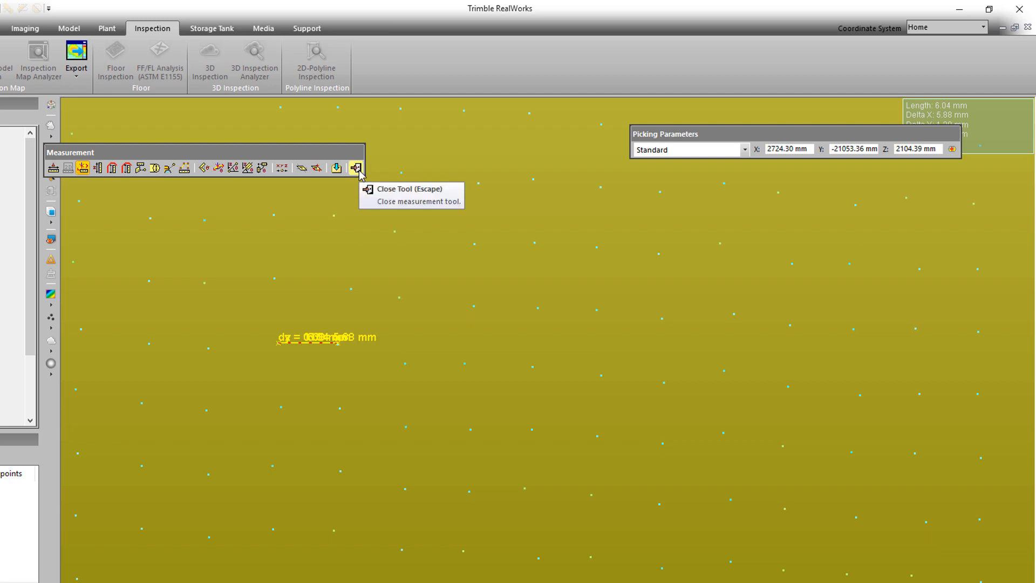
pyautogui.click(357, 168)
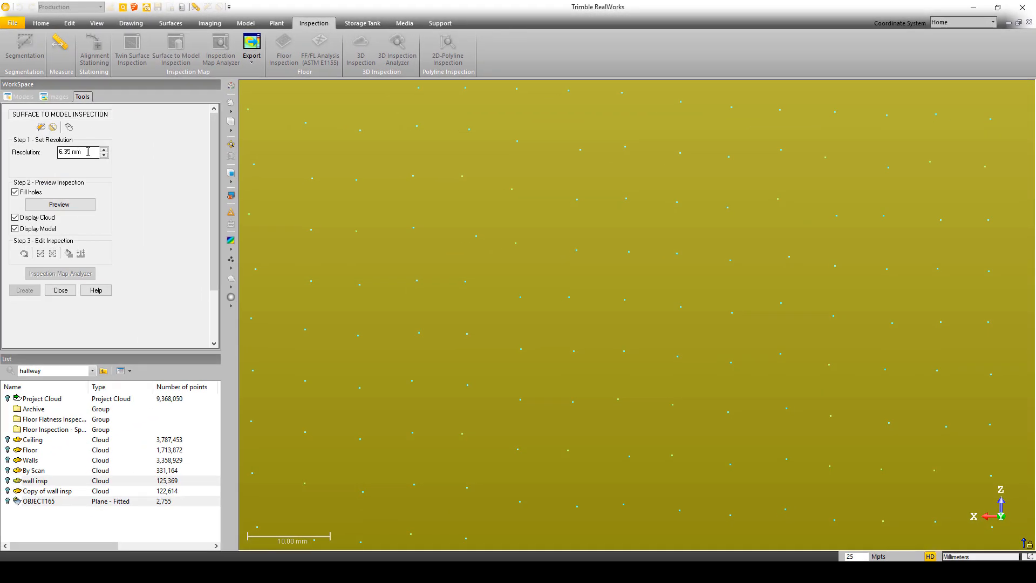
# Step: Keep the 6.35 mm resolution and turn off Fill holes for the inspection preview
pyautogui.tripleClick(76, 152)
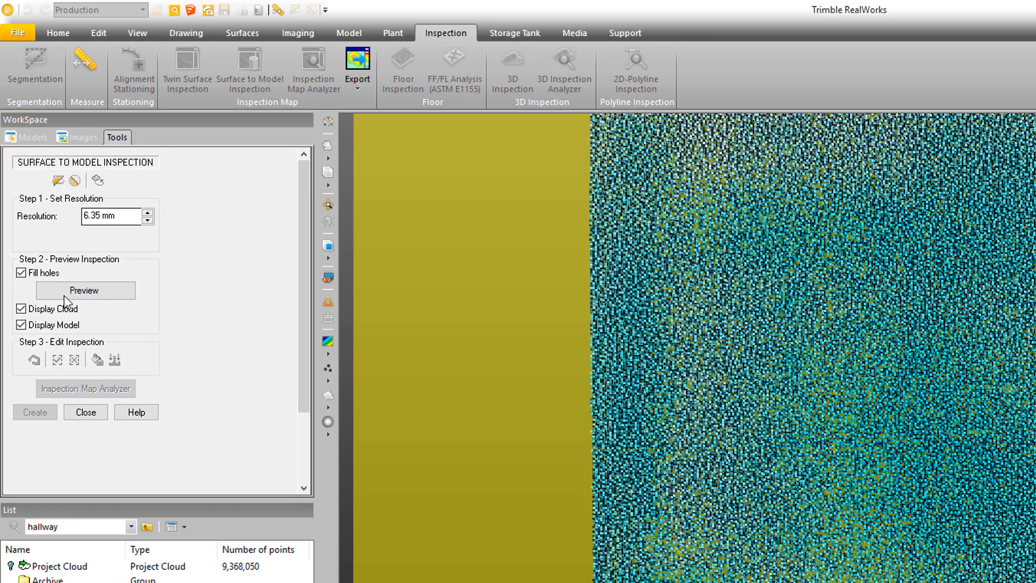
pyautogui.moveTo(83, 290)
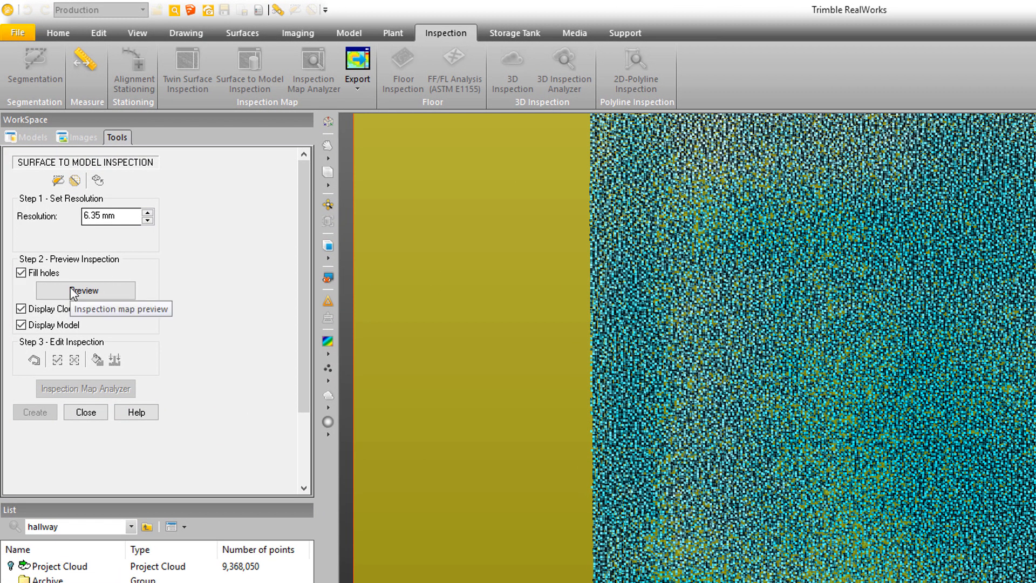
pyautogui.click(84, 290)
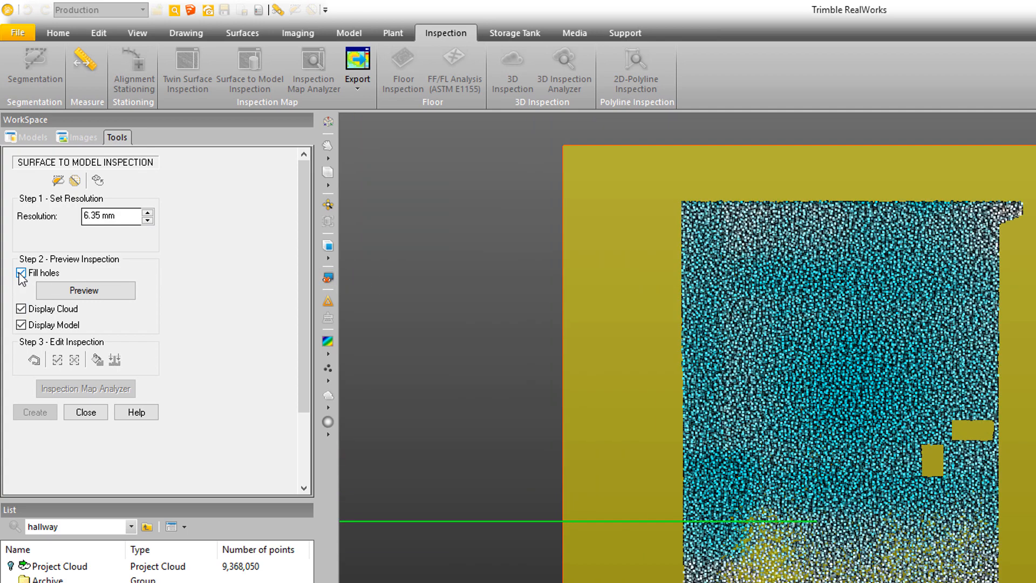
pyautogui.click(21, 273)
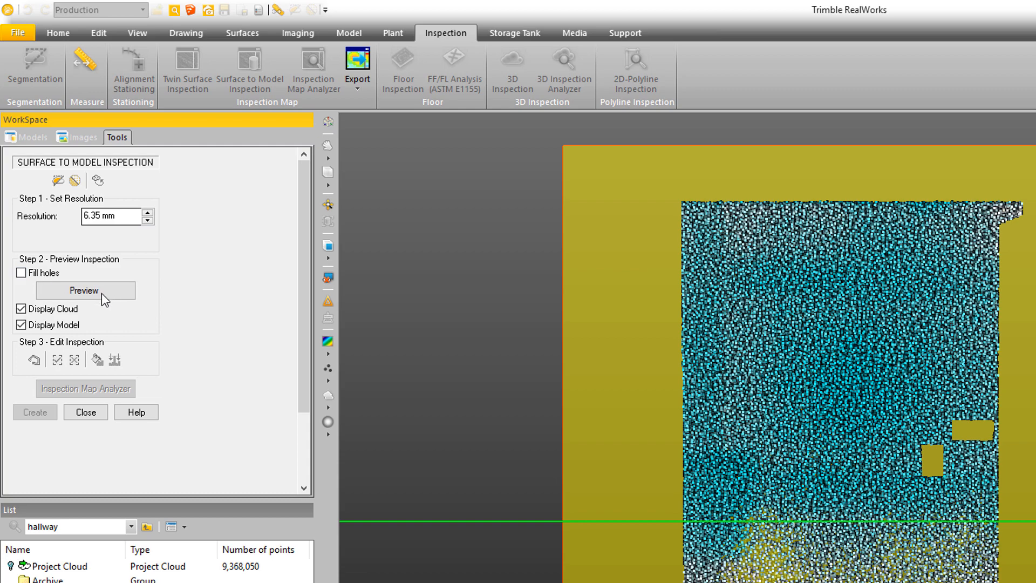
# Step: Preview the wall-to-plane deviation map with holes unfilled (about −4.5 to 8.8 mm)
pyautogui.click(84, 291)
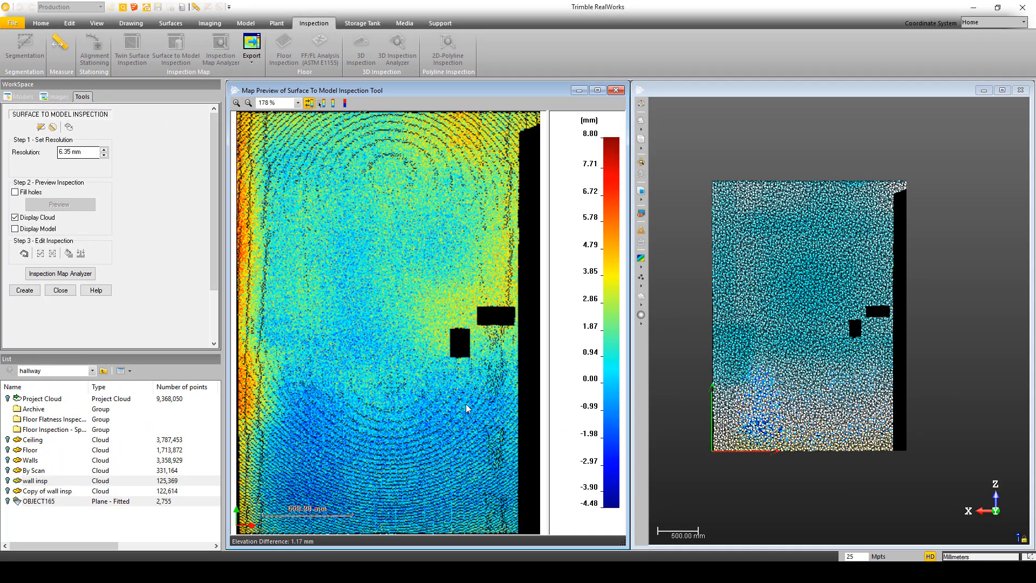
pyautogui.moveTo(480, 149)
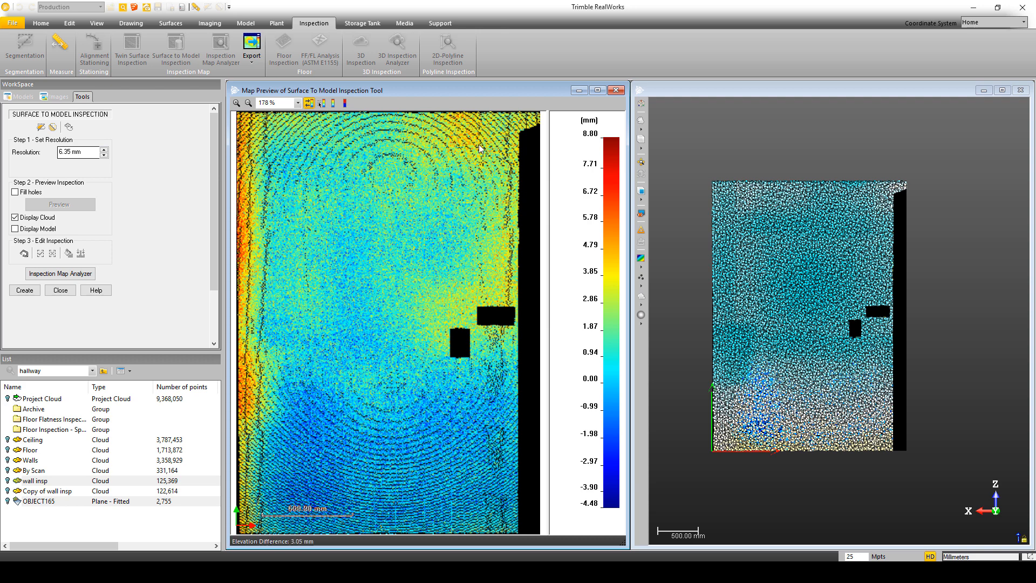
pyautogui.moveTo(522, 226)
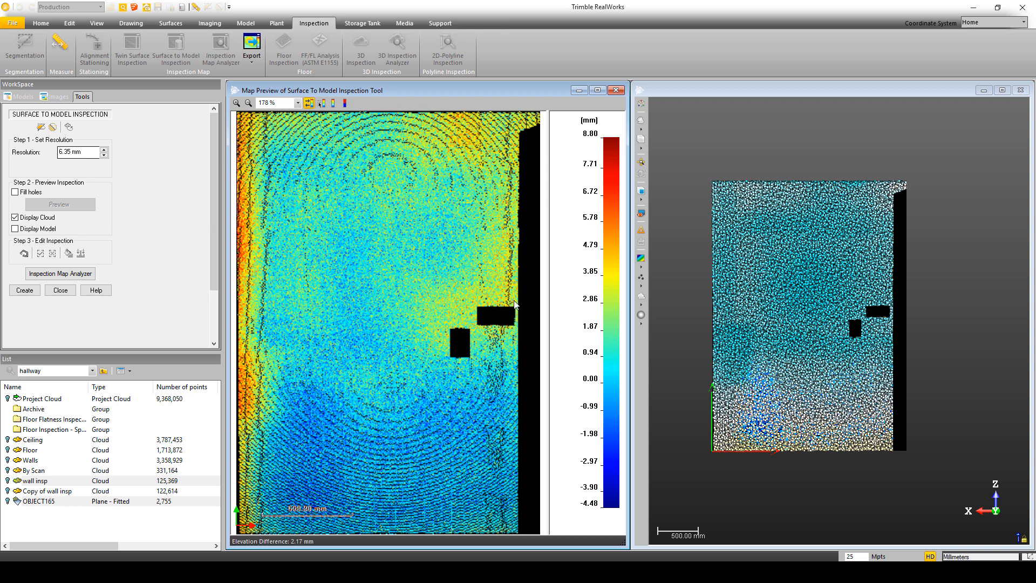
pyautogui.moveTo(527, 240)
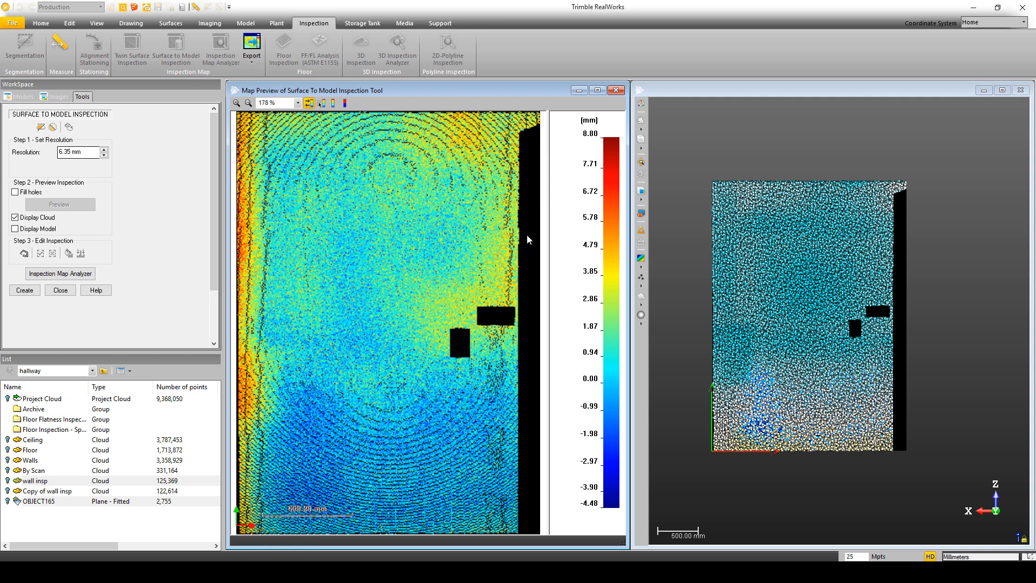
pyautogui.moveTo(277, 188)
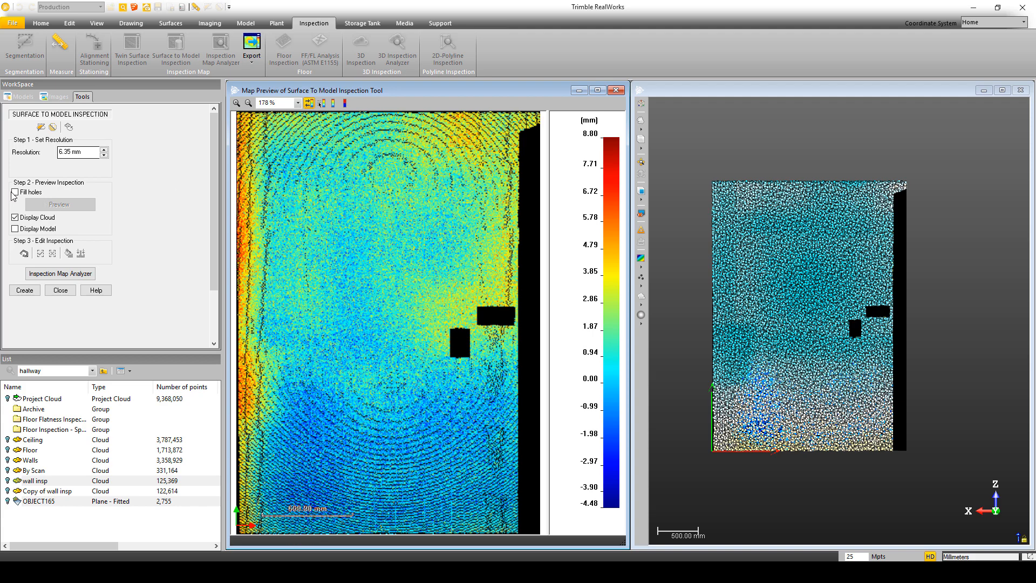
# Step: Turn Fill holes back on so the map preview colours the wall's gaps
pyautogui.click(14, 192)
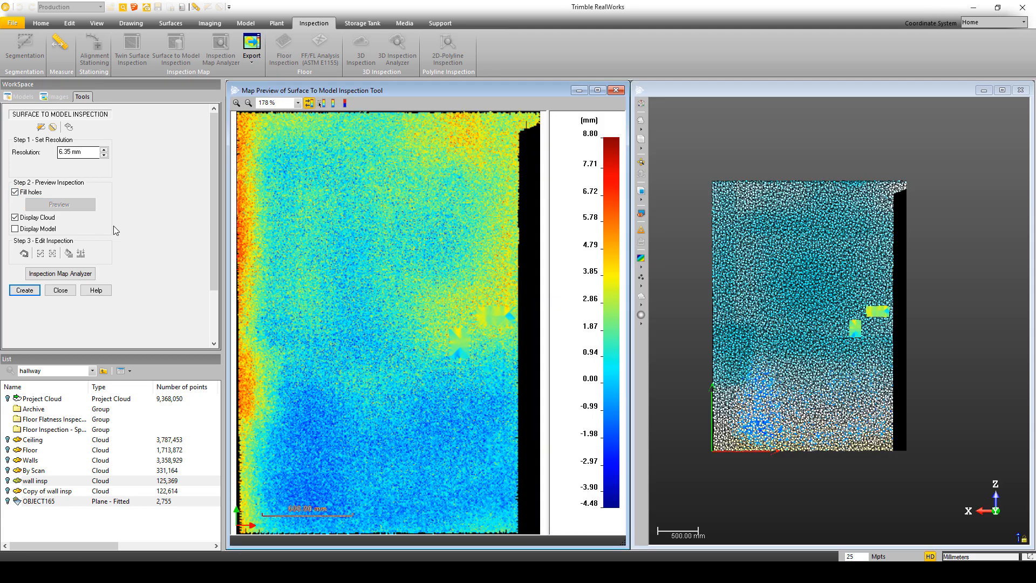
pyautogui.moveTo(299, 189)
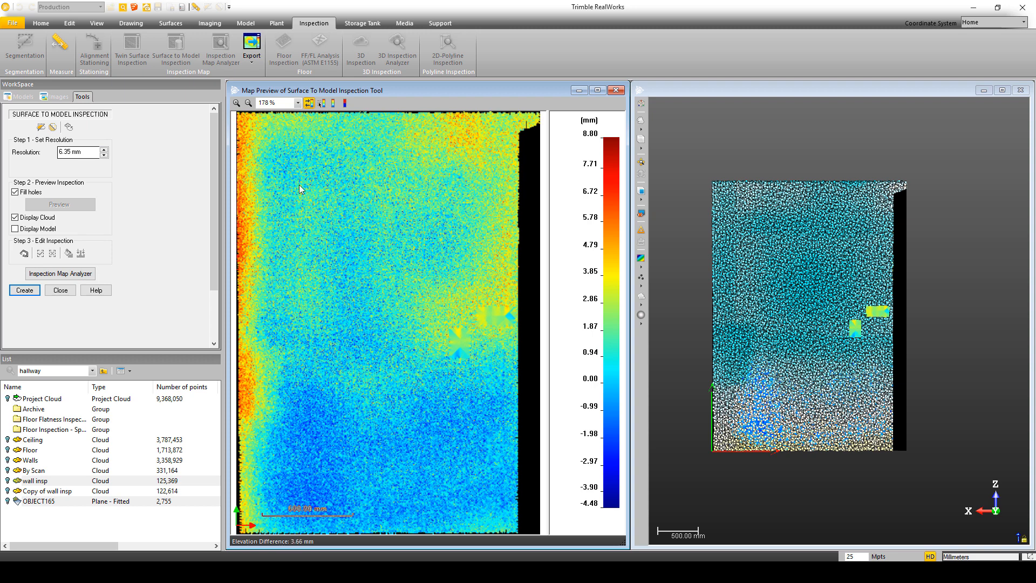
pyautogui.moveTo(403, 373)
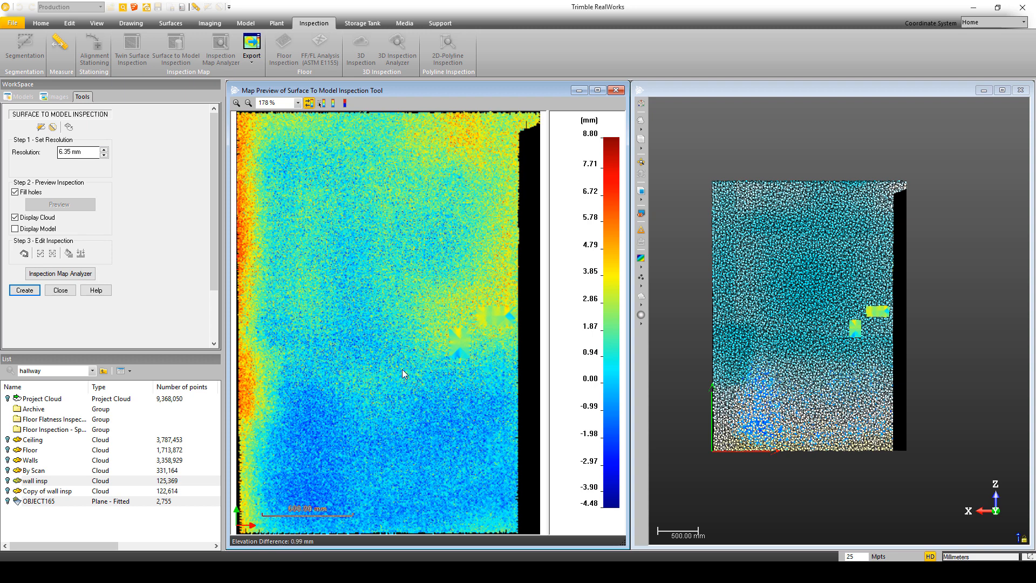
pyautogui.moveTo(436, 285)
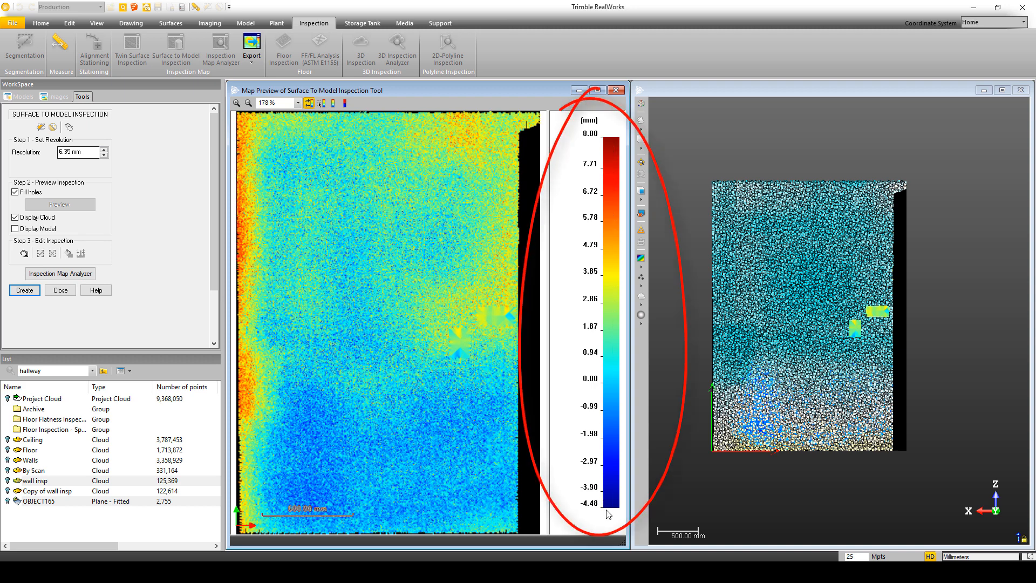
pyautogui.moveTo(619, 505)
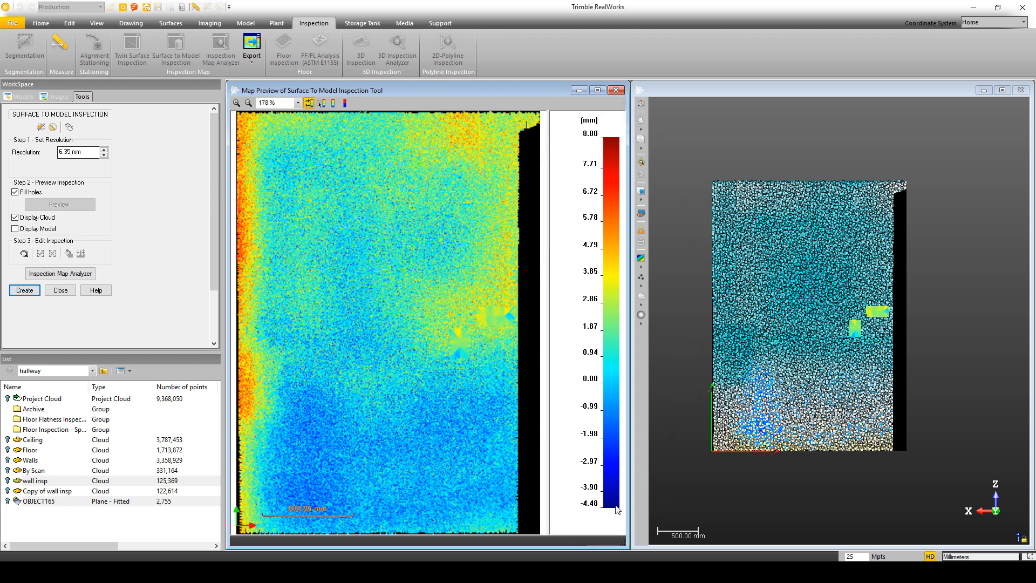
pyautogui.moveTo(605, 511)
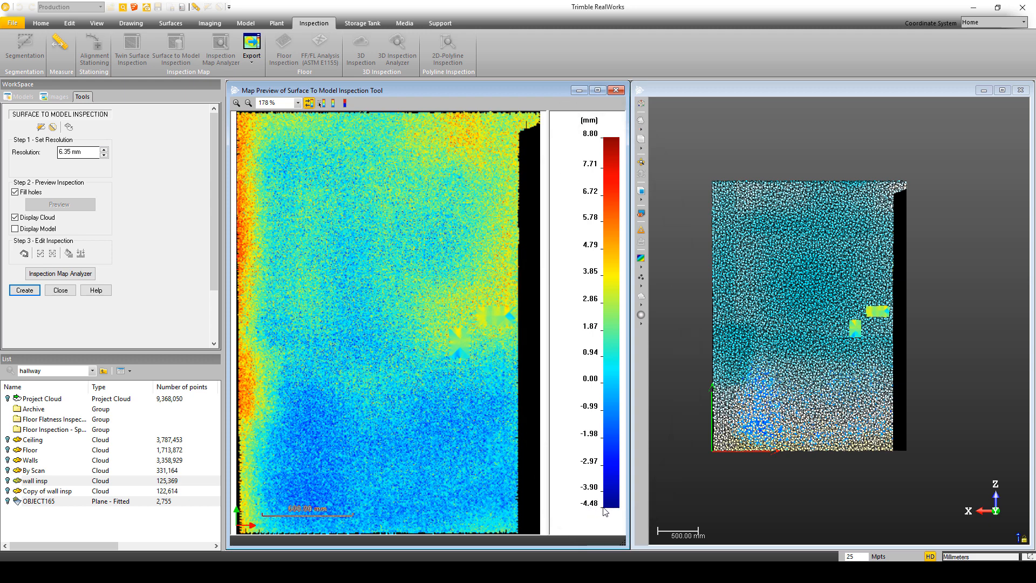
pyautogui.moveTo(626, 283)
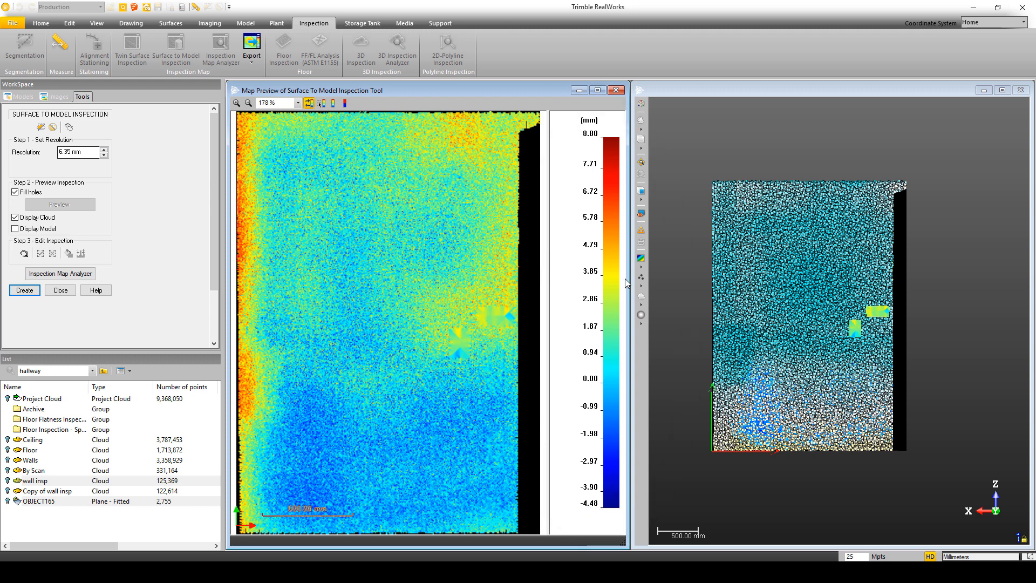
pyautogui.moveTo(617, 142)
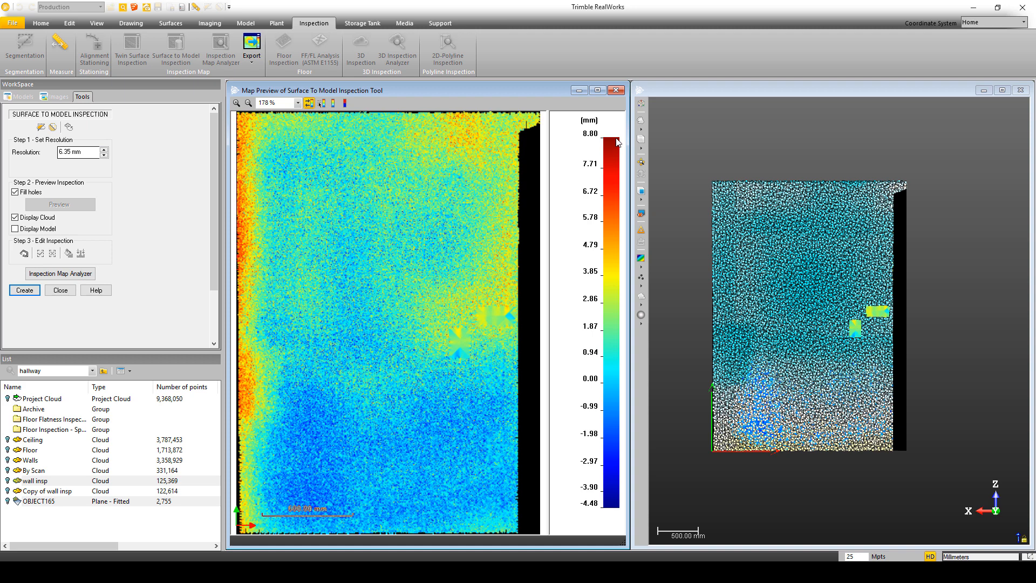
pyautogui.moveTo(422, 450)
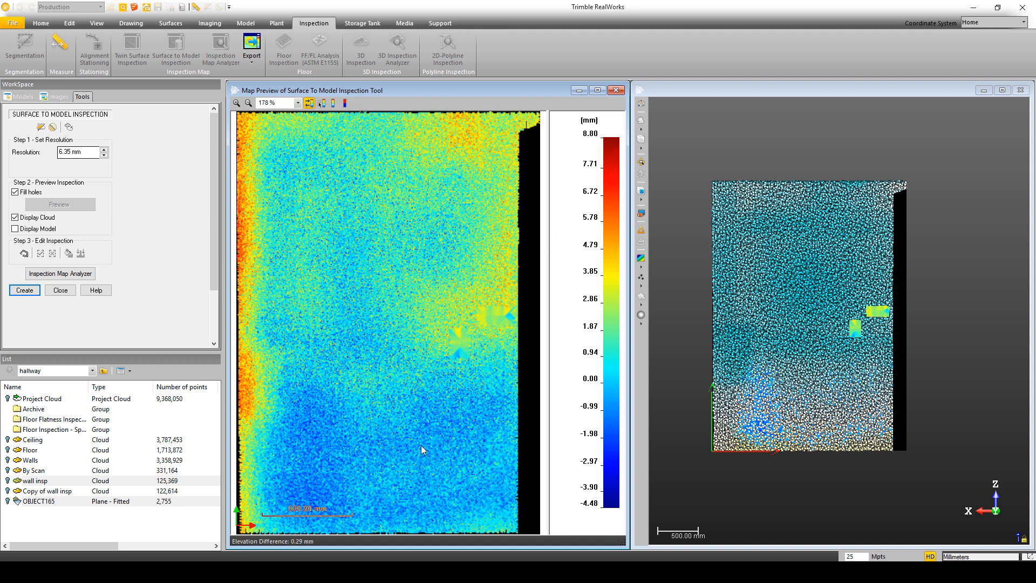
pyautogui.moveTo(290, 504)
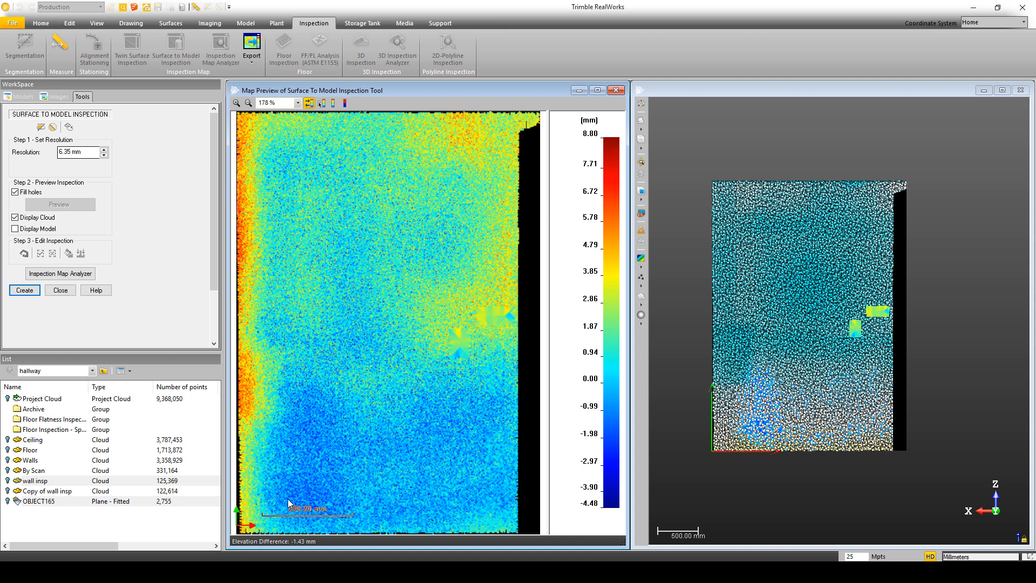
pyautogui.moveTo(287, 497)
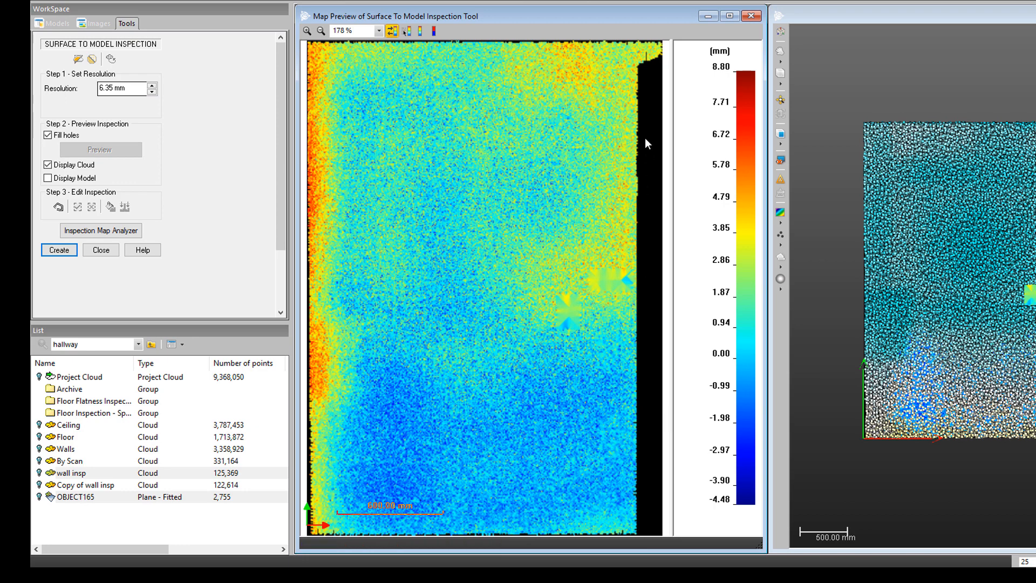
pyautogui.moveTo(584, 75)
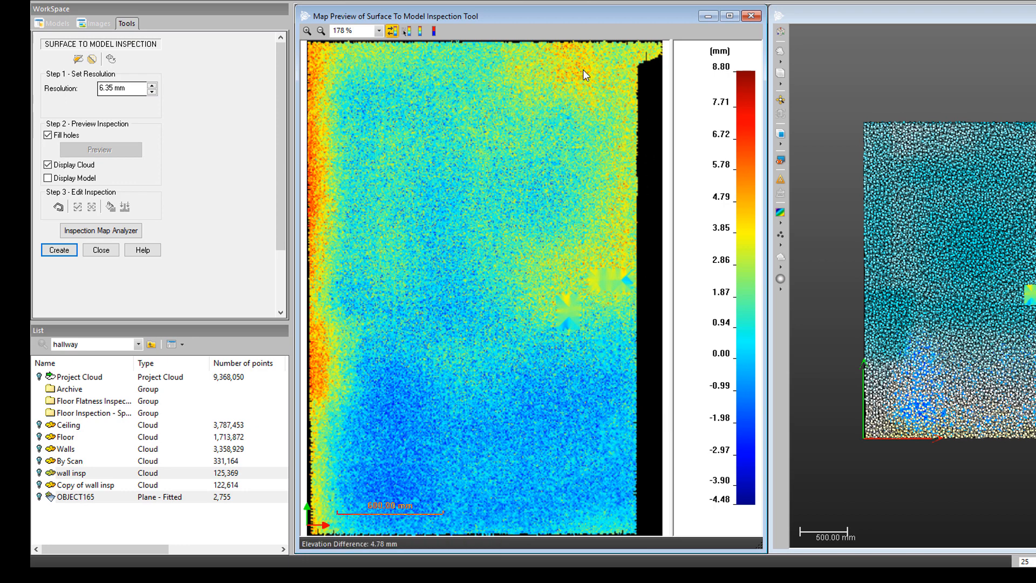
pyautogui.moveTo(572, 84)
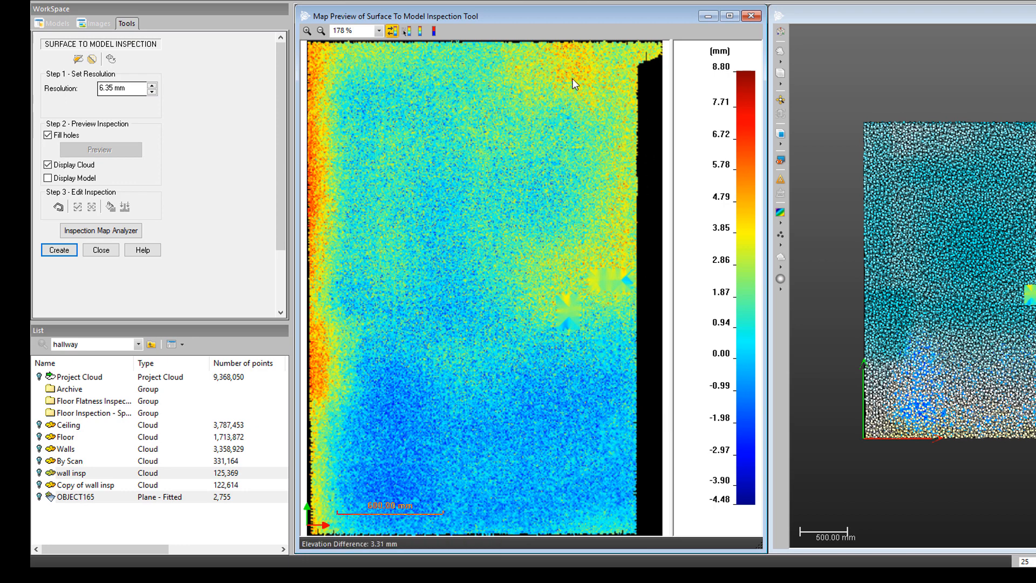
pyautogui.moveTo(575, 79)
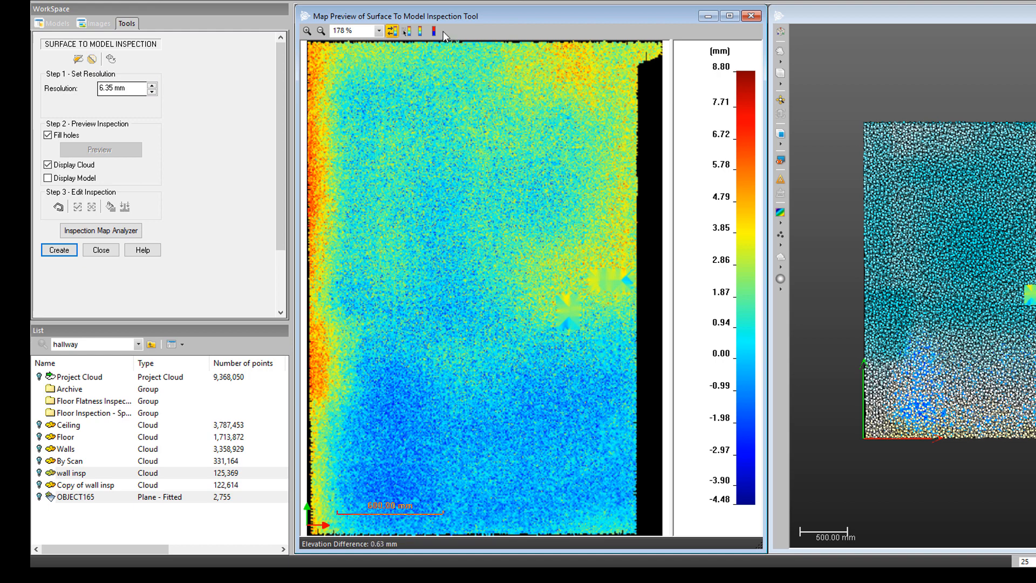
pyautogui.moveTo(434, 30)
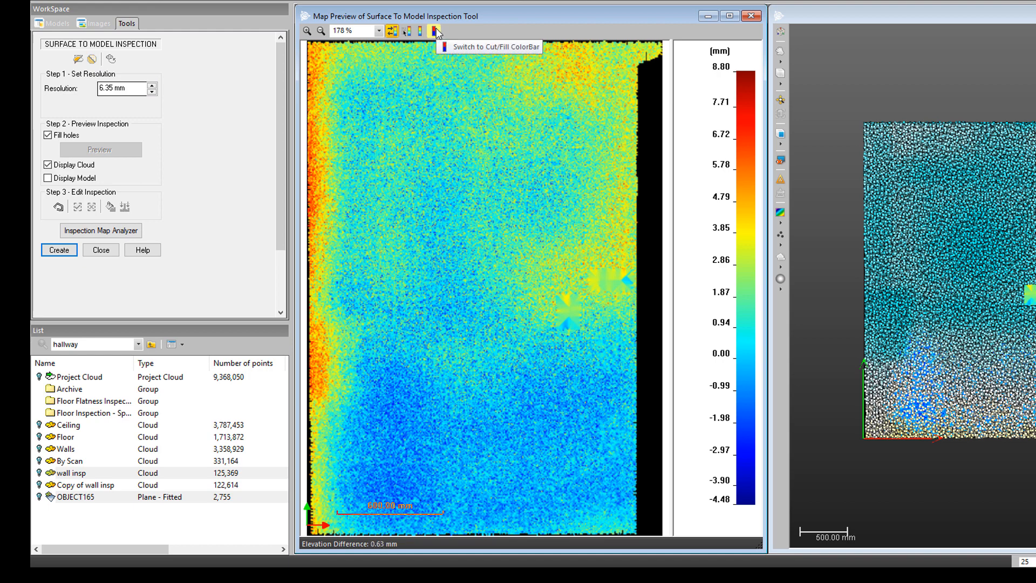
pyautogui.click(435, 32)
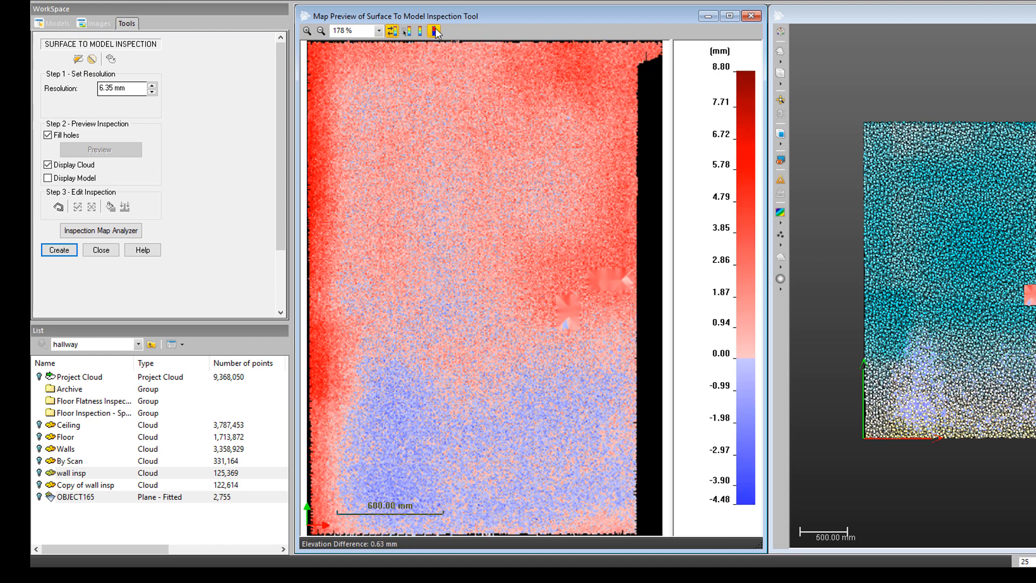
pyautogui.moveTo(433, 32)
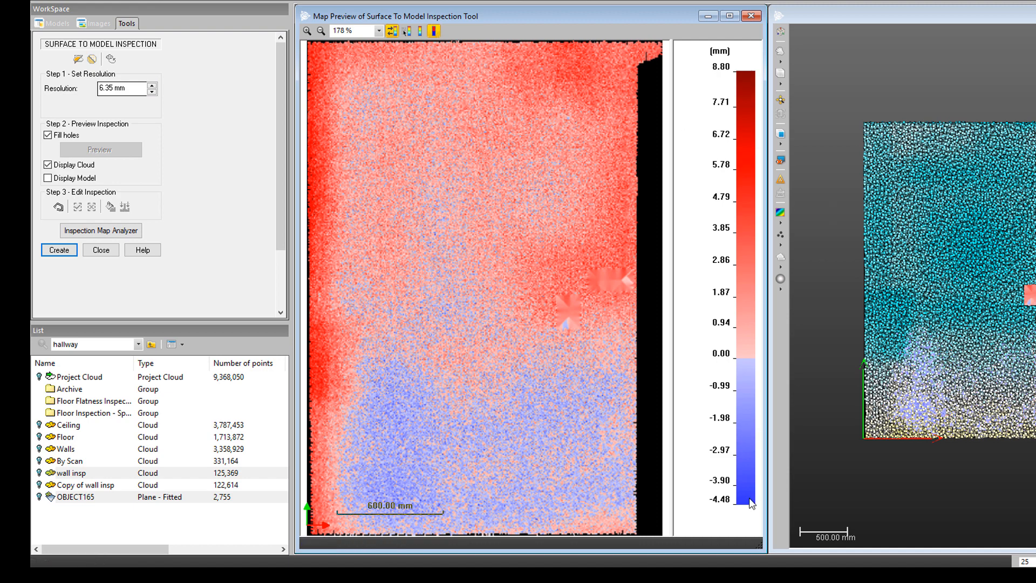
pyautogui.moveTo(767, 98)
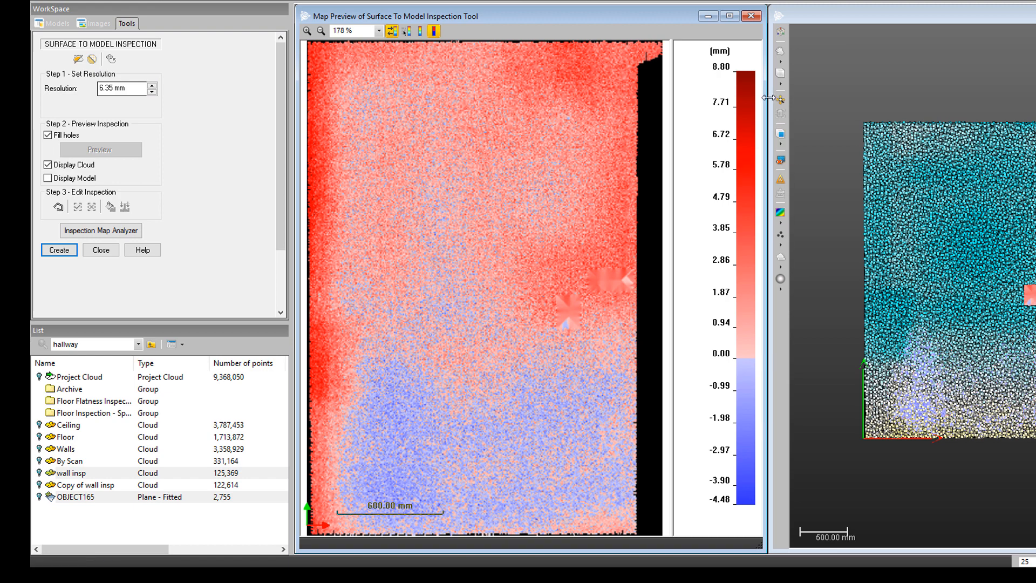
pyautogui.moveTo(746, 106)
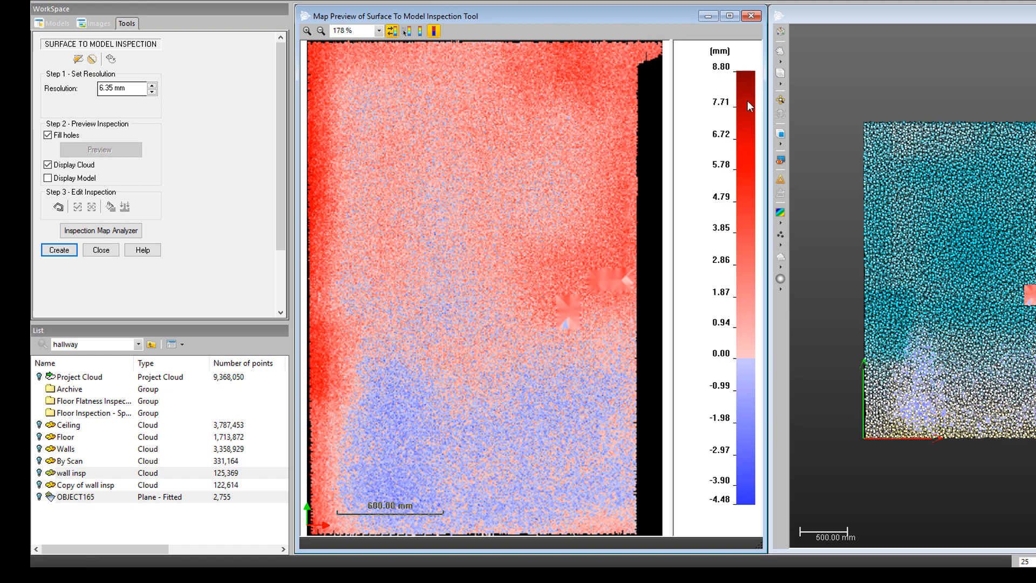
pyautogui.moveTo(711, 424)
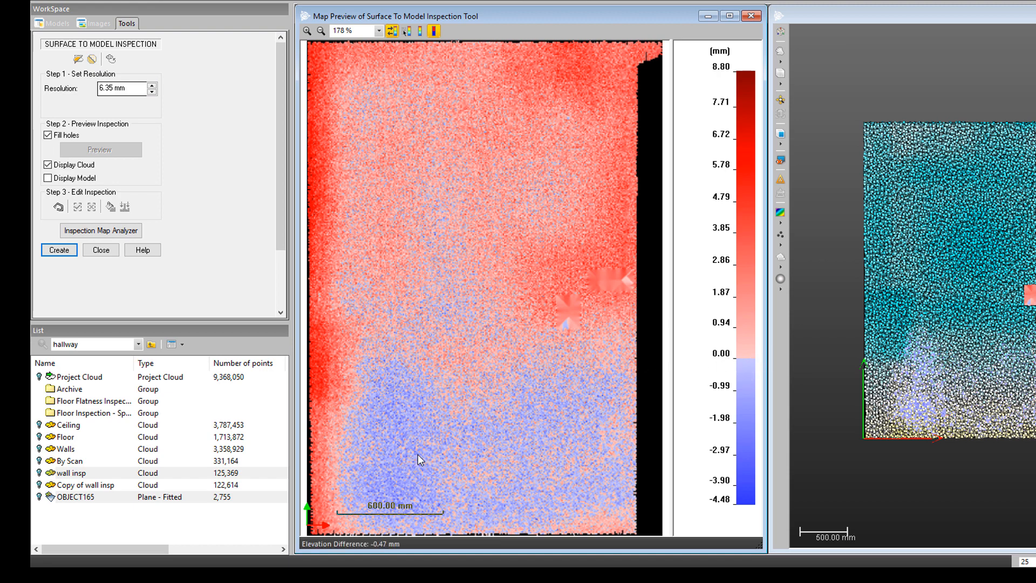
pyautogui.moveTo(567, 219)
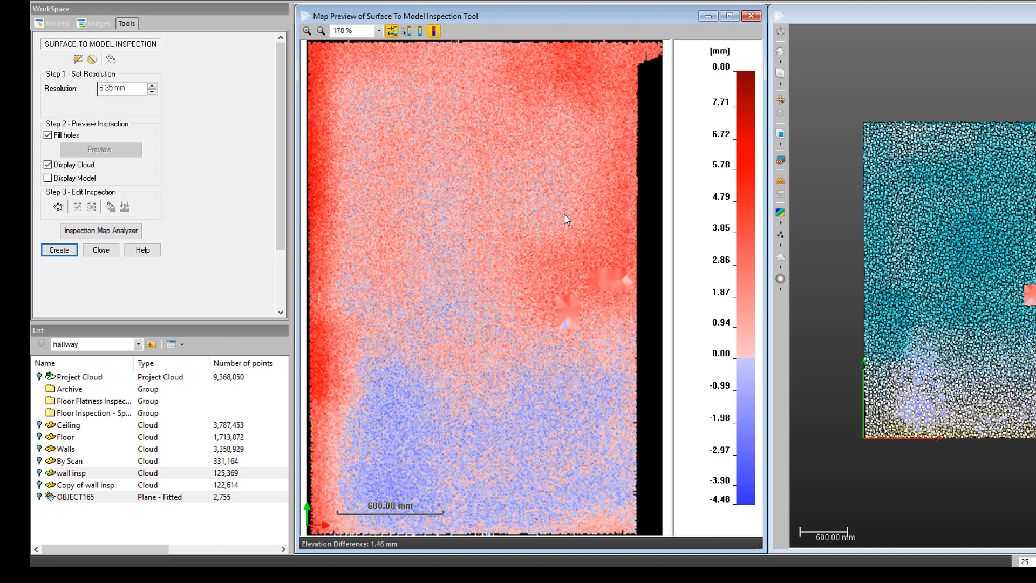
pyautogui.moveTo(380, 496)
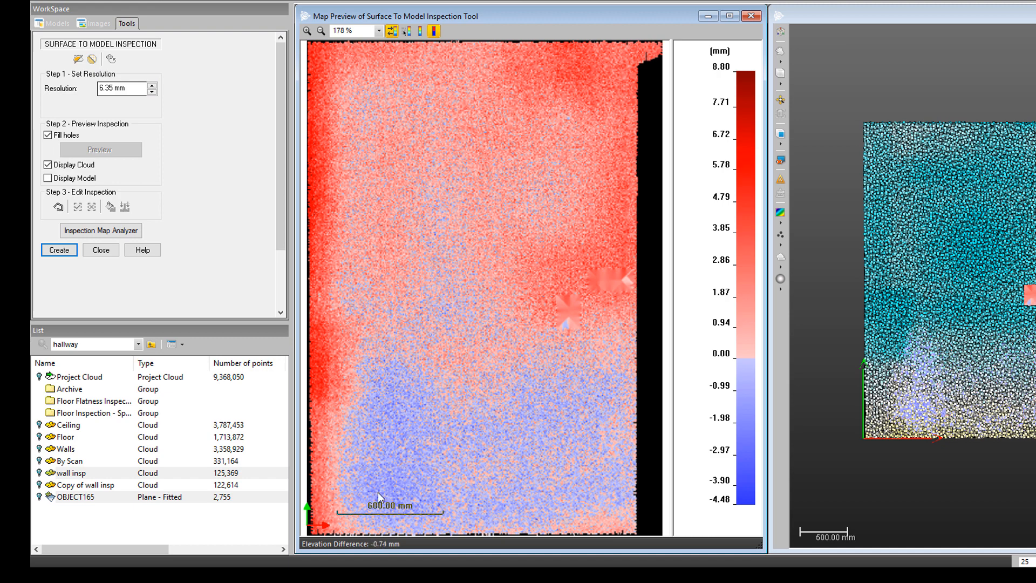
pyautogui.moveTo(390, 496)
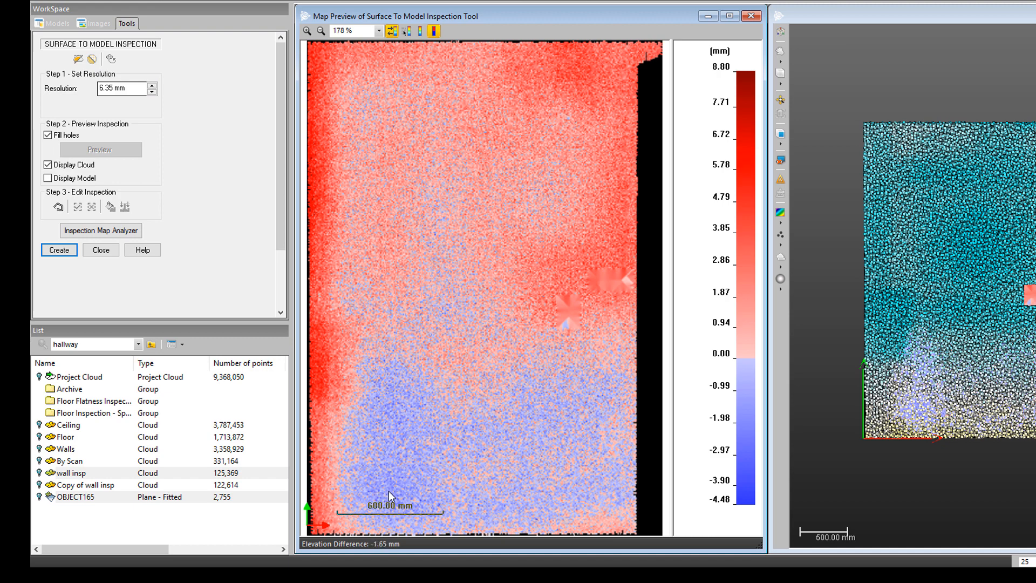
pyautogui.moveTo(411, 492)
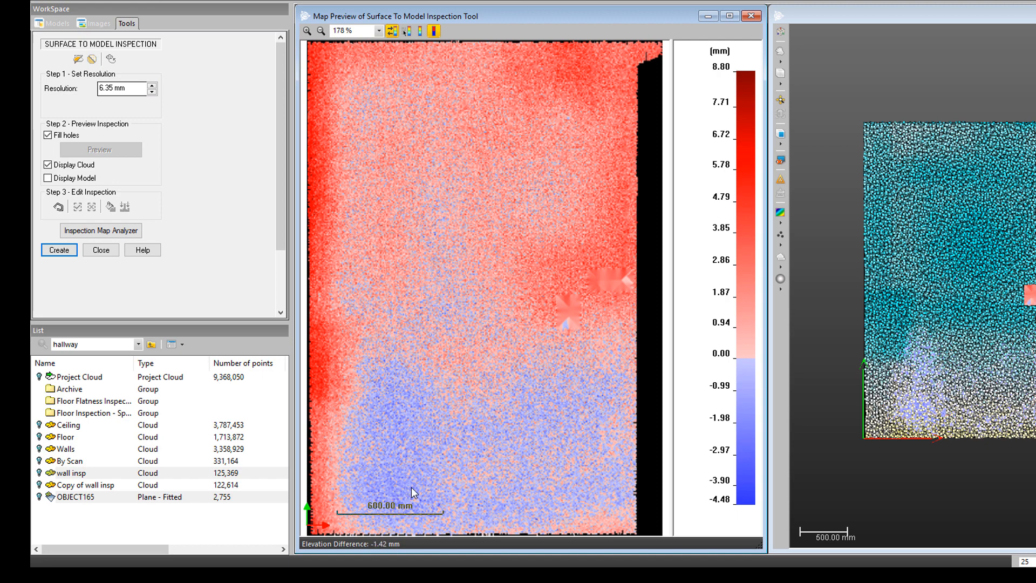
pyautogui.moveTo(428, 144)
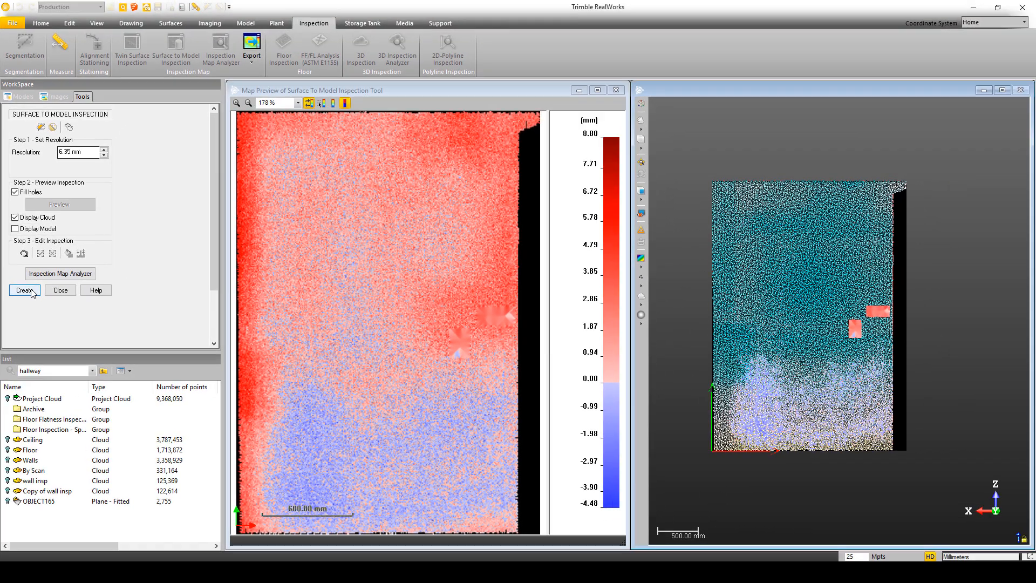
# Step: Create the inspection map OBJECT166 (125,369 points) from the preview
pyautogui.click(24, 290)
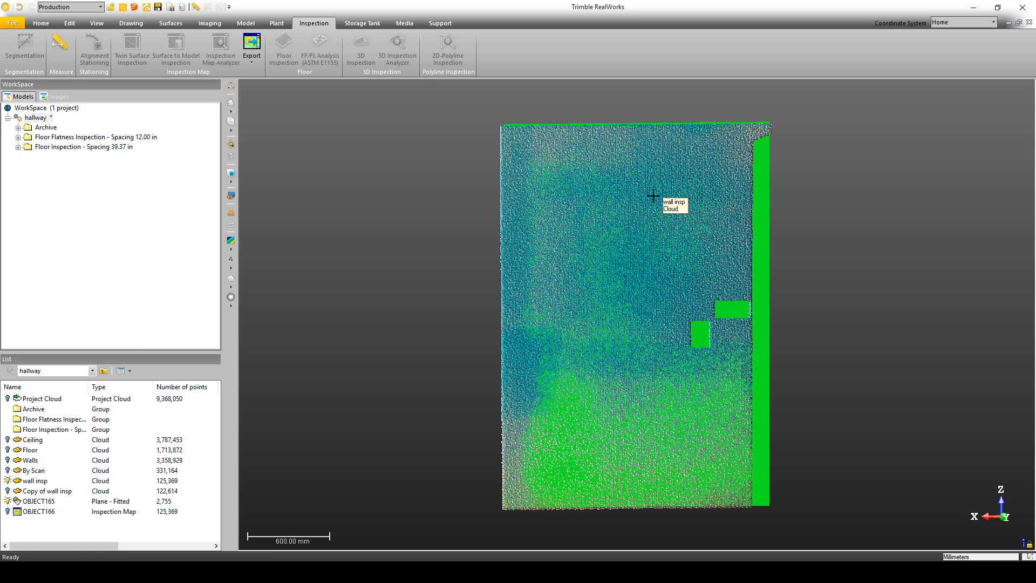
pyautogui.moveTo(435, 284)
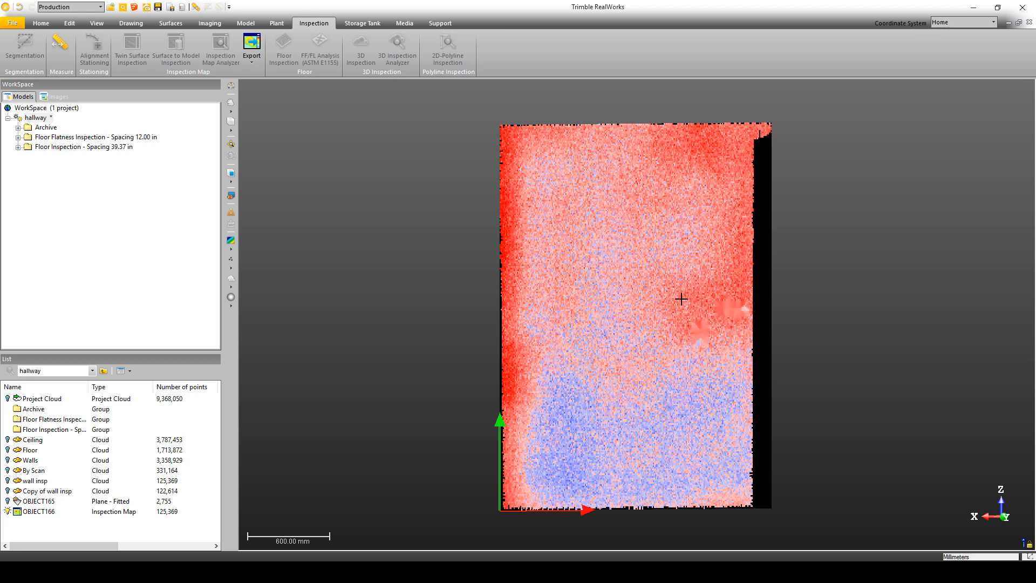
pyautogui.moveTo(682, 264)
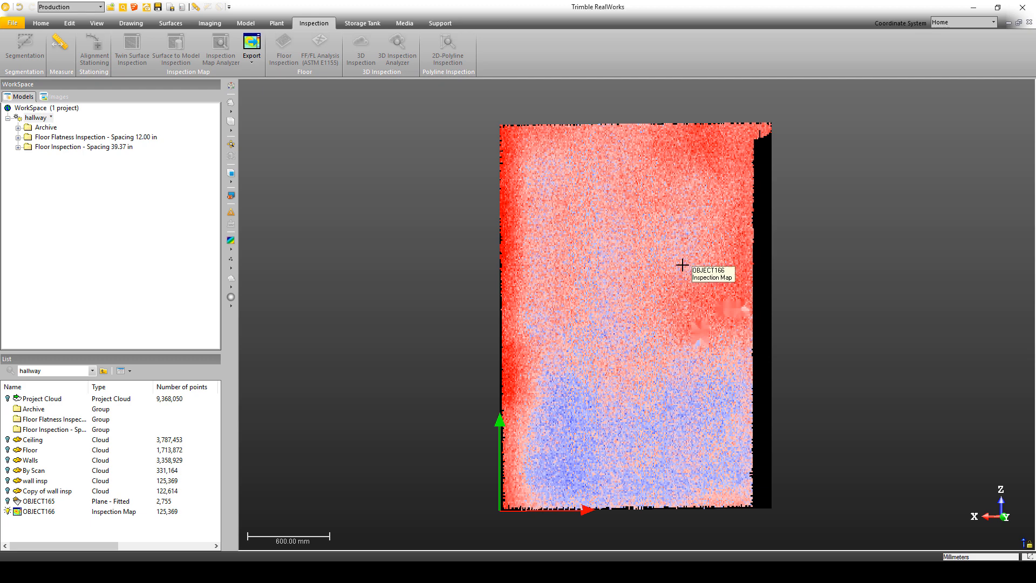
pyautogui.moveTo(583, 439)
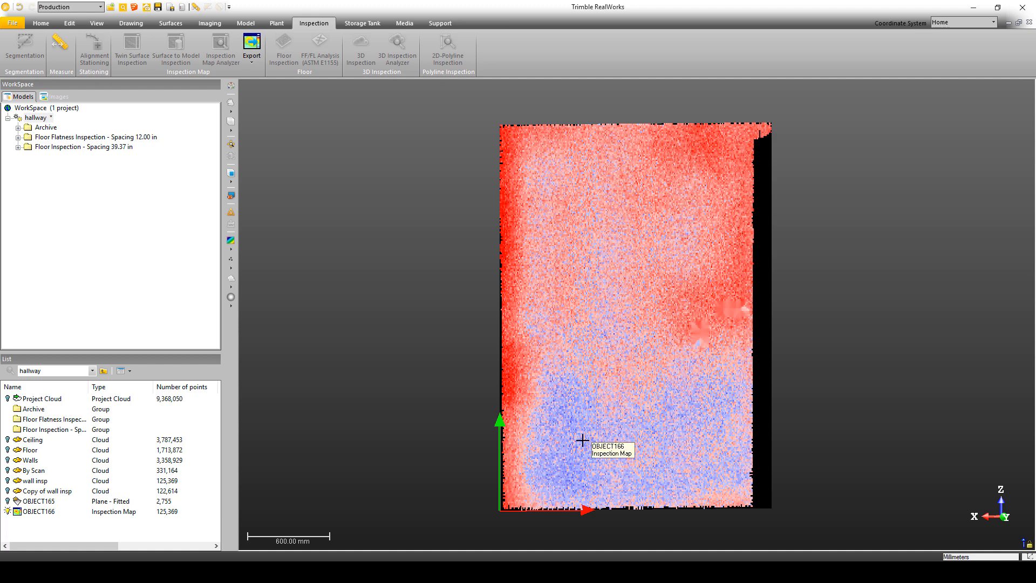
pyautogui.moveTo(665, 381)
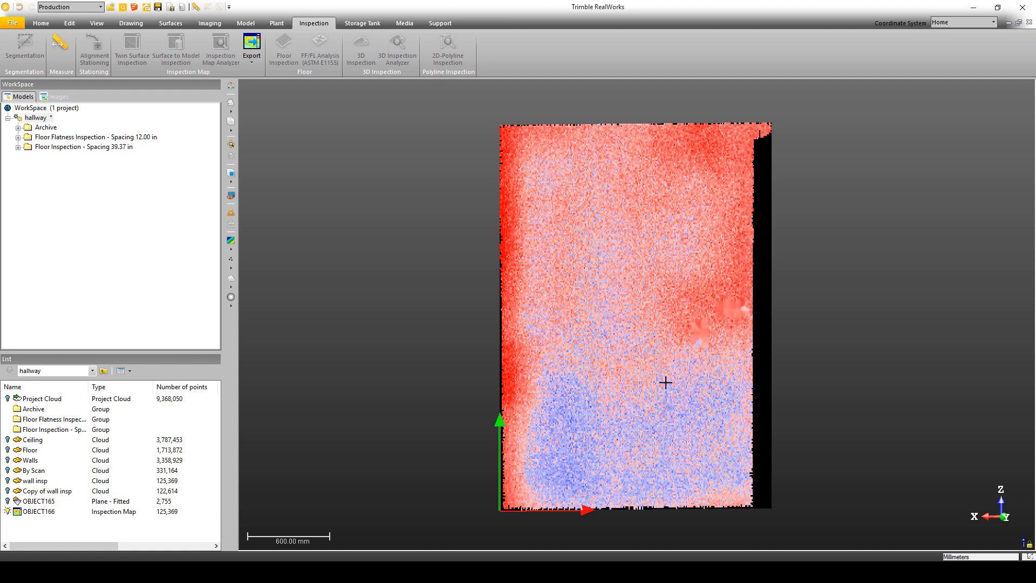
pyautogui.moveTo(735, 496)
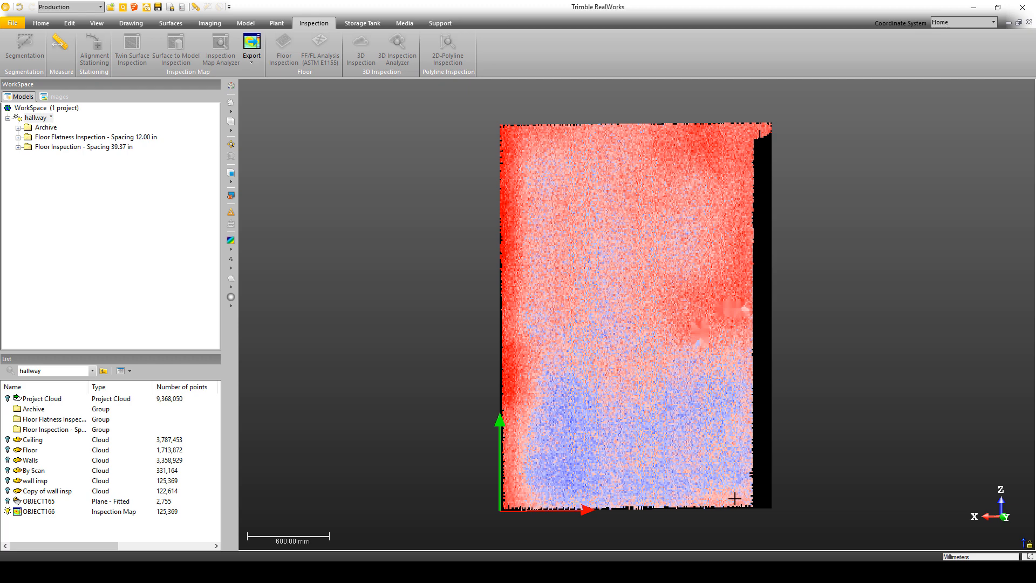
pyautogui.moveTo(734, 496)
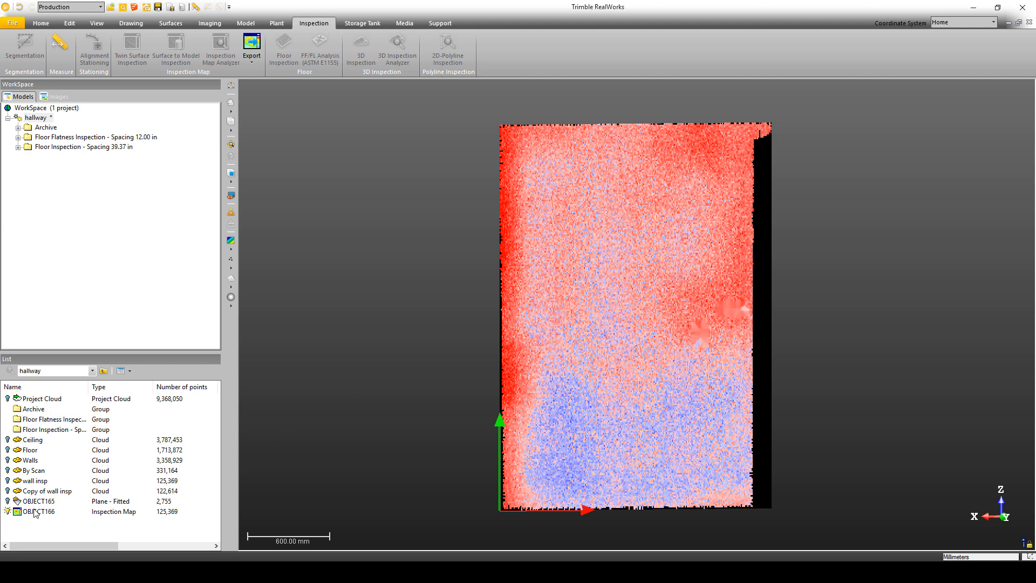
# Step: Start the Inspection Map Analyzer on OBJECT166 in Points & Polylines mode
pyautogui.click(38, 510)
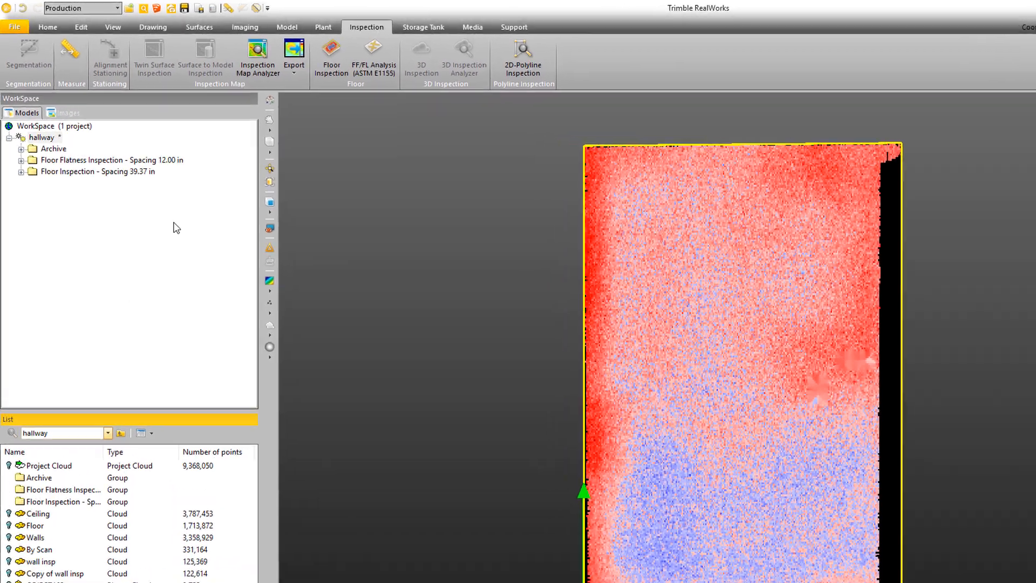
pyautogui.moveTo(319, 65)
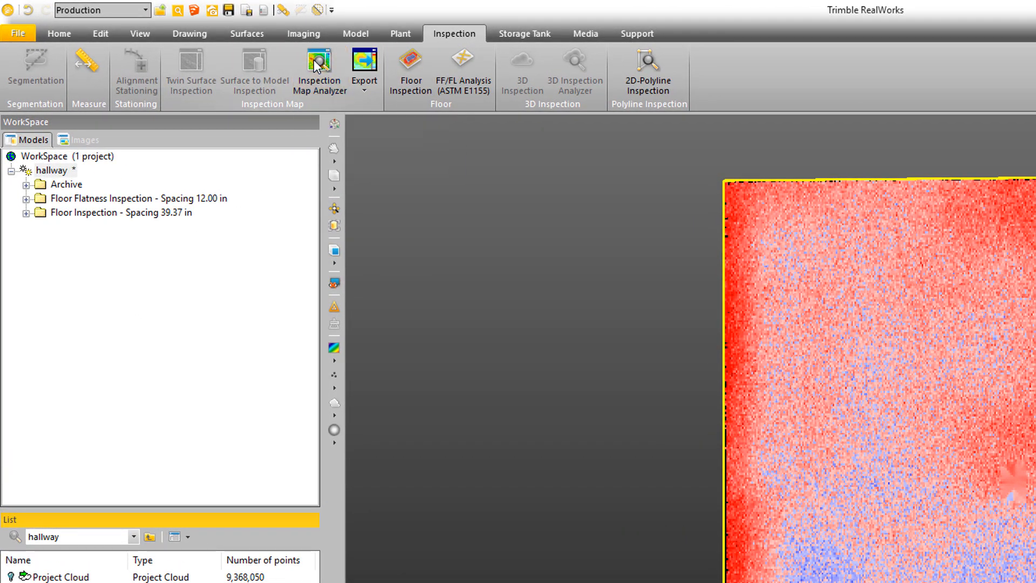
pyautogui.click(320, 71)
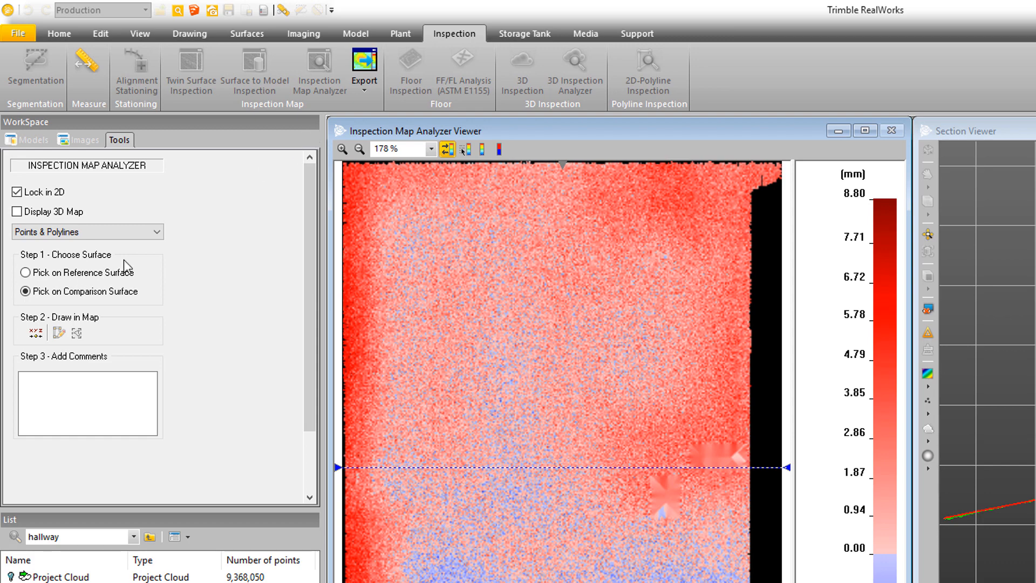
pyautogui.moveTo(442, 501)
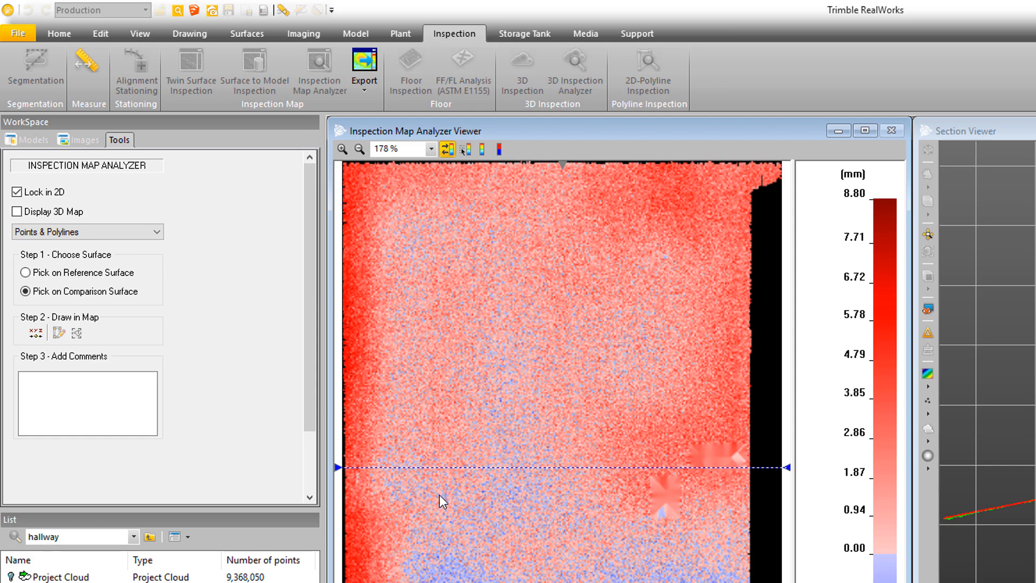
pyautogui.click(153, 230)
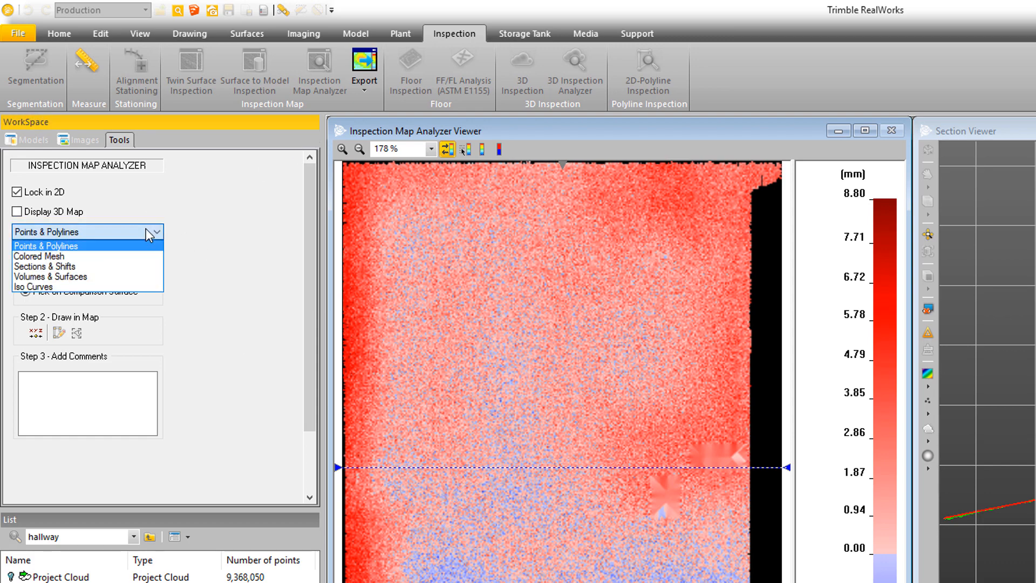
pyautogui.click(45, 245)
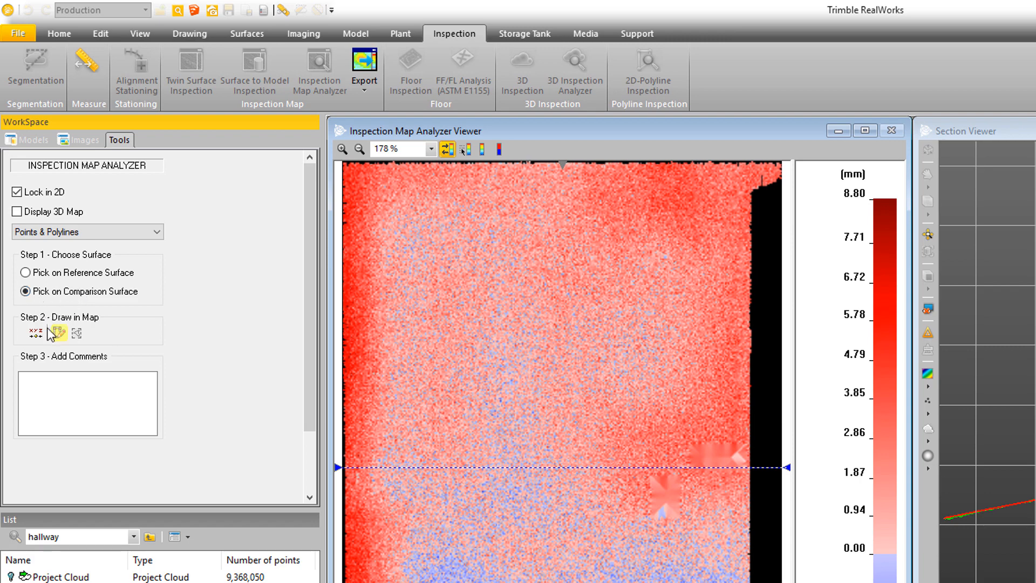
pyautogui.moveTo(581, 335)
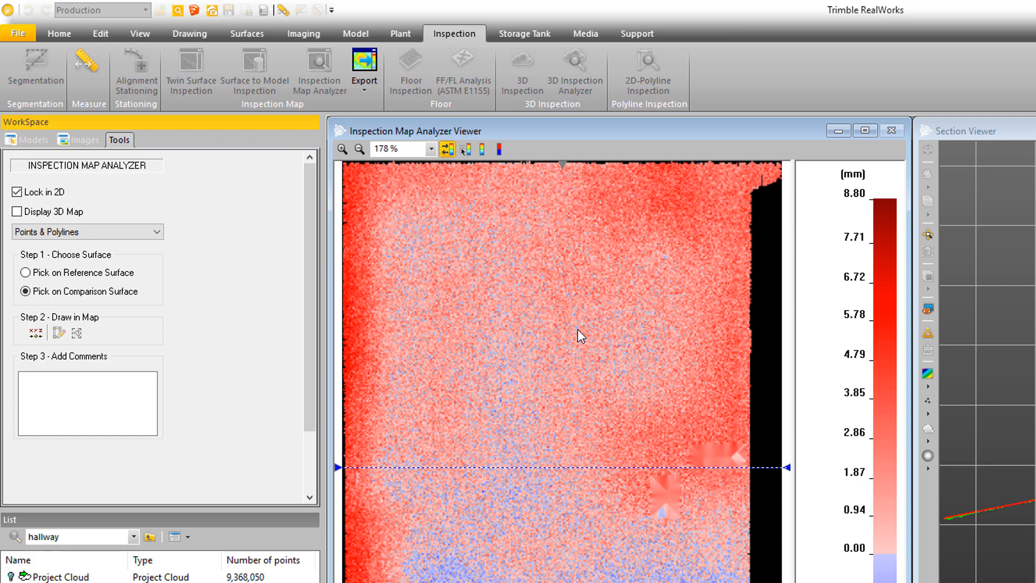
pyautogui.moveTo(53, 339)
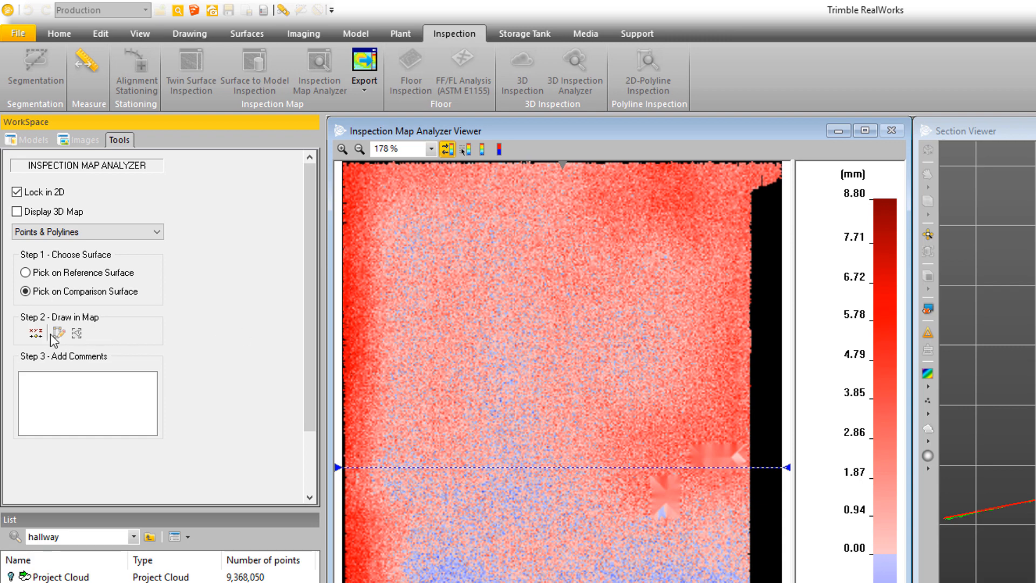
# Step: Draw a polyline across the deviation map and create it as OBJECT167
pyautogui.click(34, 332)
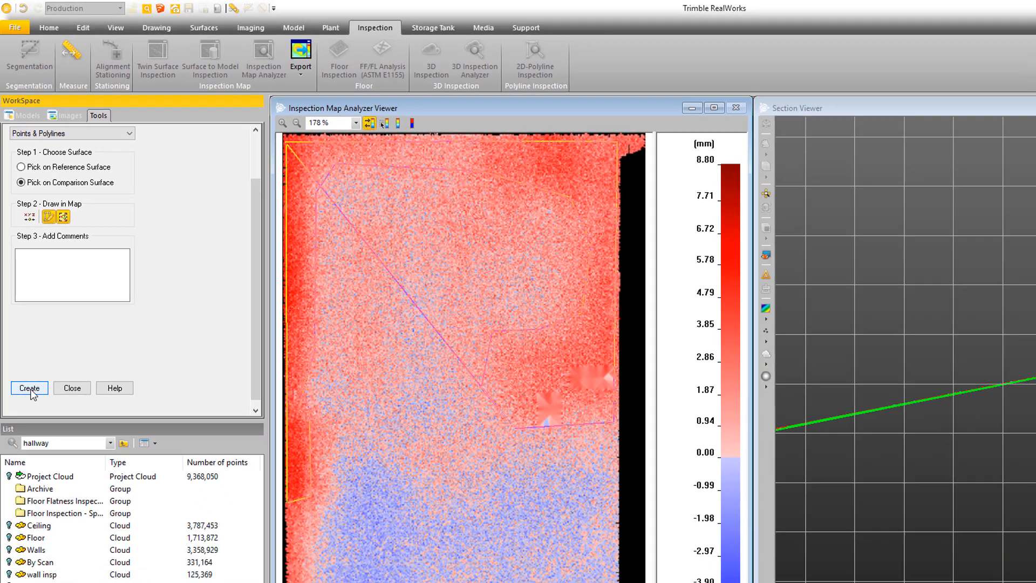
pyautogui.click(28, 388)
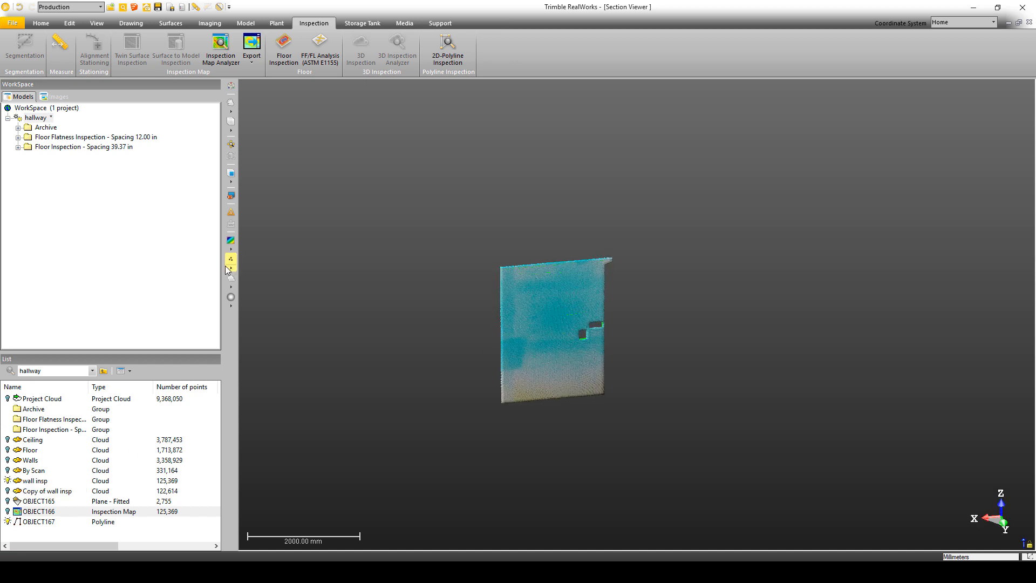
# Step: Zoom out to show the hallway point clouds around the wall inspection map
pyautogui.scroll(3)
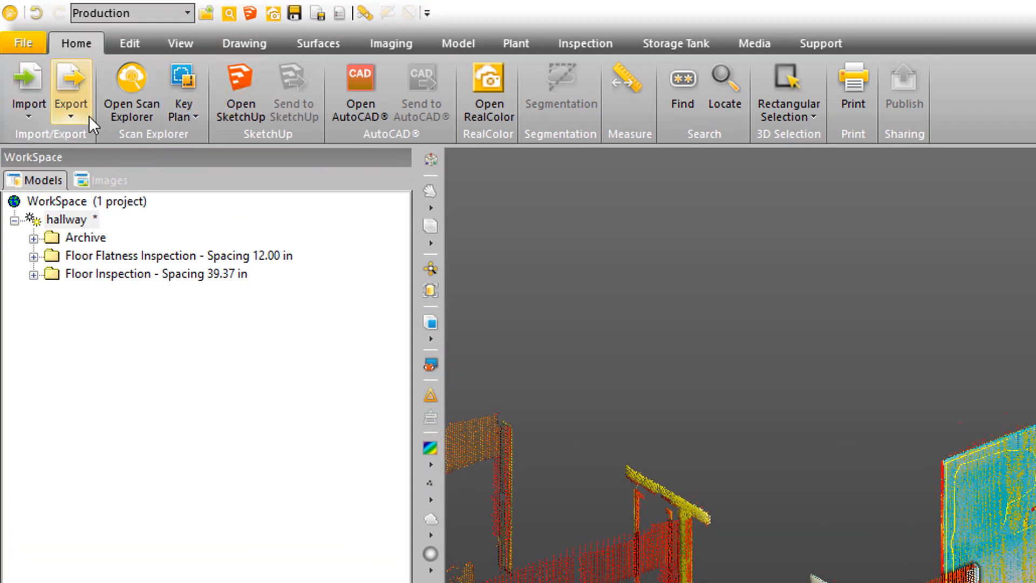
# Step: Isolate the OBJECT166 inspection map alone in the 3D scene
pyautogui.click(71, 93)
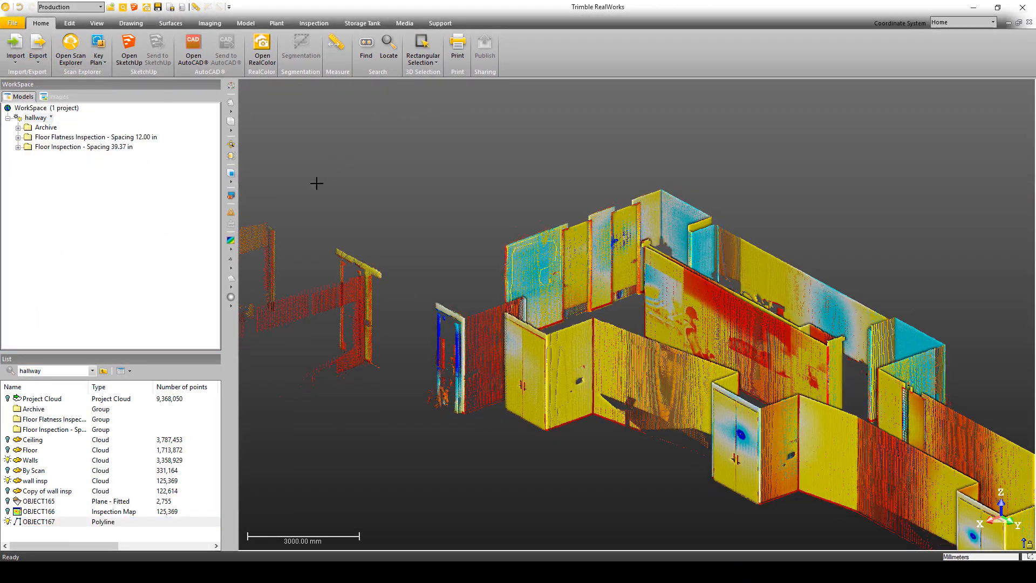
pyautogui.click(39, 510)
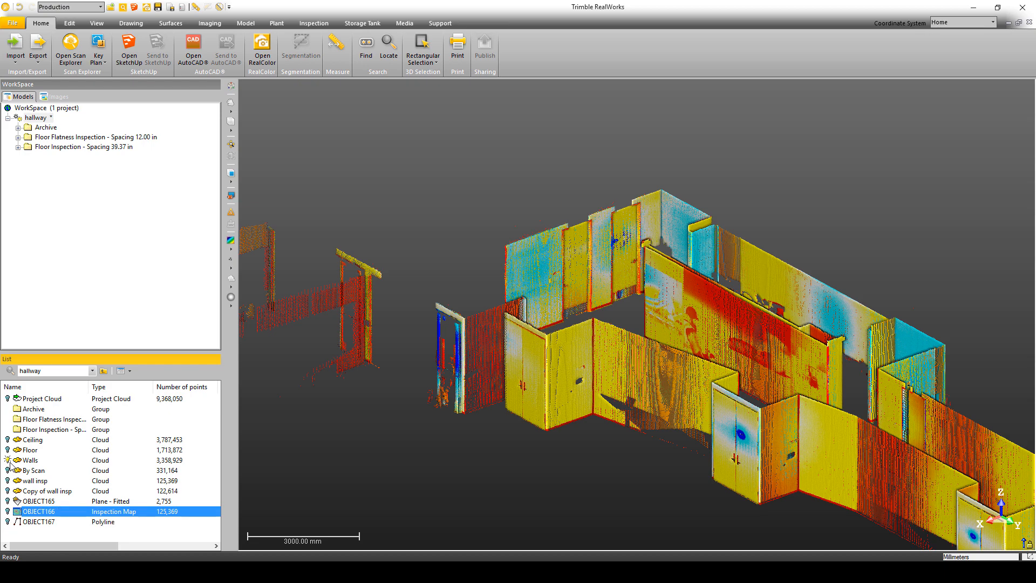
pyautogui.doubleClick(37, 510)
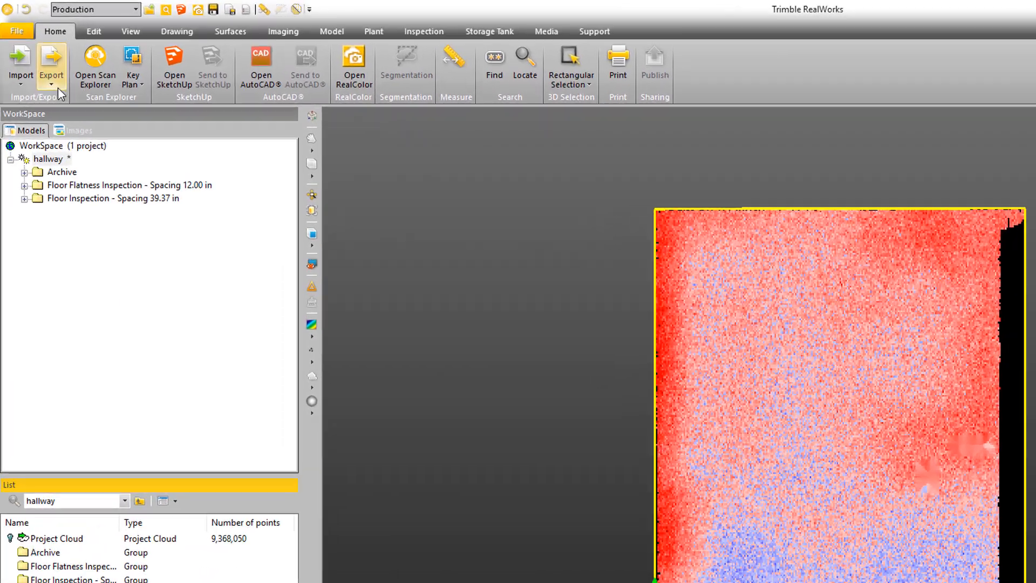
# Step: Review the Export Inspection Map TIFF save dialog and cancel without saving
pyautogui.click(51, 63)
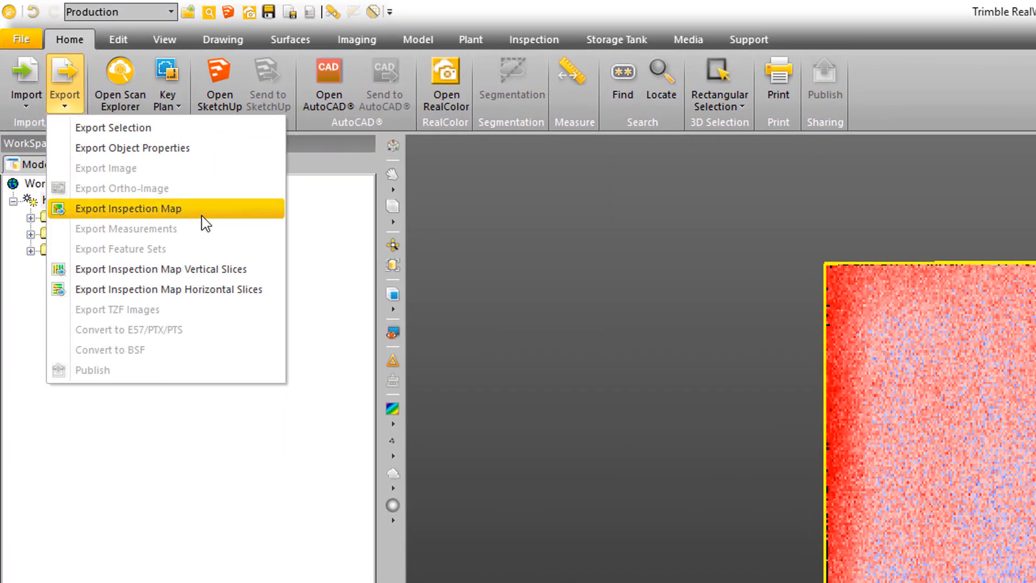
pyautogui.click(128, 208)
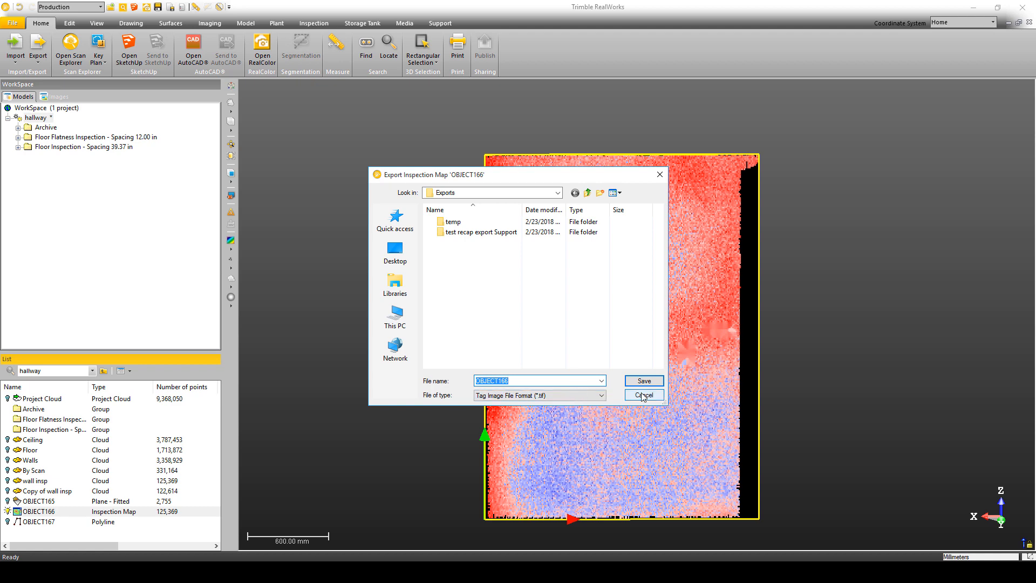
pyautogui.click(642, 395)
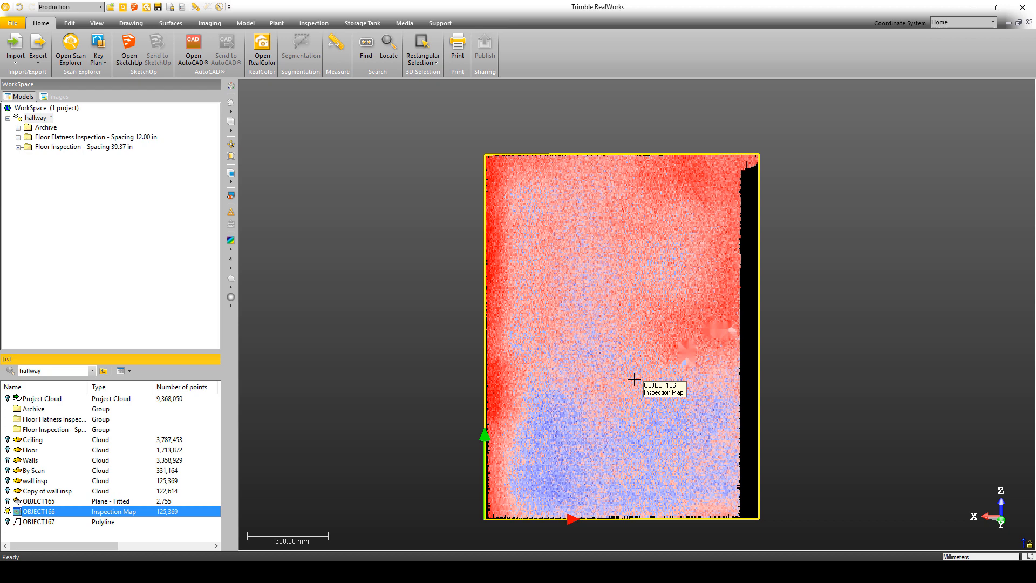